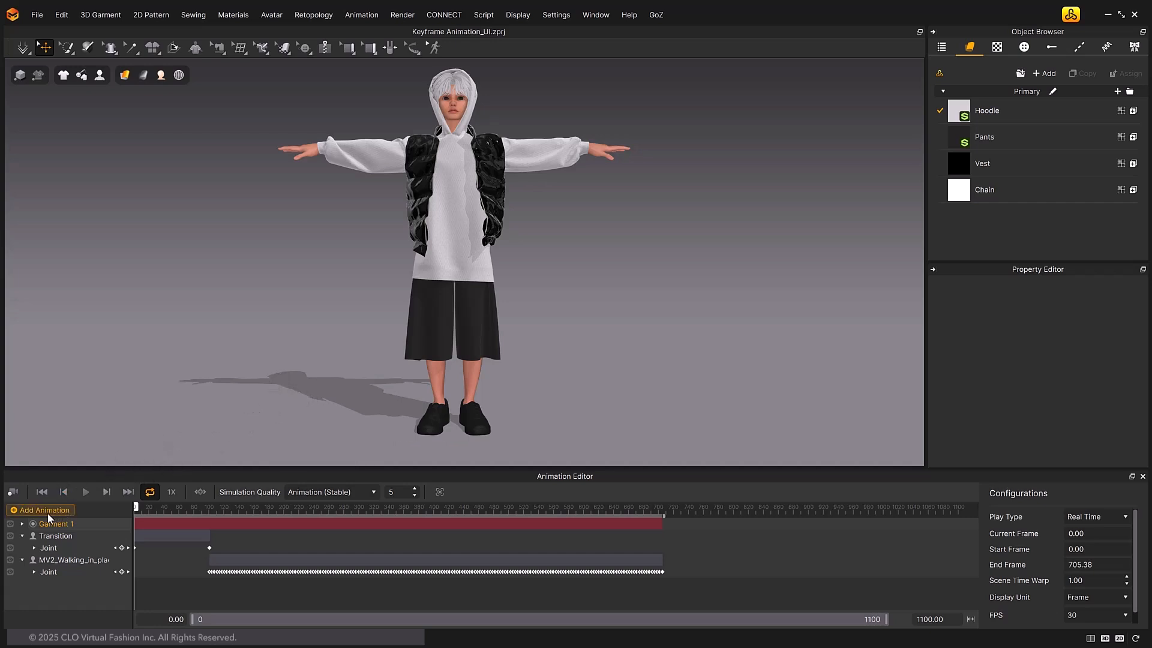
mouse_move(52, 520)
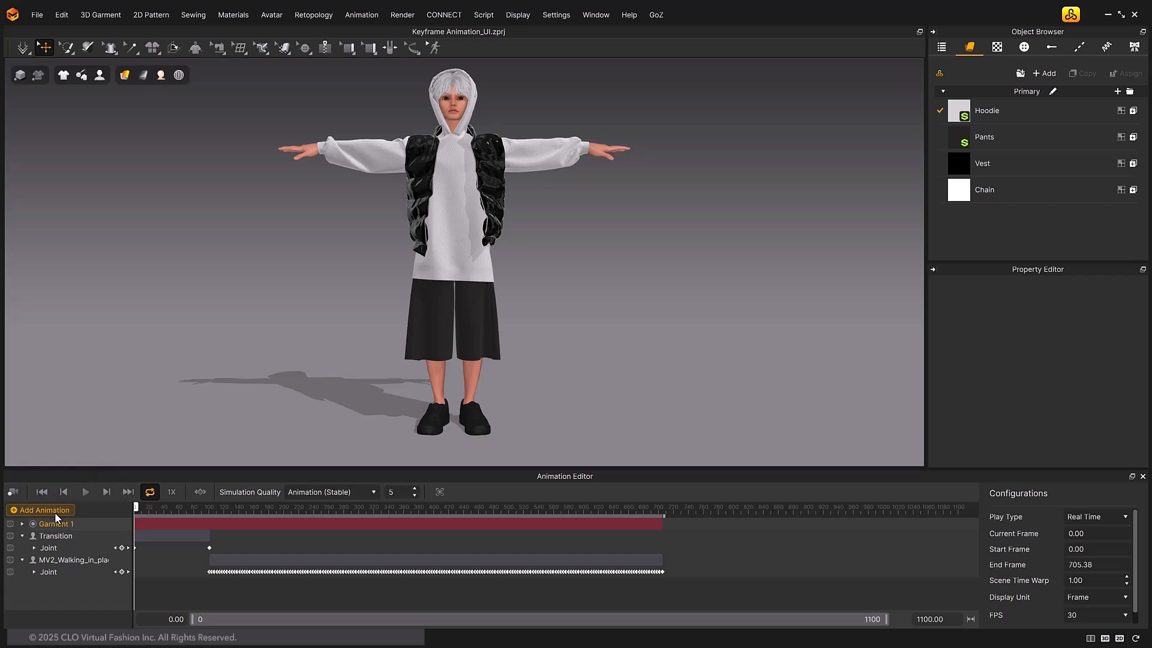
- Play the walking animation with hoodie and vest simulating, then close the CONNECT asset window
left_click(39, 510)
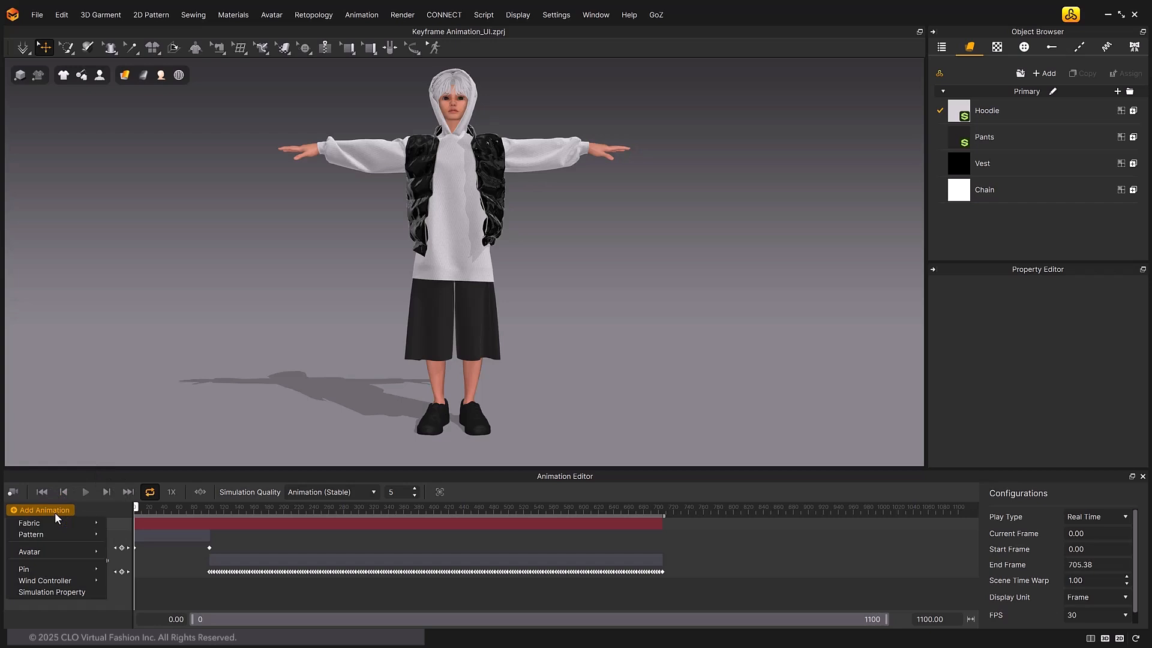
mouse_move(29, 521)
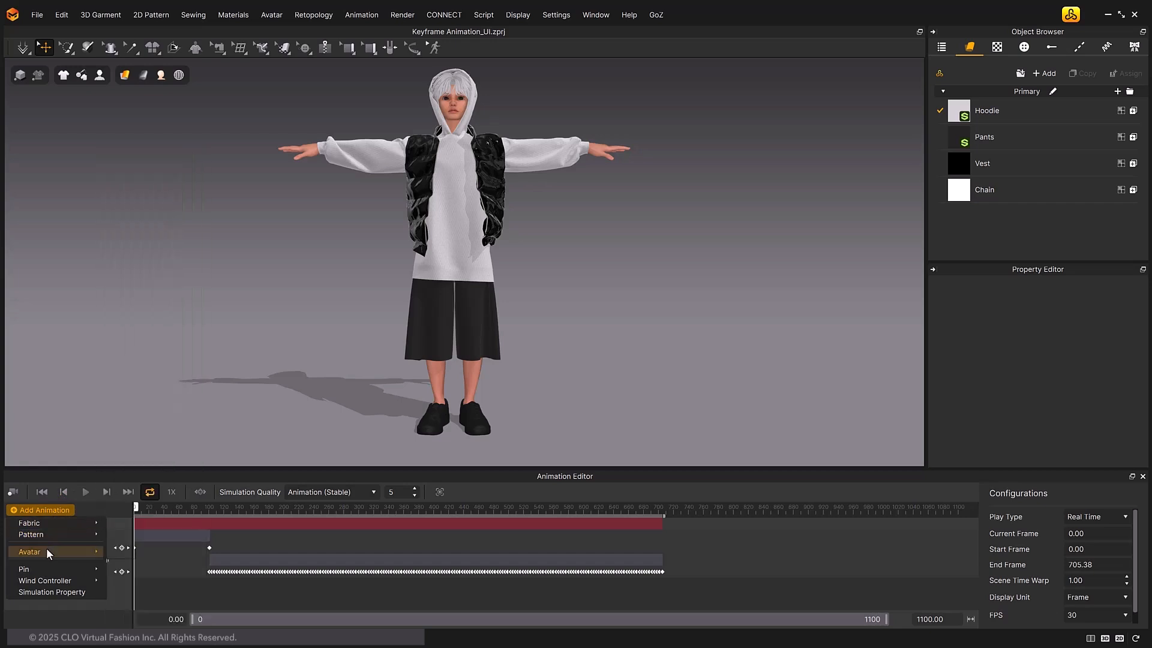
mouse_move(45, 581)
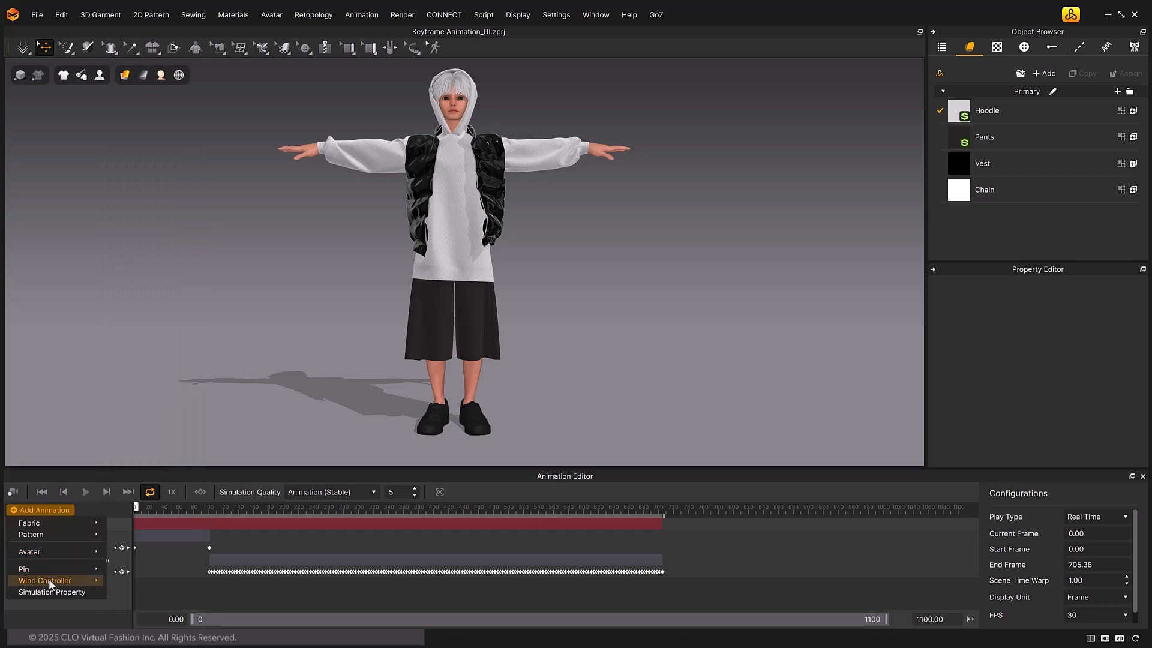
mouse_move(52, 591)
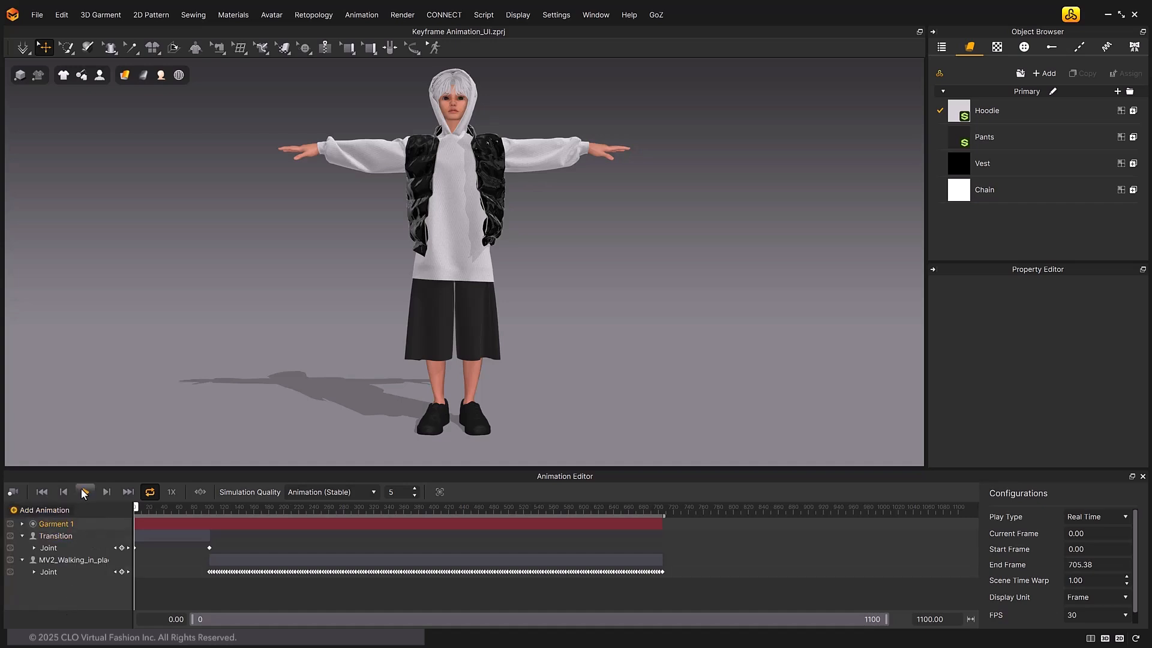
left_click(84, 491)
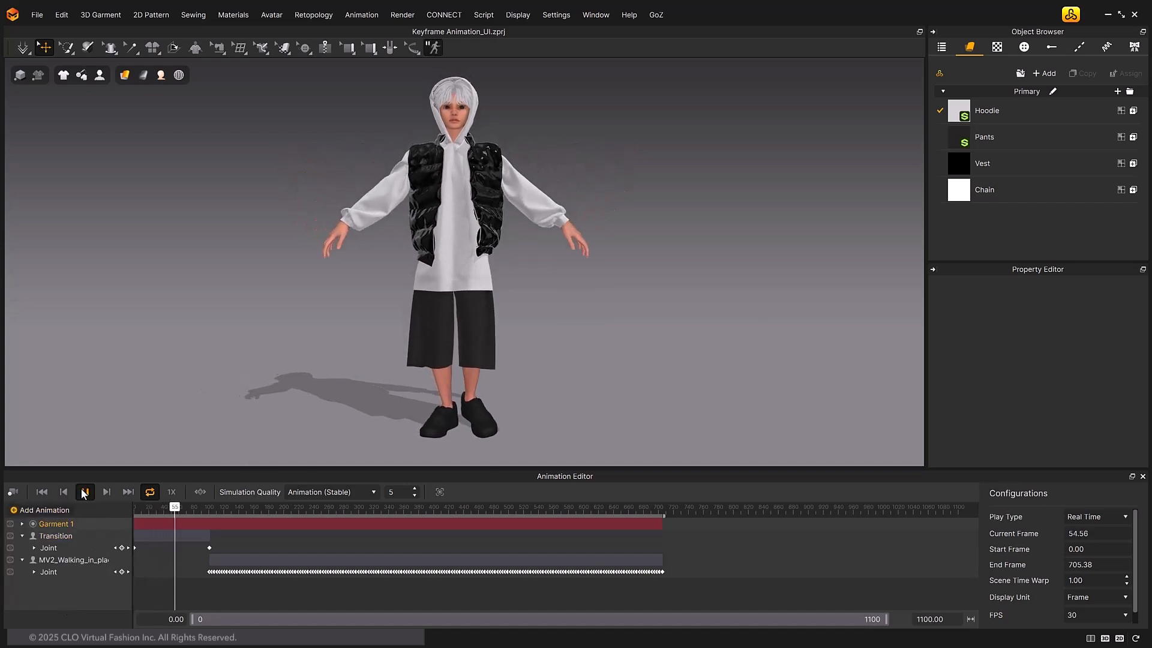
left_click_drag(174, 506, 219, 506)
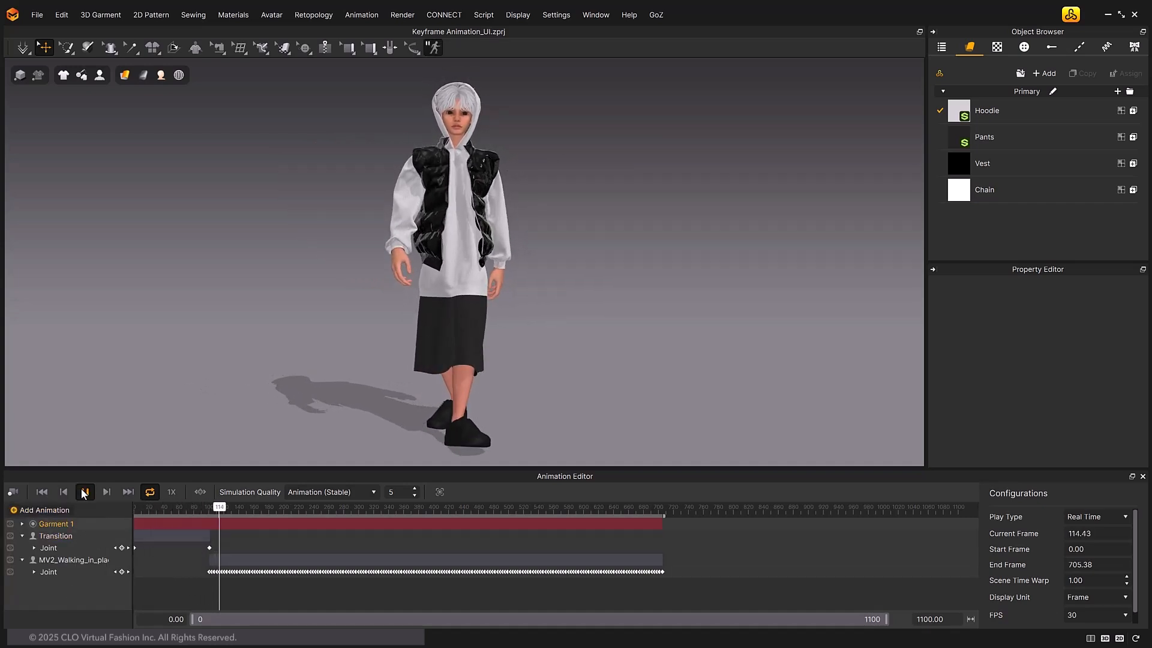
left_click(84, 492)
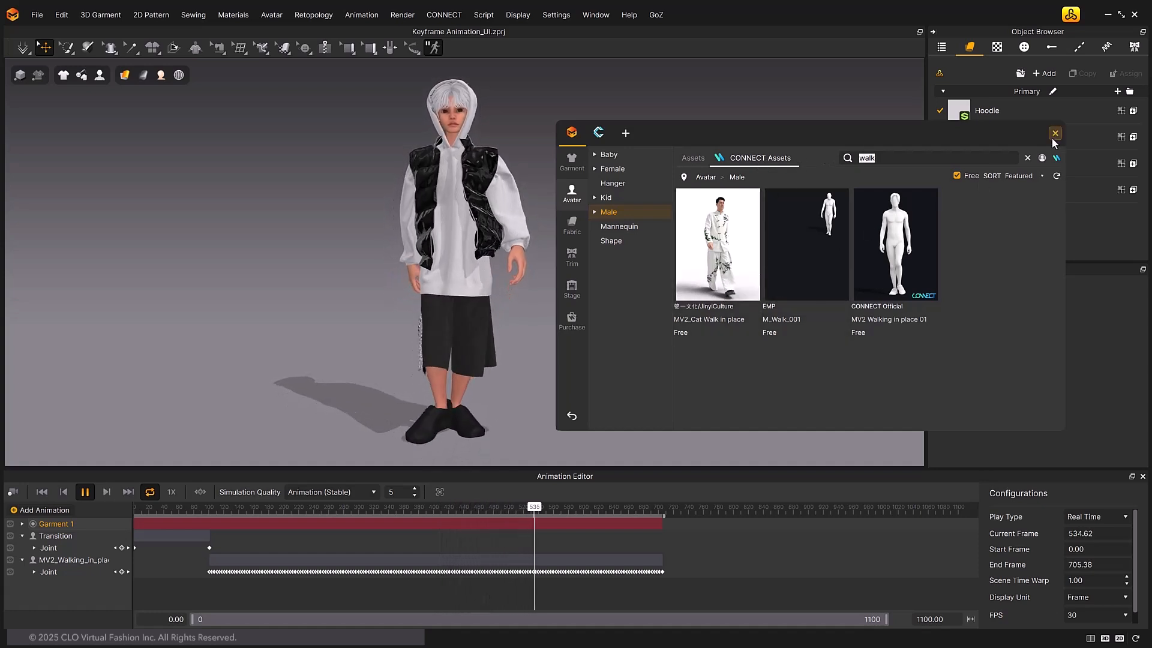
left_click(1055, 133)
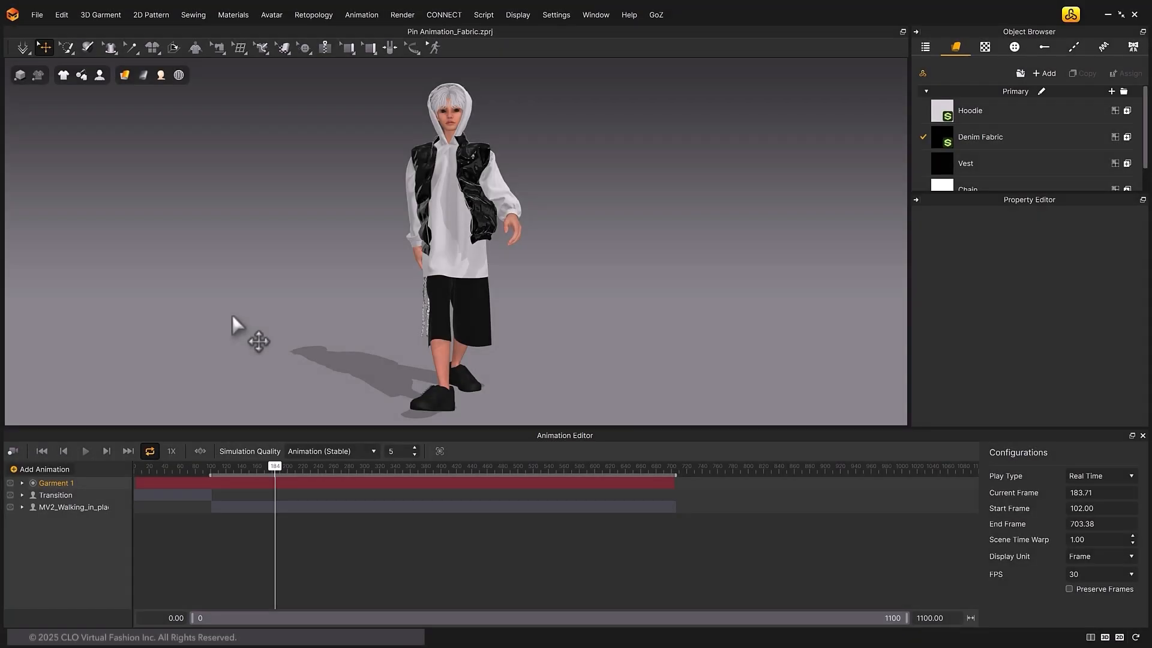
- Add a Vest fabric animation track and expand it to its Front Material and Physical Property channels
left_click(44, 469)
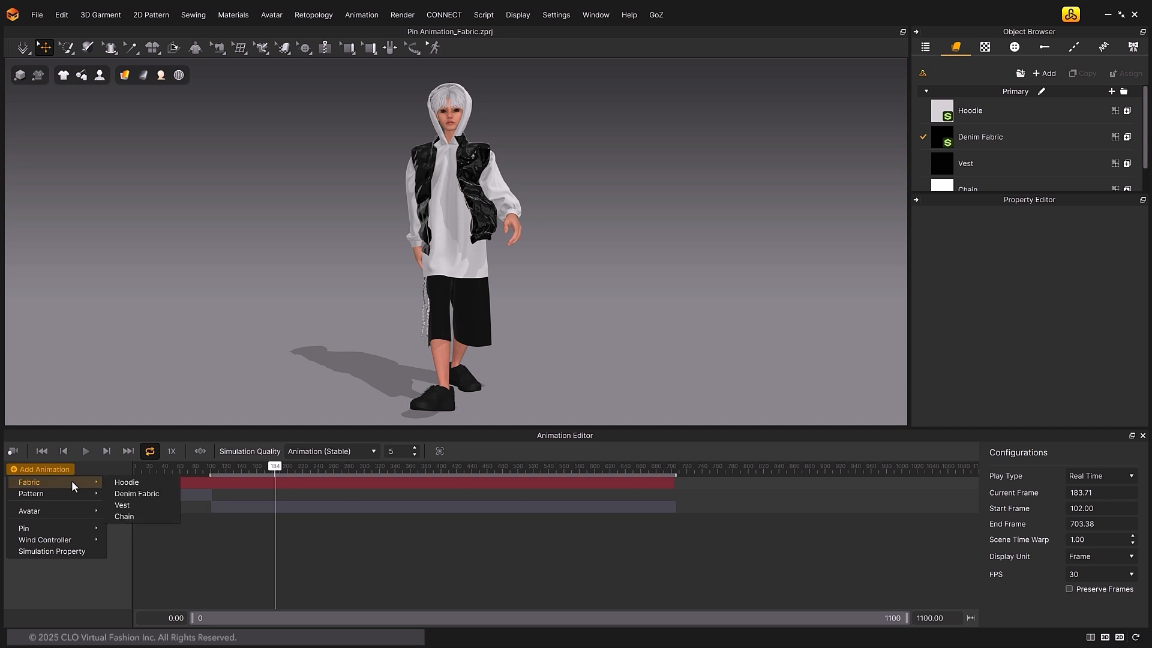
mouse_move(77, 487)
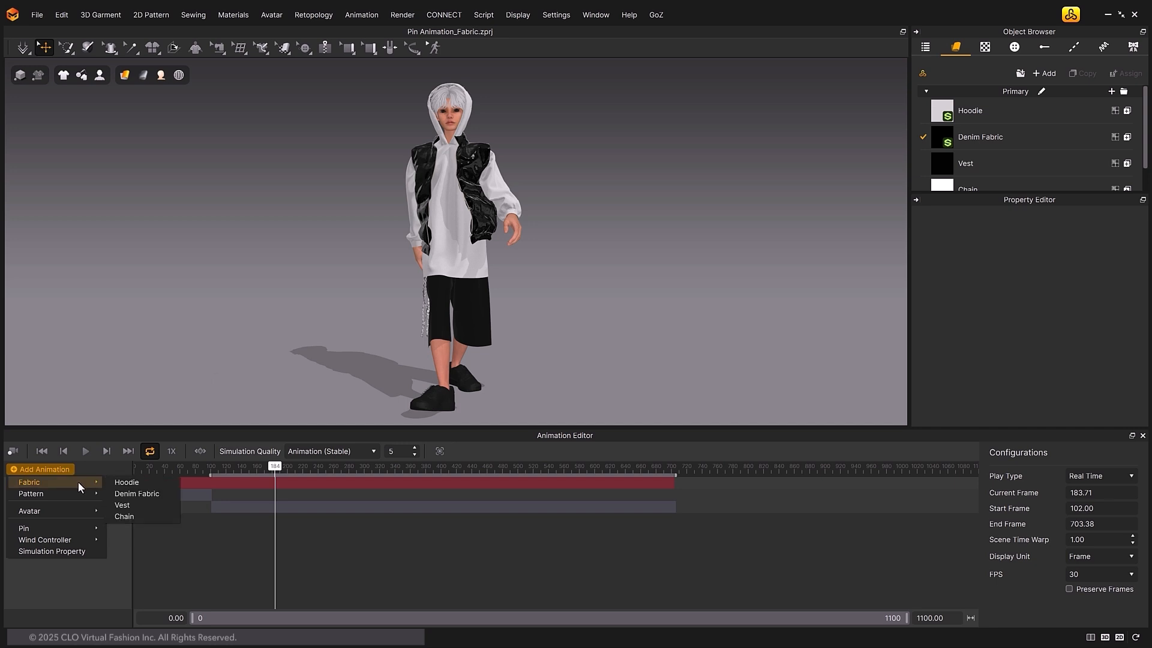
mouse_move(122, 505)
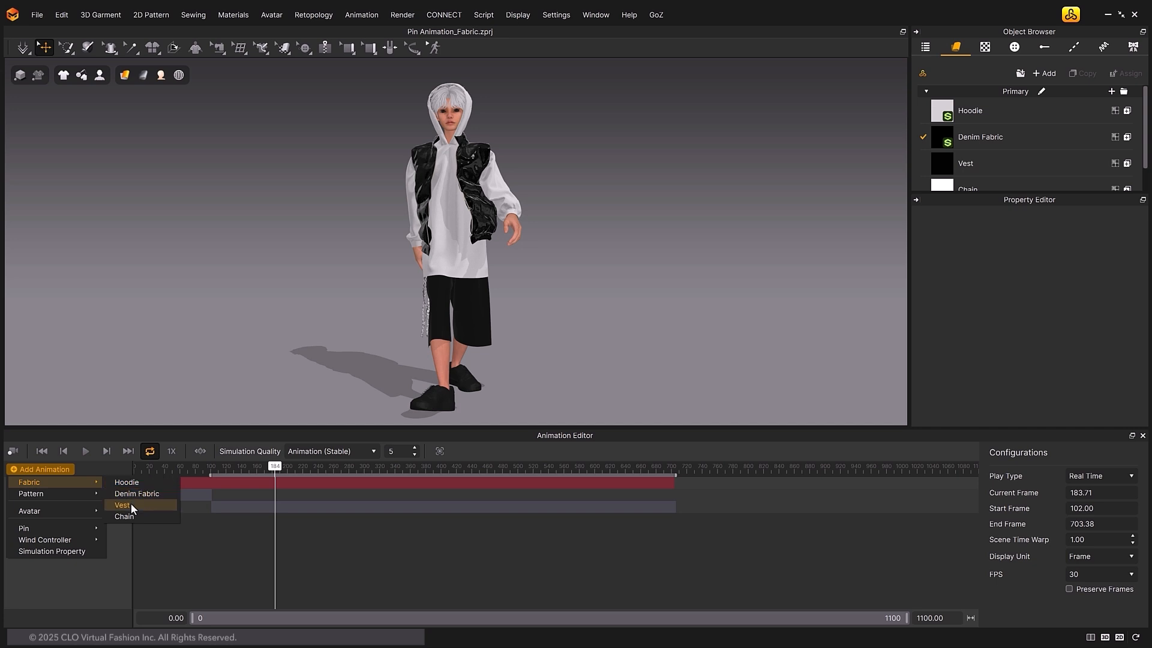
left_click(122, 505)
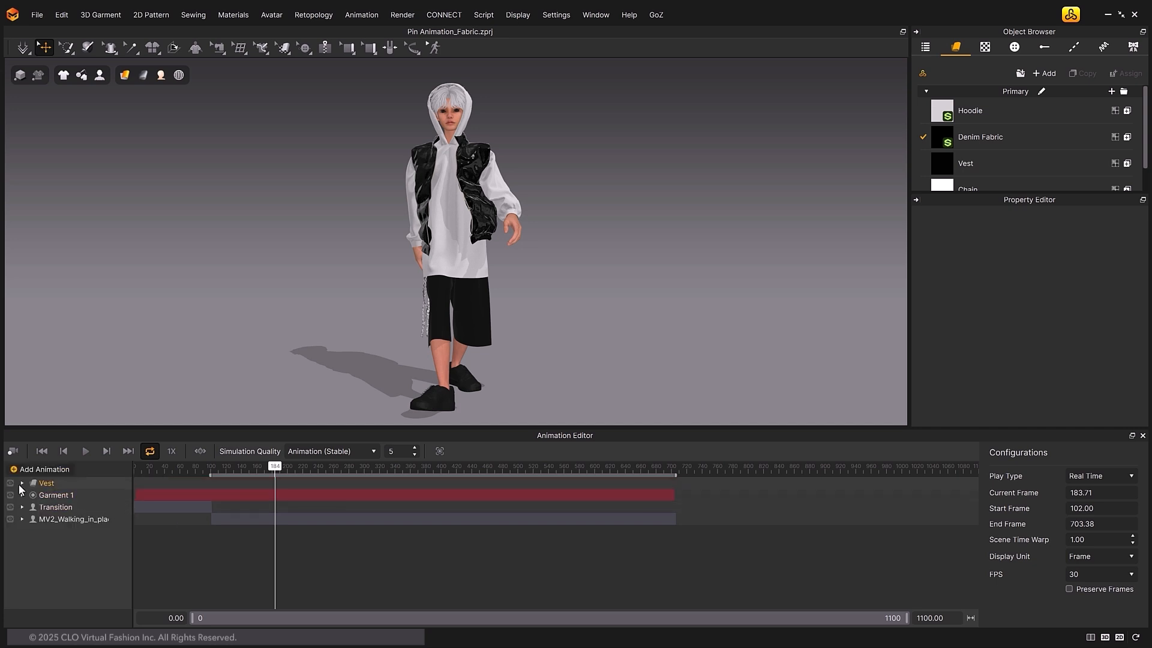
left_click(21, 482)
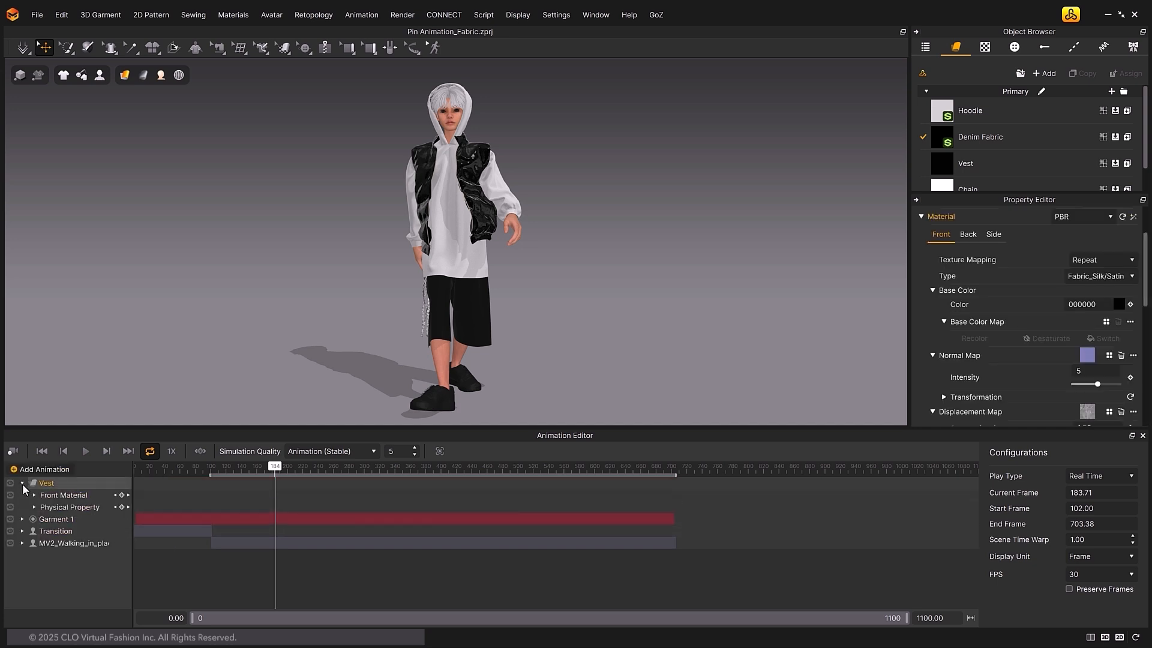
left_click(64, 495)
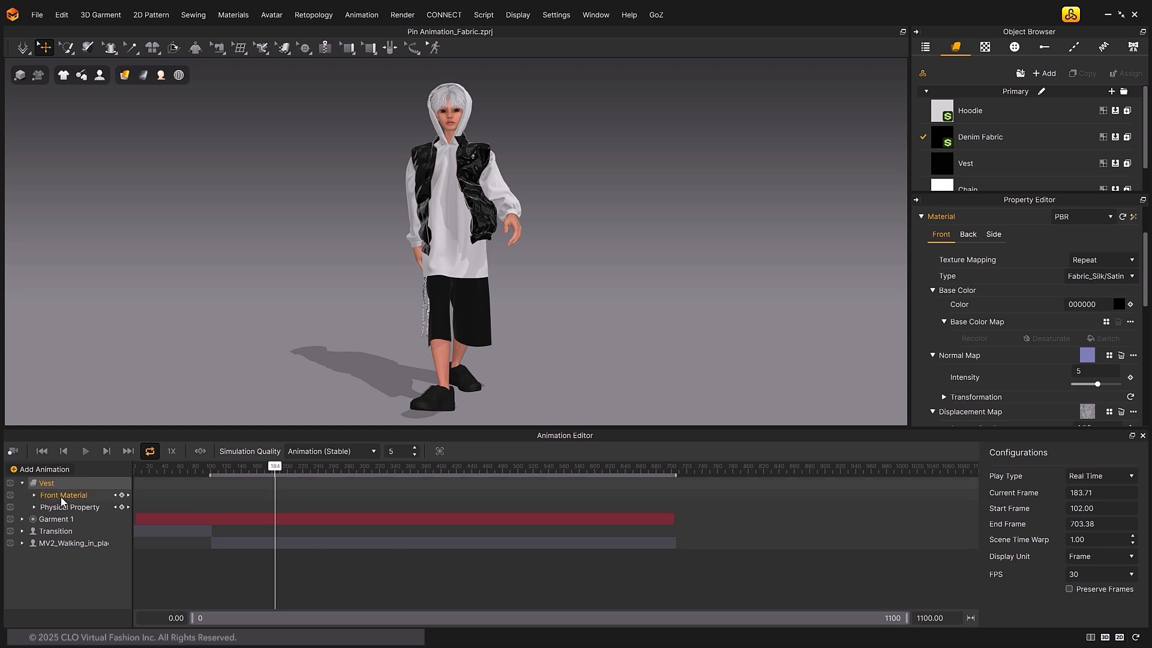
left_click(69, 506)
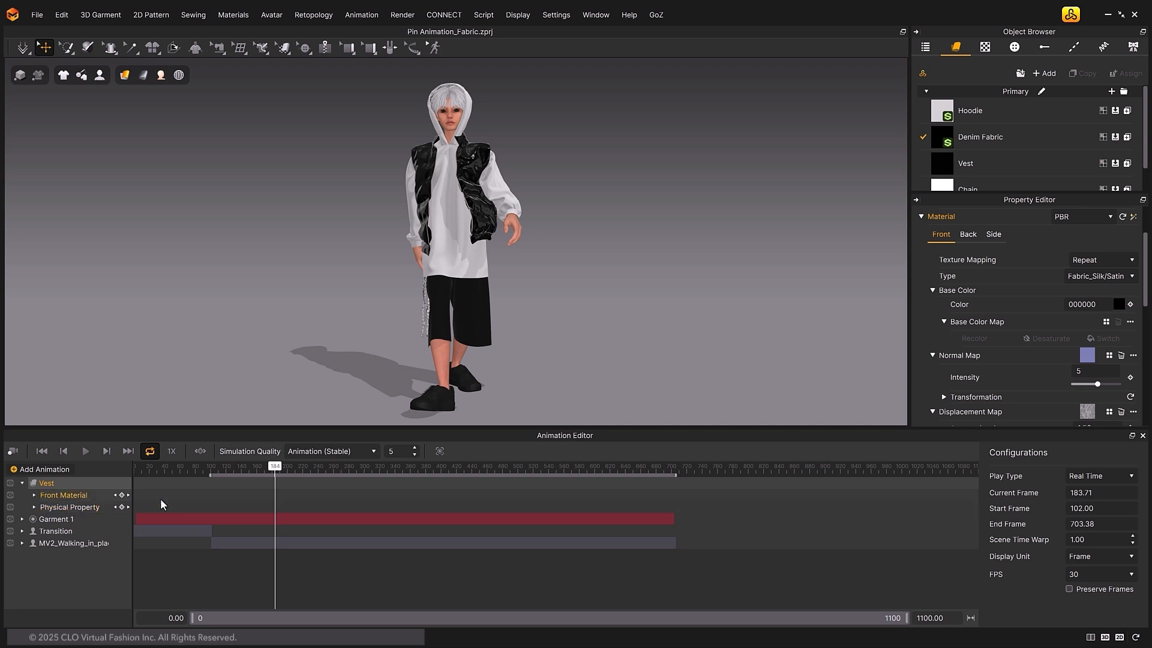
left_click(966, 163)
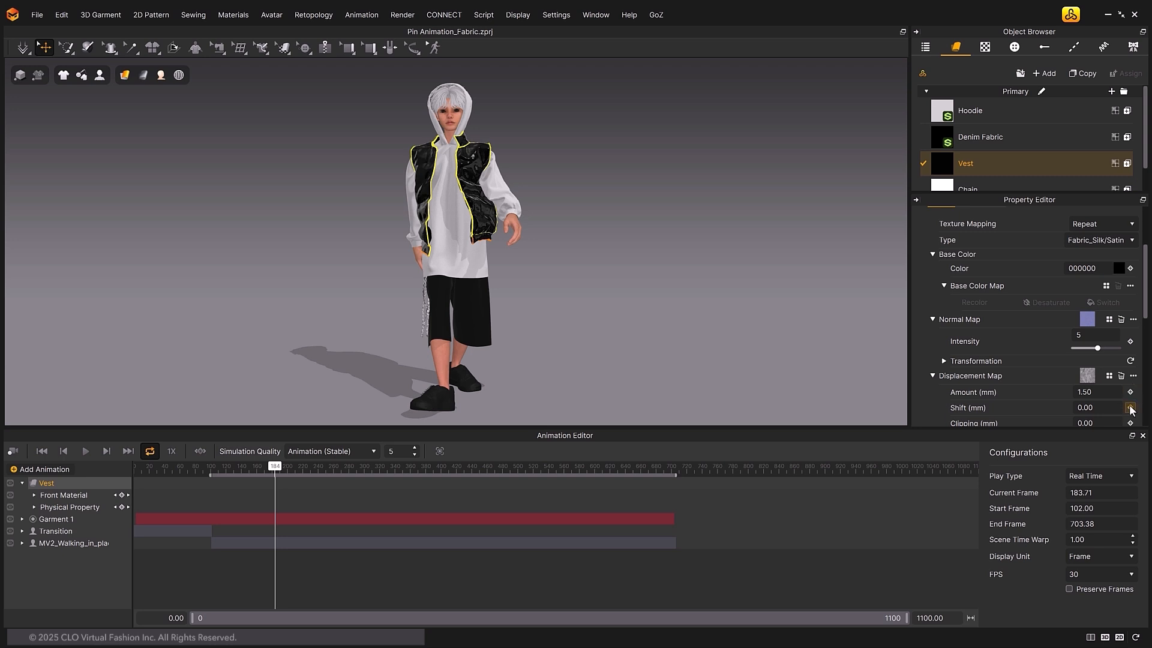
scroll("down", 3)
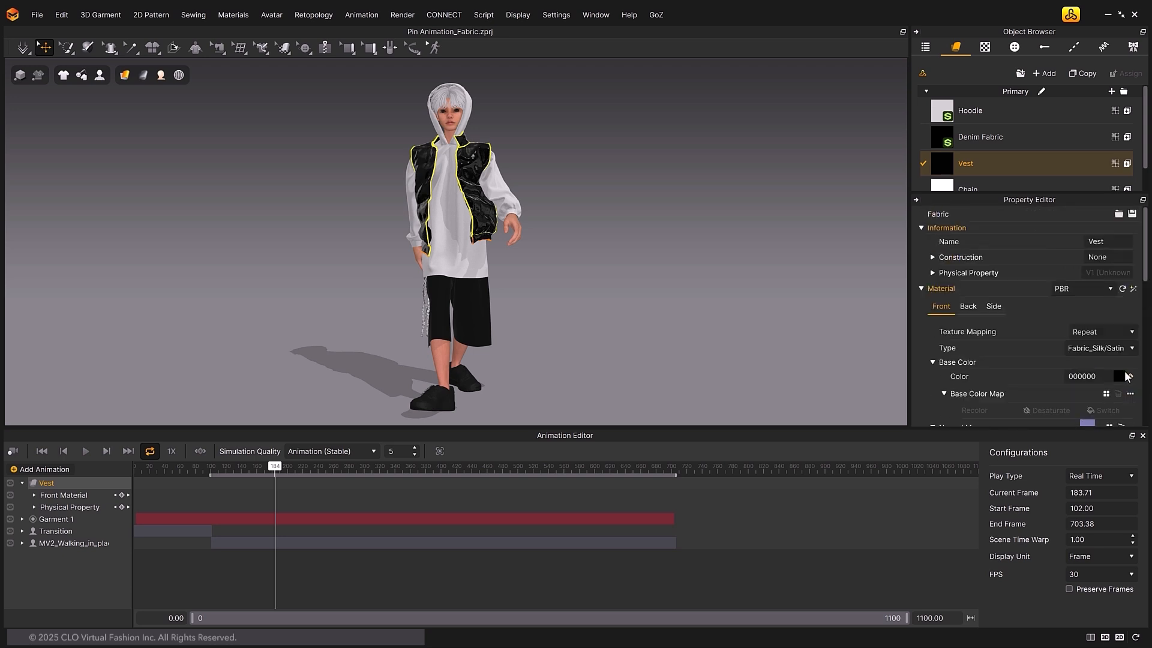
- Keyframe the vest black at frame 102 and red at about frame 163
left_click(42, 451)
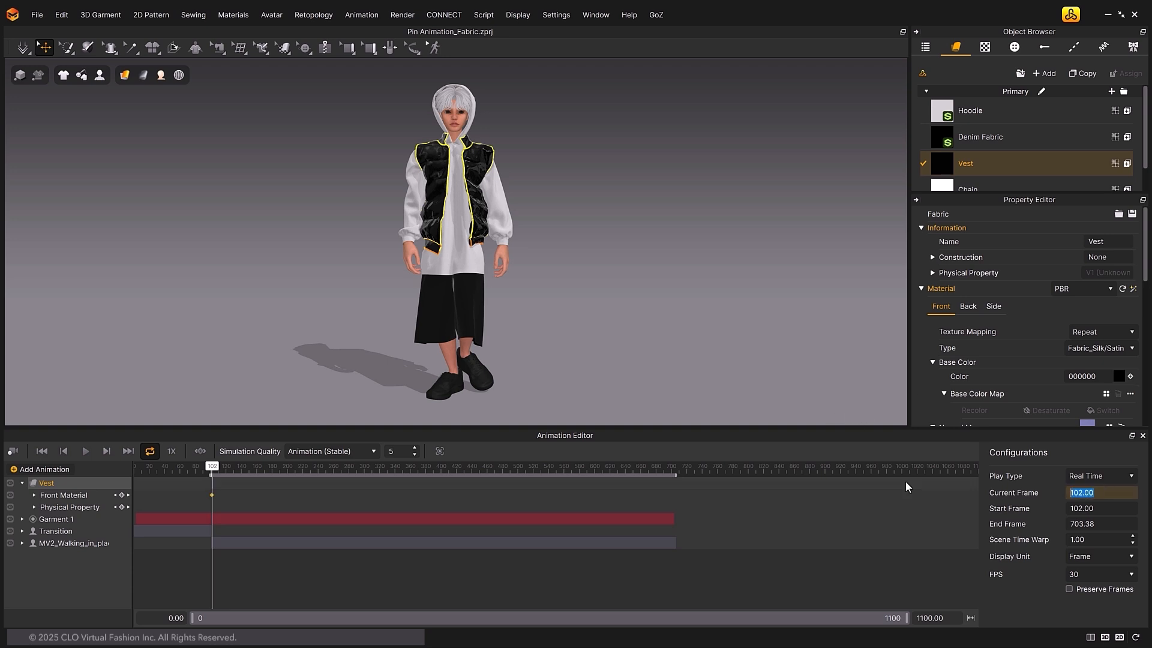
left_click_drag(211, 465, 235, 465)
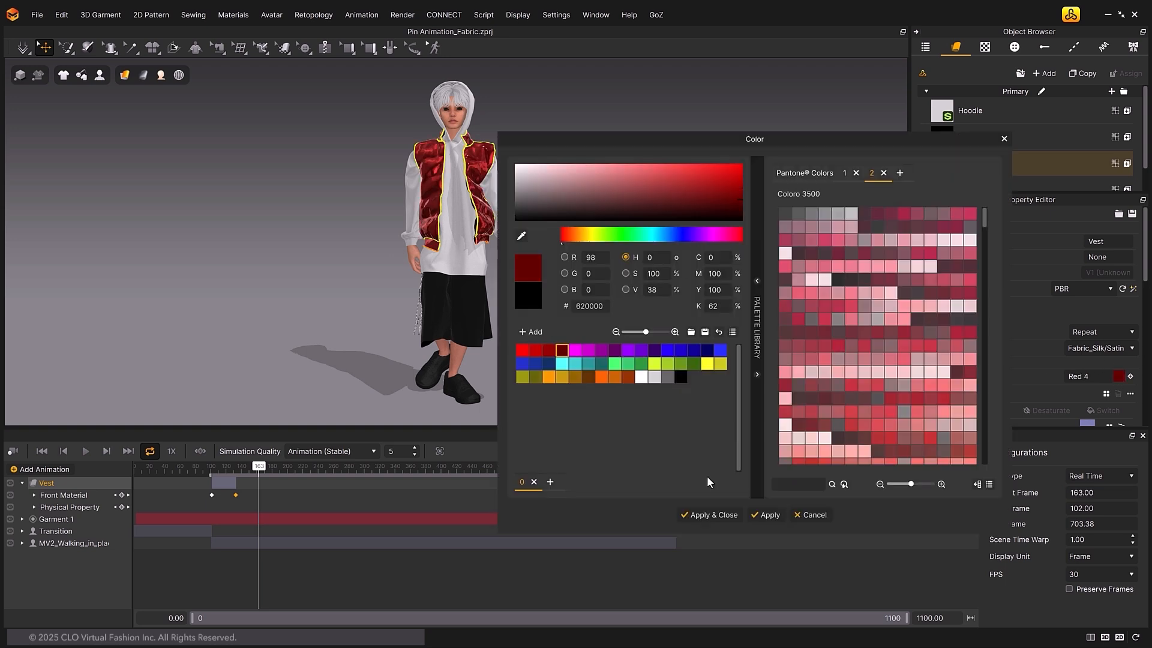
left_click(708, 515)
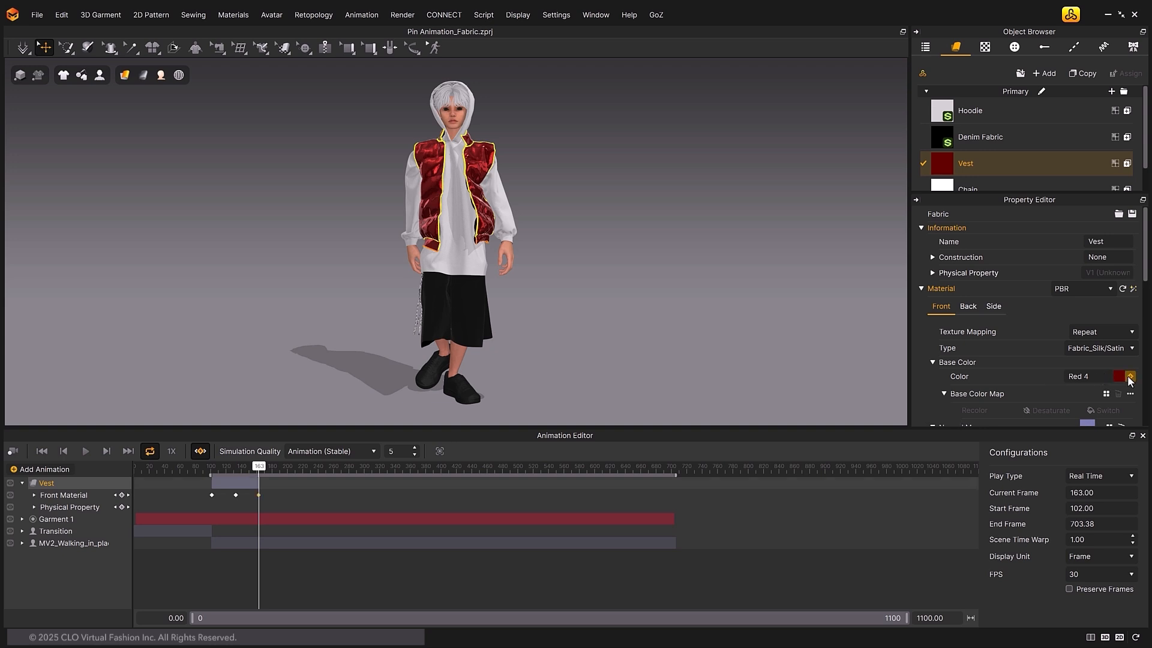
left_click(1130, 375)
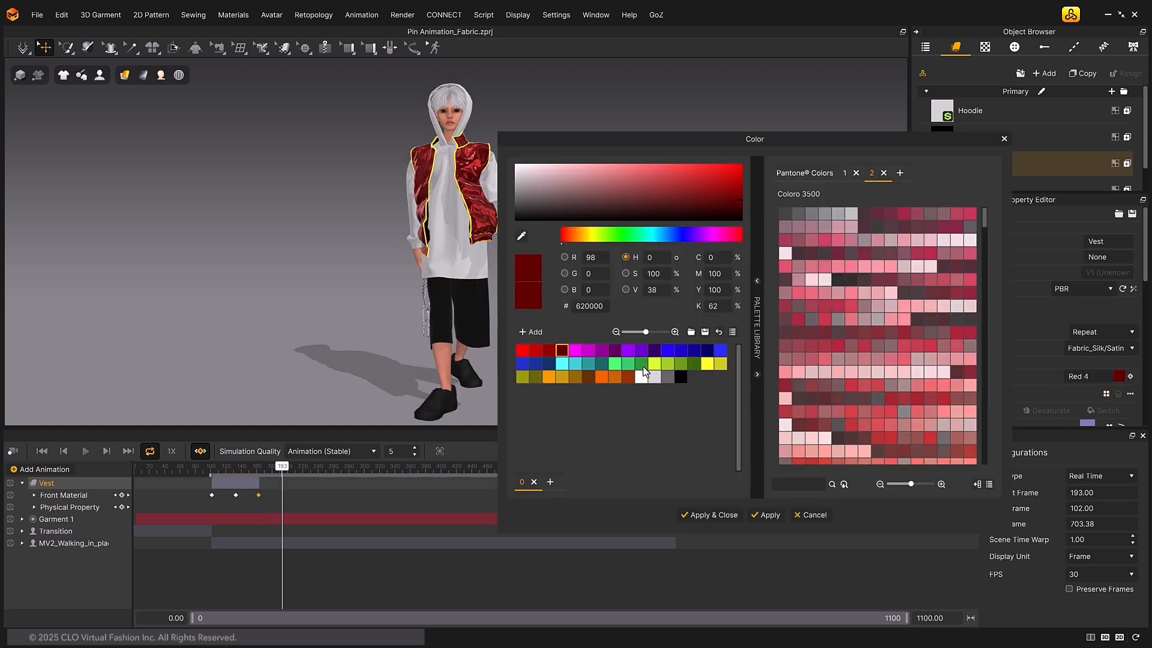
- Key cyan, violet and another palette colour at later frames, then rewind and play the colour animation
left_click(600, 365)
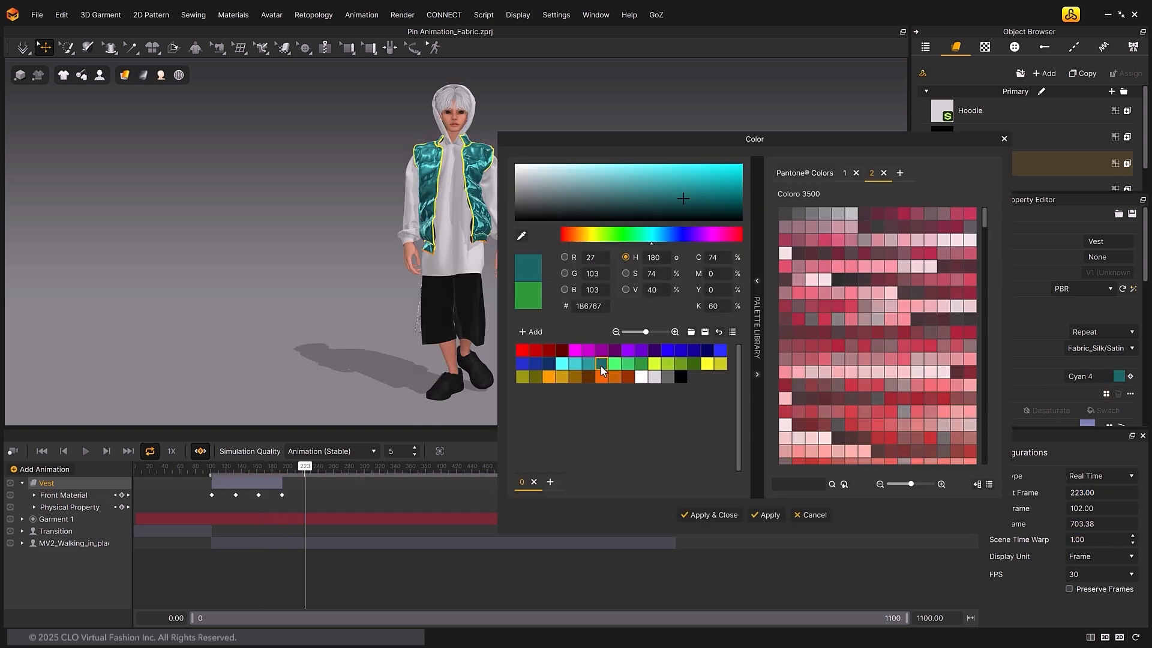
left_click(653, 349)
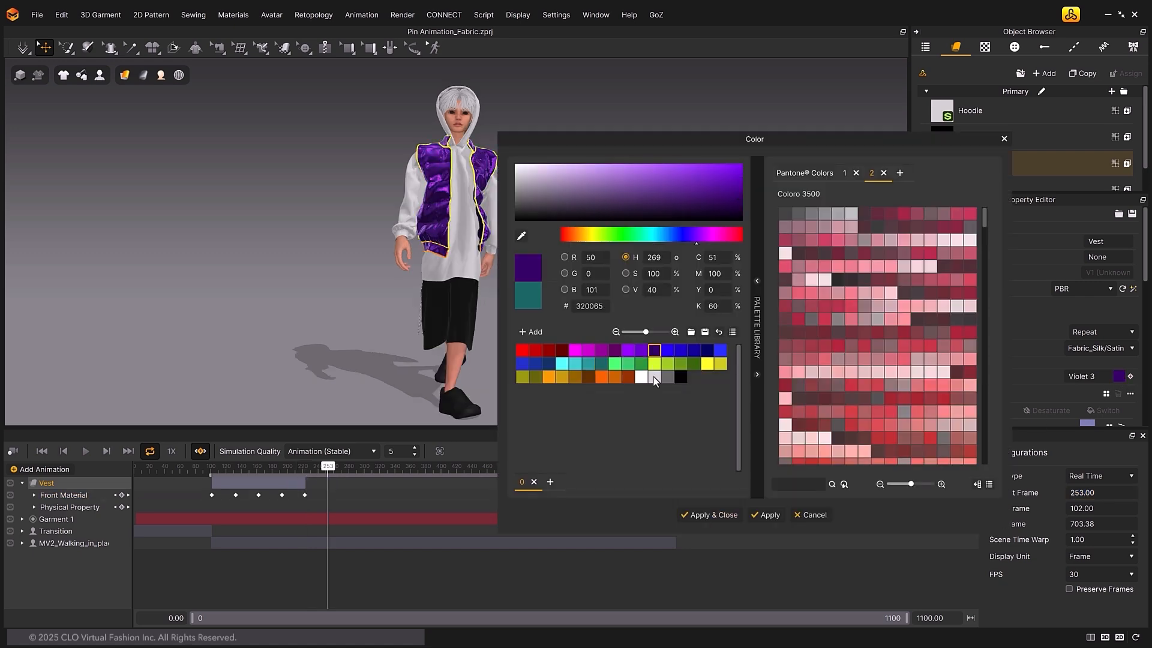
left_click(707, 515)
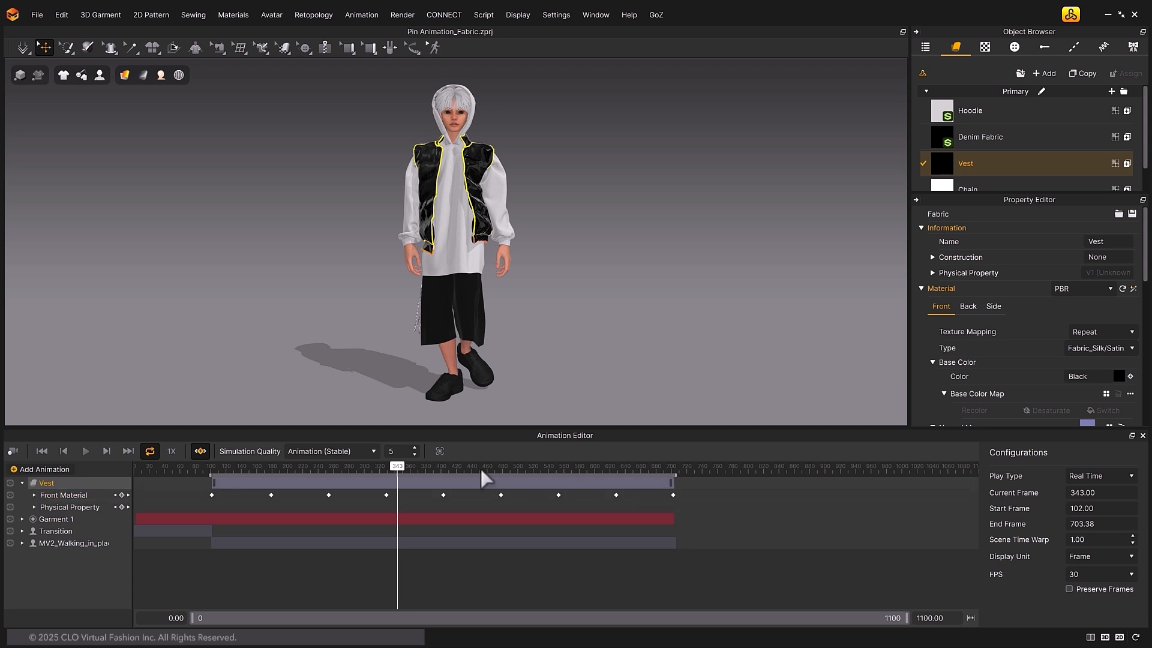
left_click(64, 451)
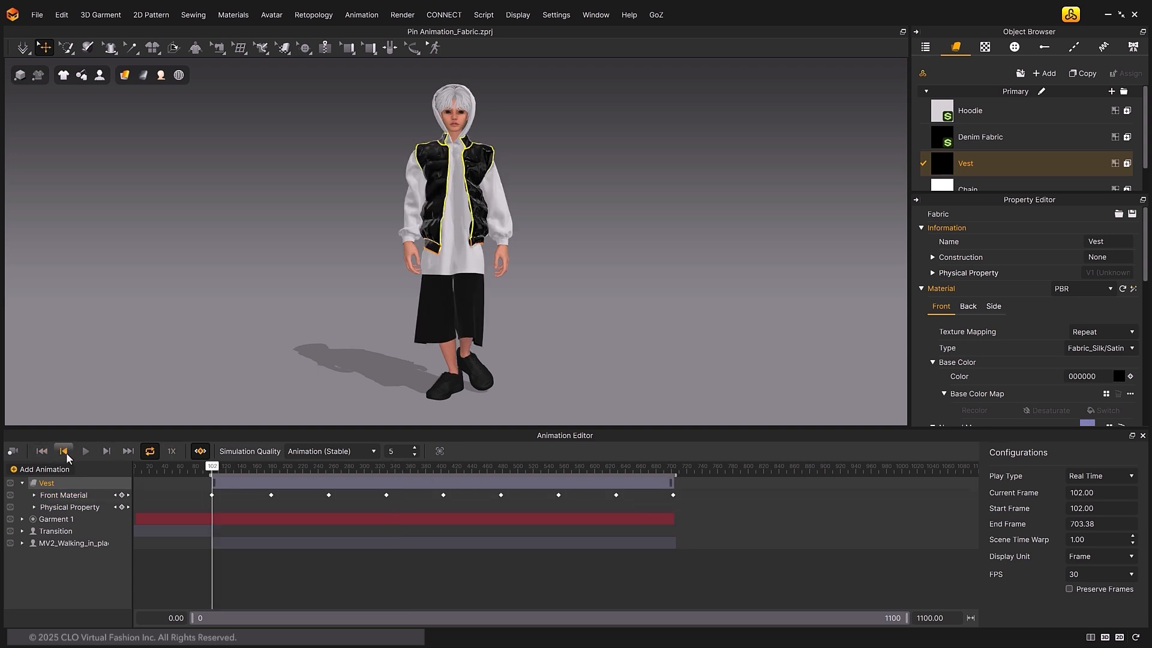
left_click(84, 451)
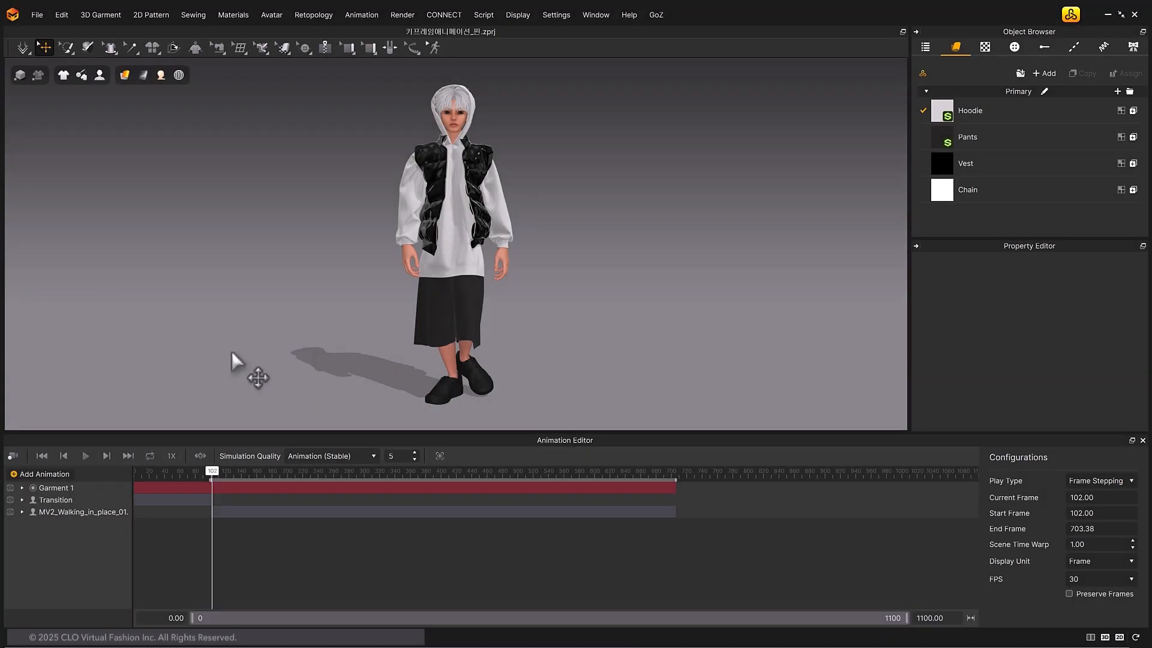
- Add Index animation tracks for the pants pieces keyed to Pants fabric at frame 102
left_click(41, 474)
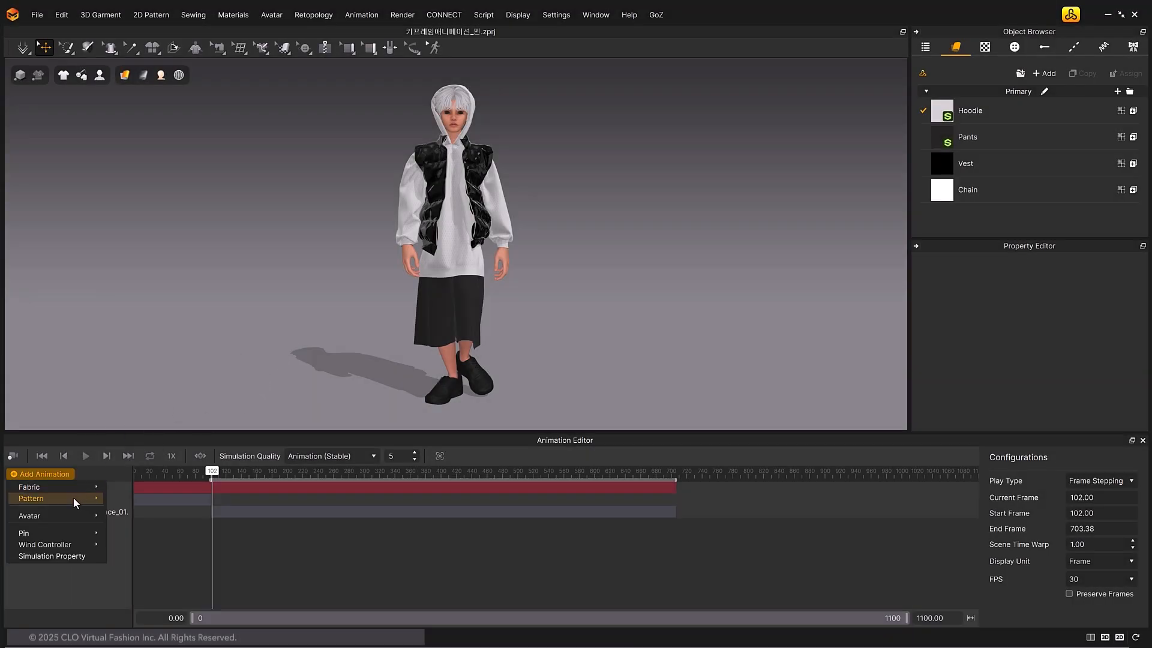
left_click(31, 497)
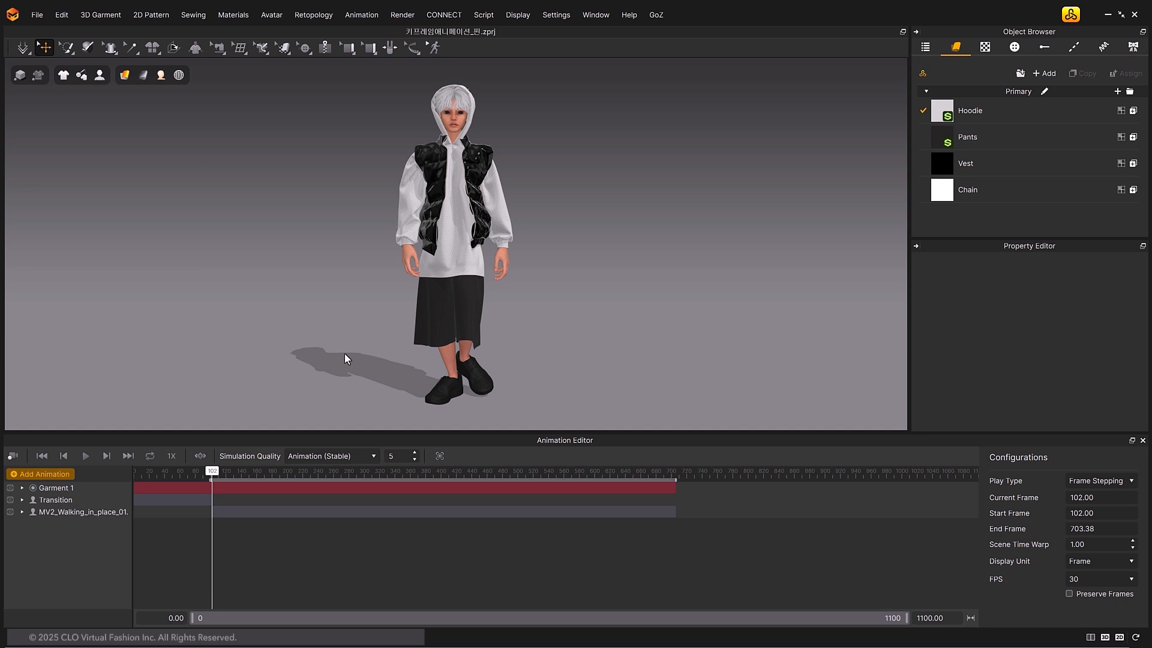
mouse_move(467, 351)
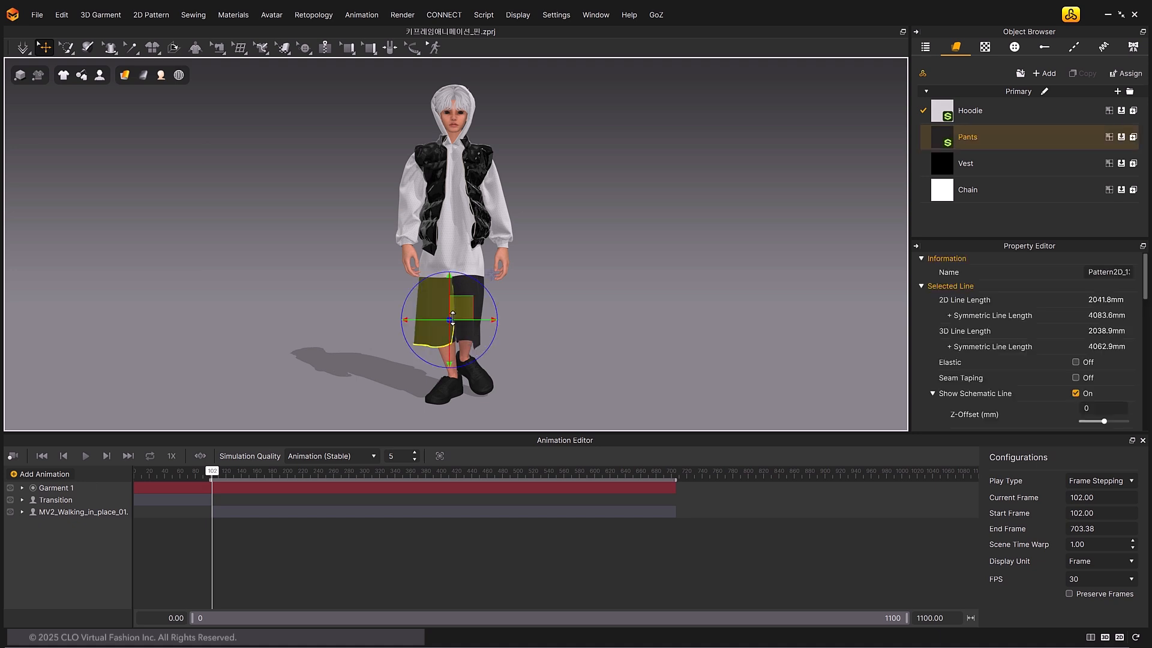
mouse_move(951, 271)
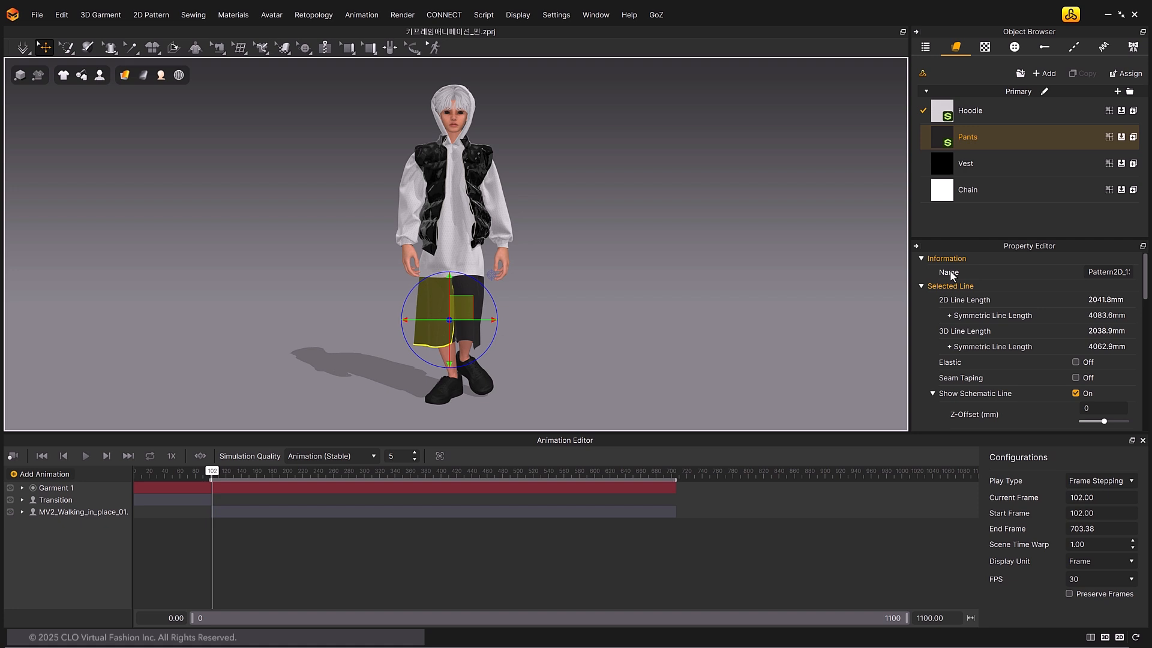
mouse_move(1072, 281)
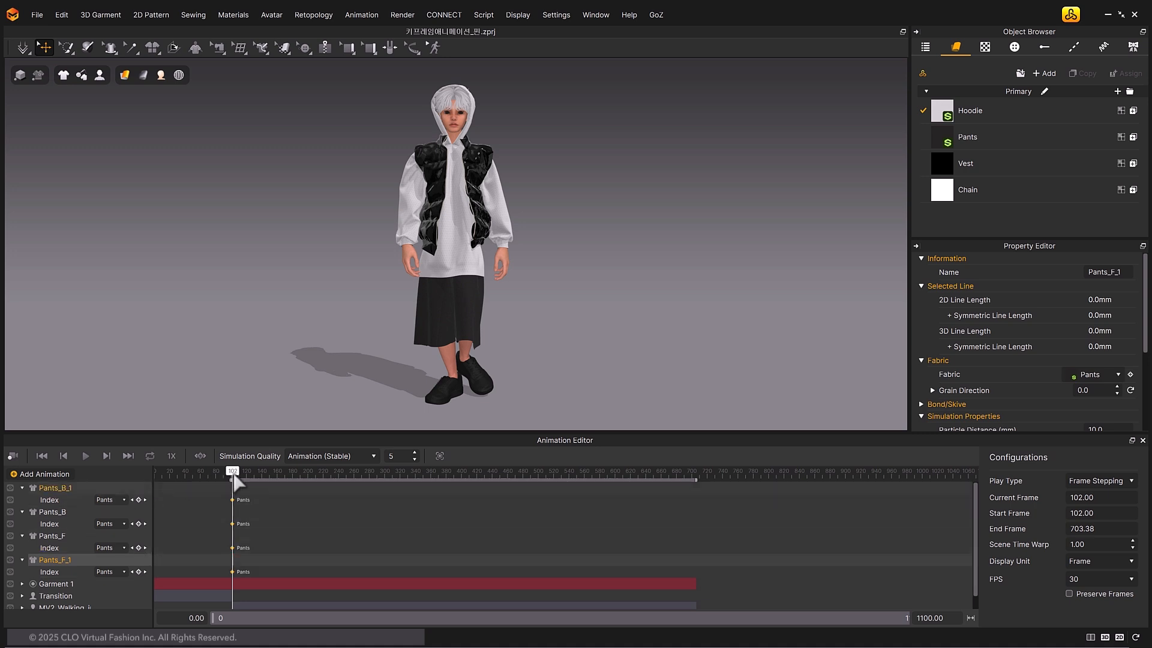
- At frame 144 key Geo Jersey as the fabric for the pants piece indices
left_click_drag(234, 479, 262, 480)
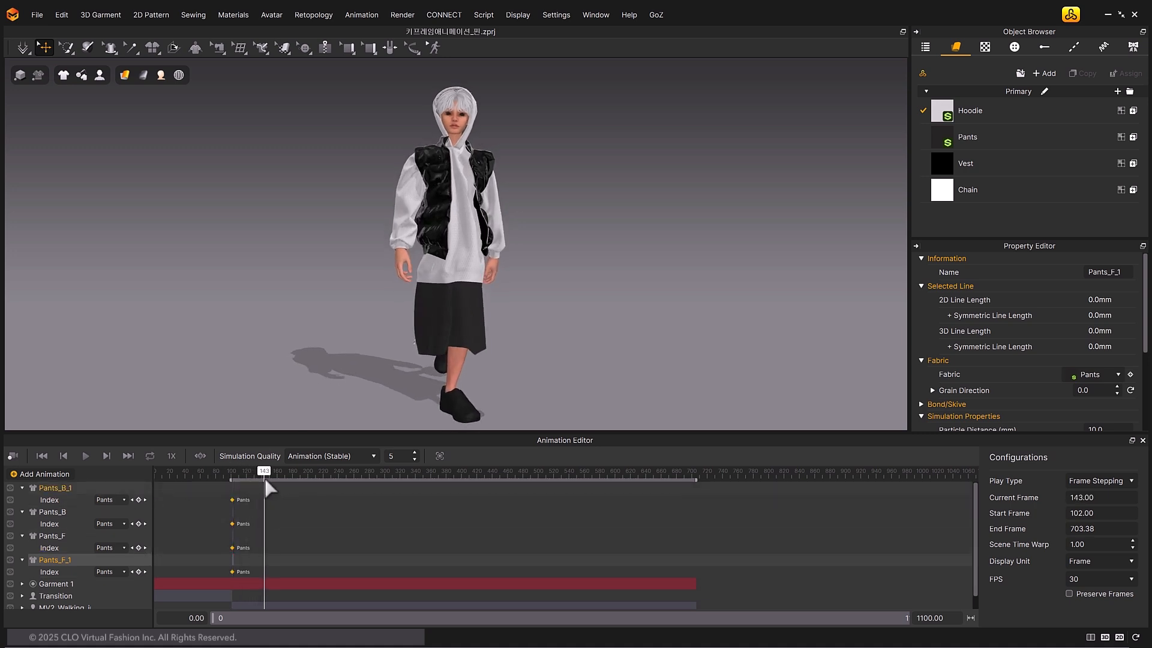
left_click(105, 456)
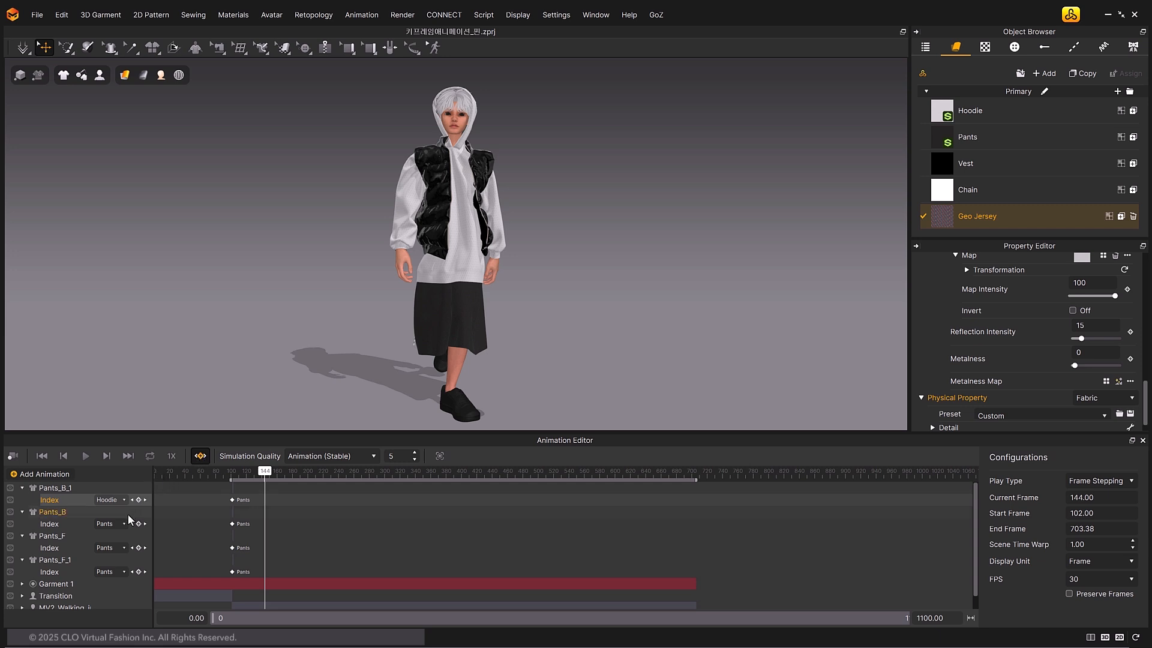
left_click(110, 499)
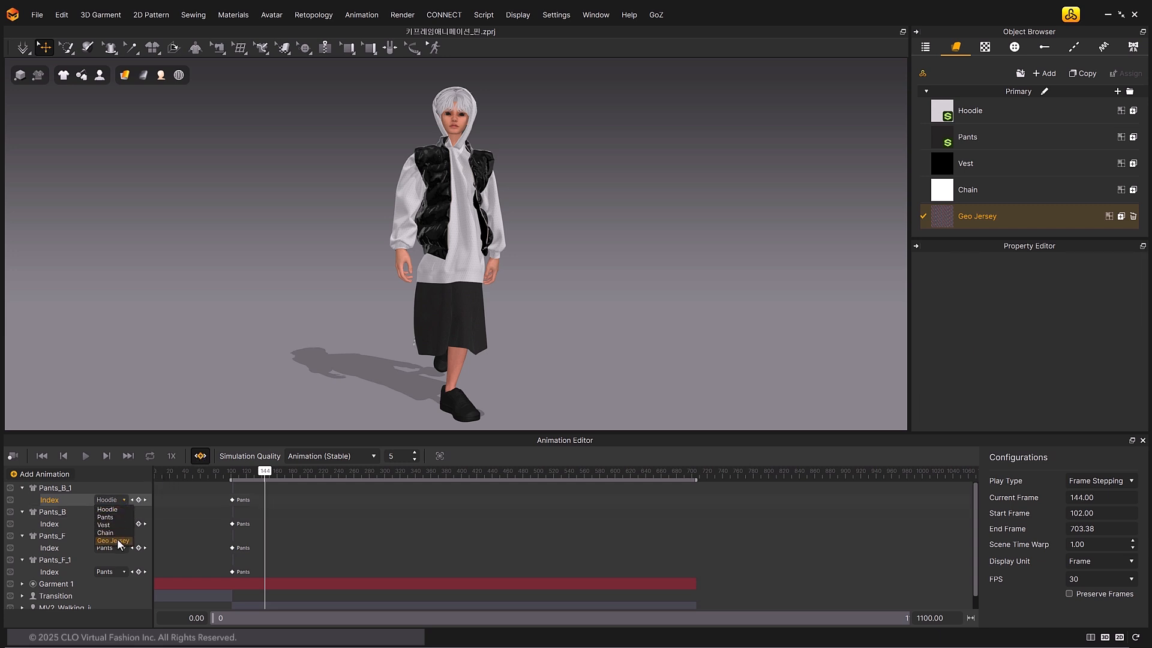
left_click(113, 541)
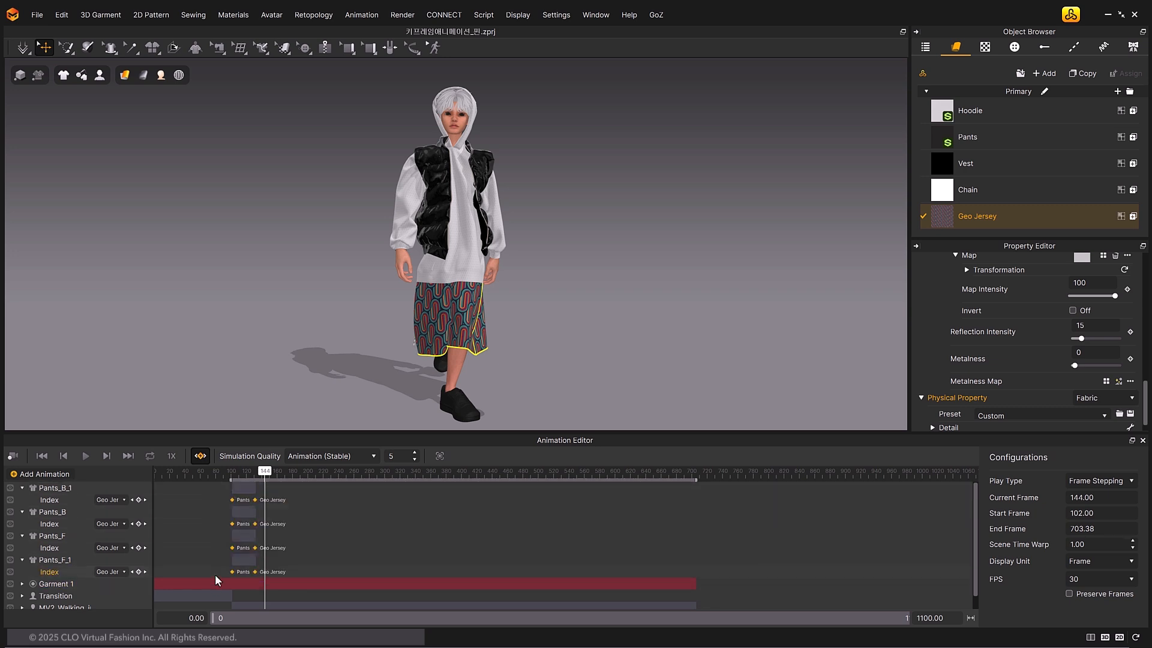
- Rewind to the start and play back the fabric-switch animation
left_click(41, 456)
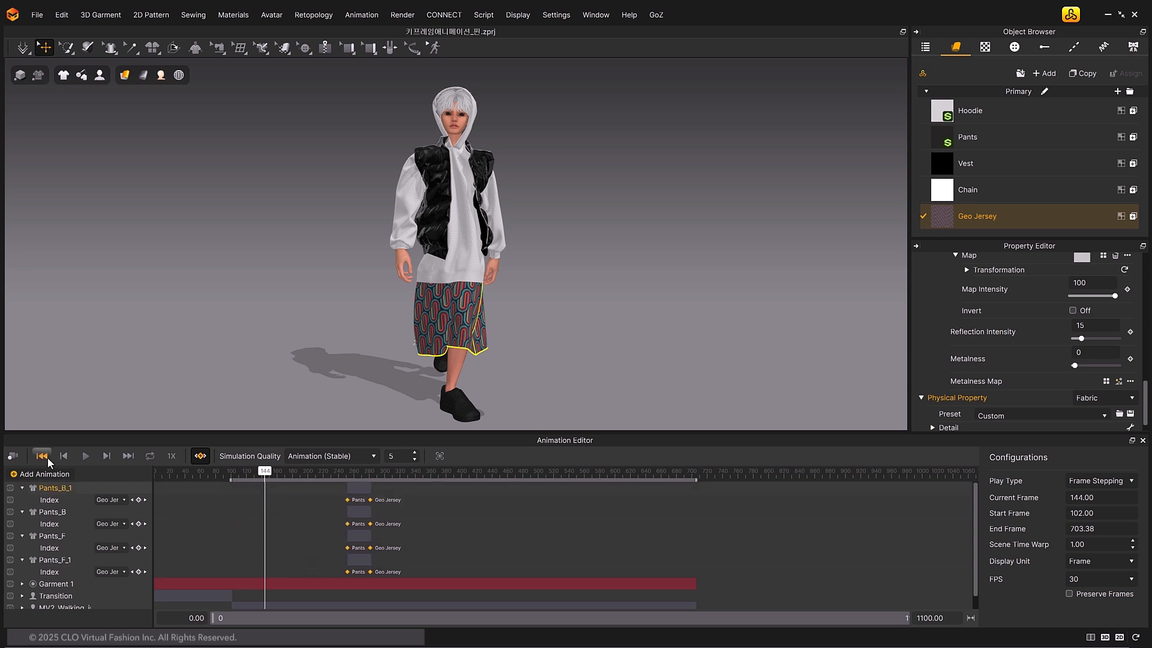
left_click(84, 456)
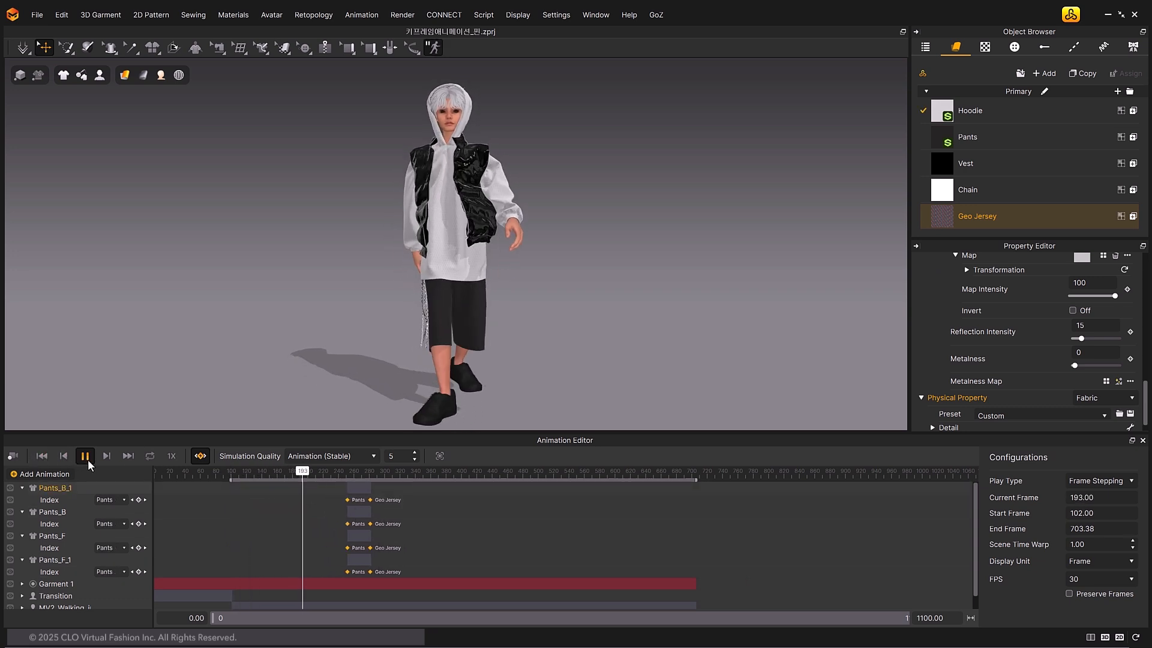
left_click(84, 456)
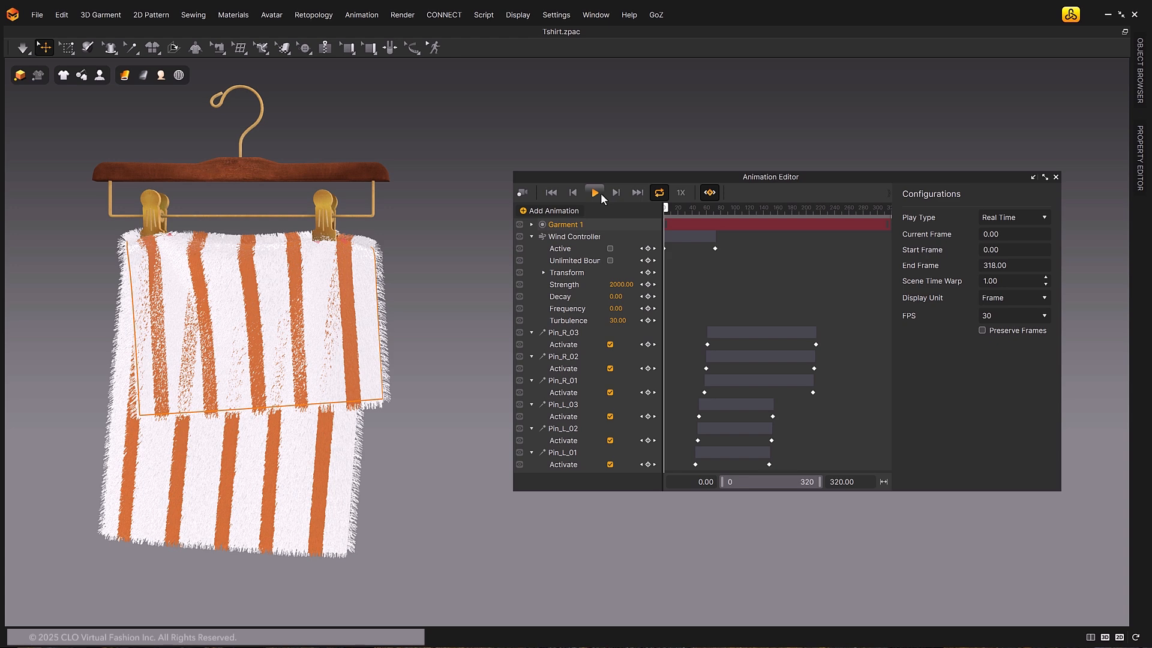
- Play the towel wind-and-pin demo before opening Pin Animation_StaticMesh.zprj
left_click(594, 192)
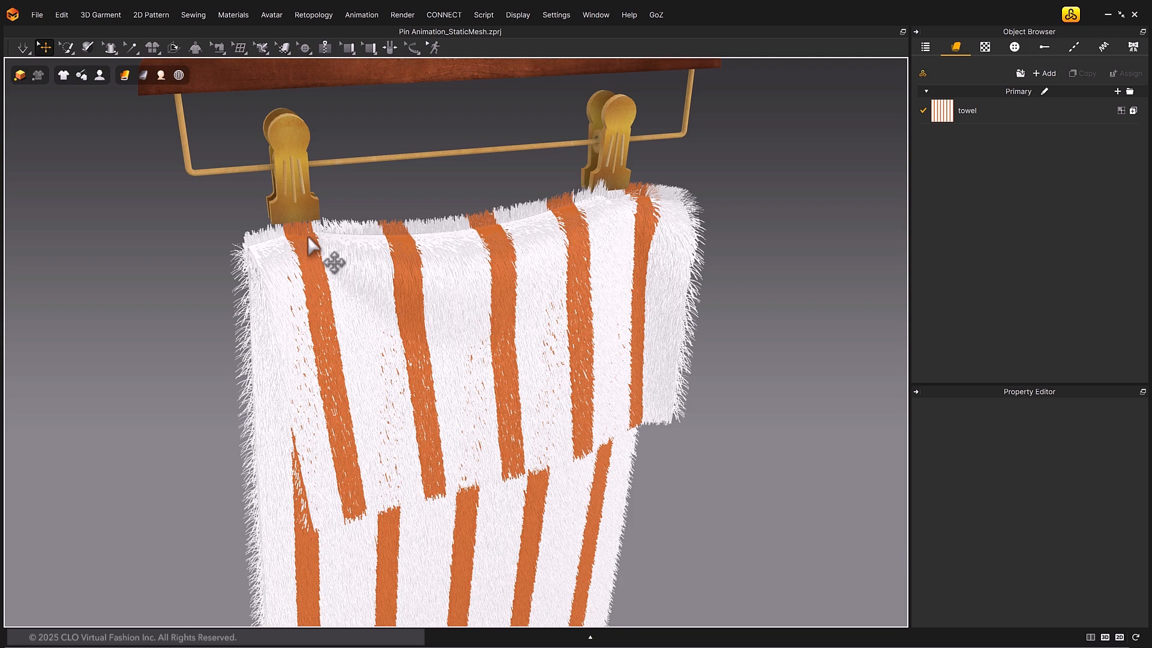
- Deactivate the towel's top-left pin and set Add'l Thickness - Collision to 0.0
left_click(308, 243)
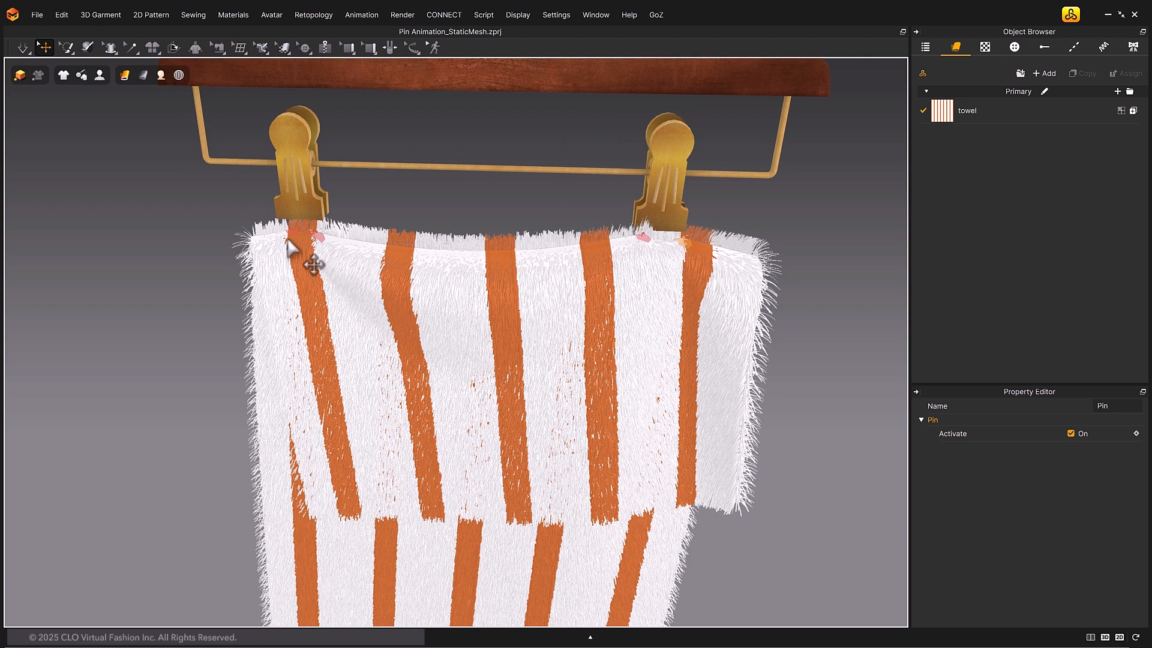
right_click(294, 245)
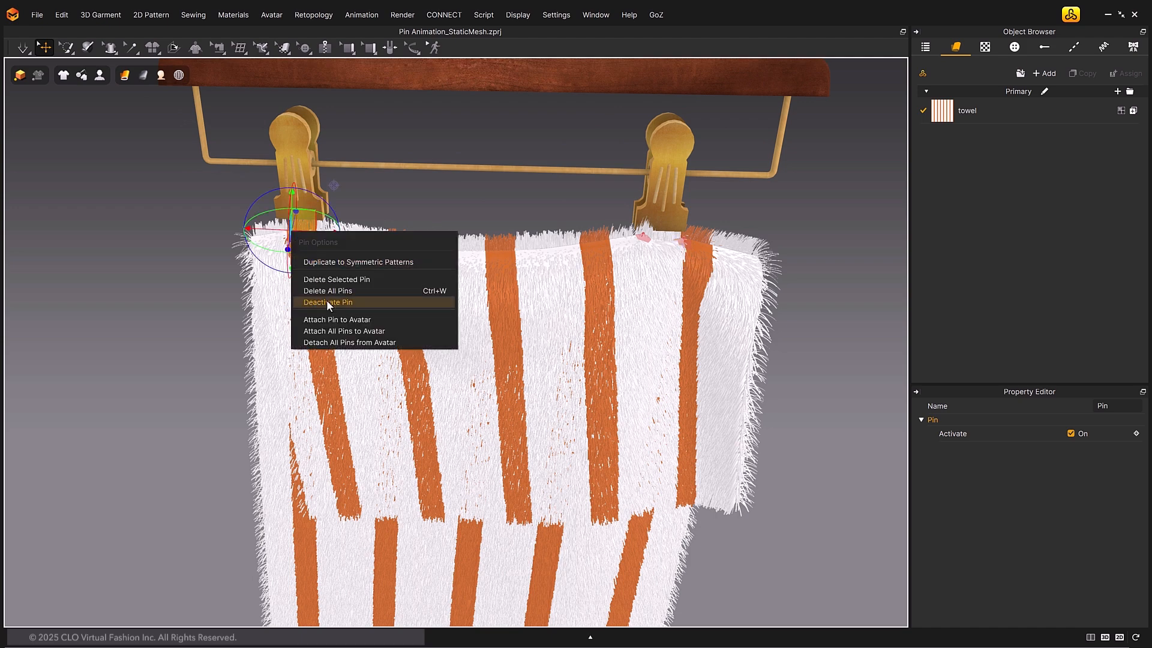
left_click(327, 303)
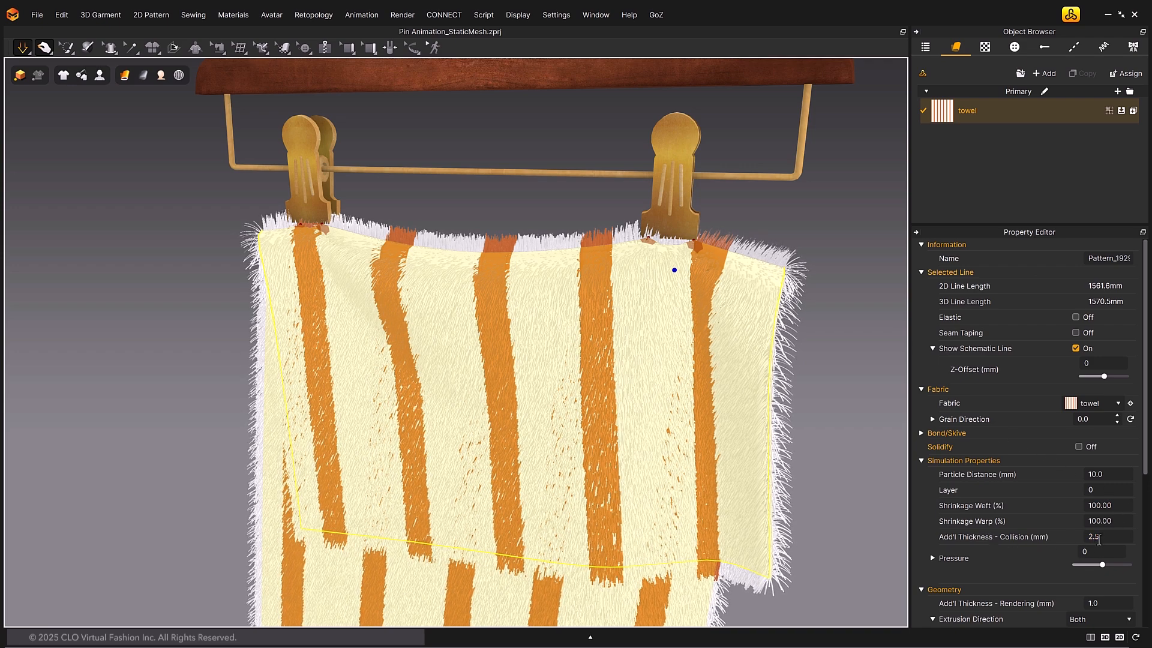
type("0.00")
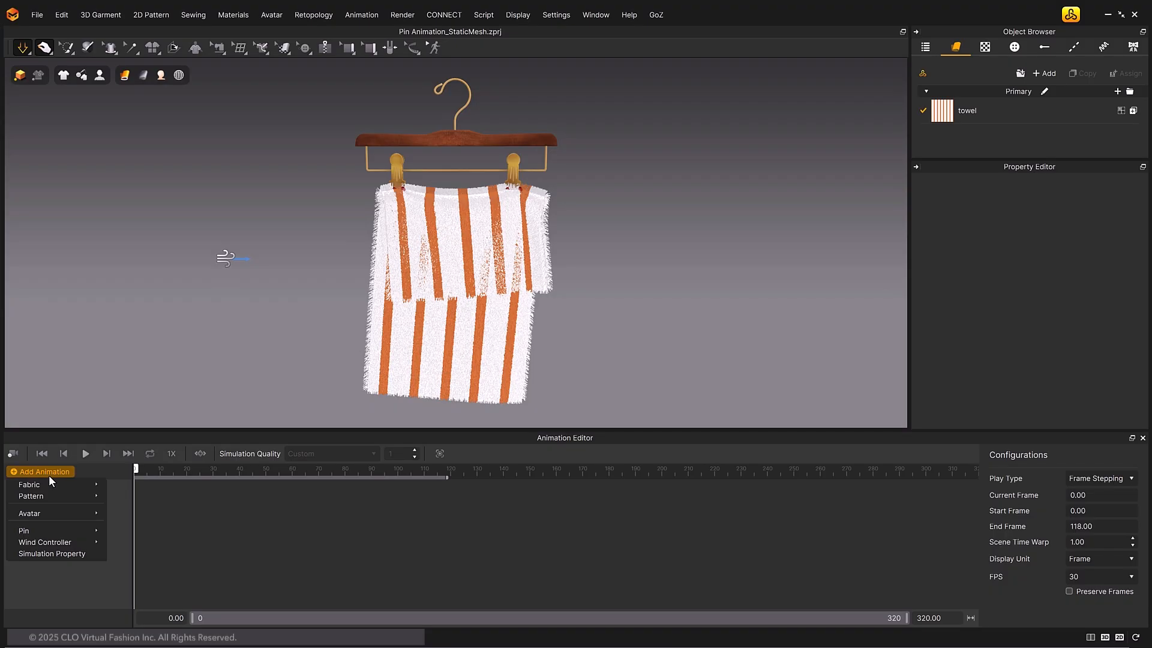
mouse_move(48, 529)
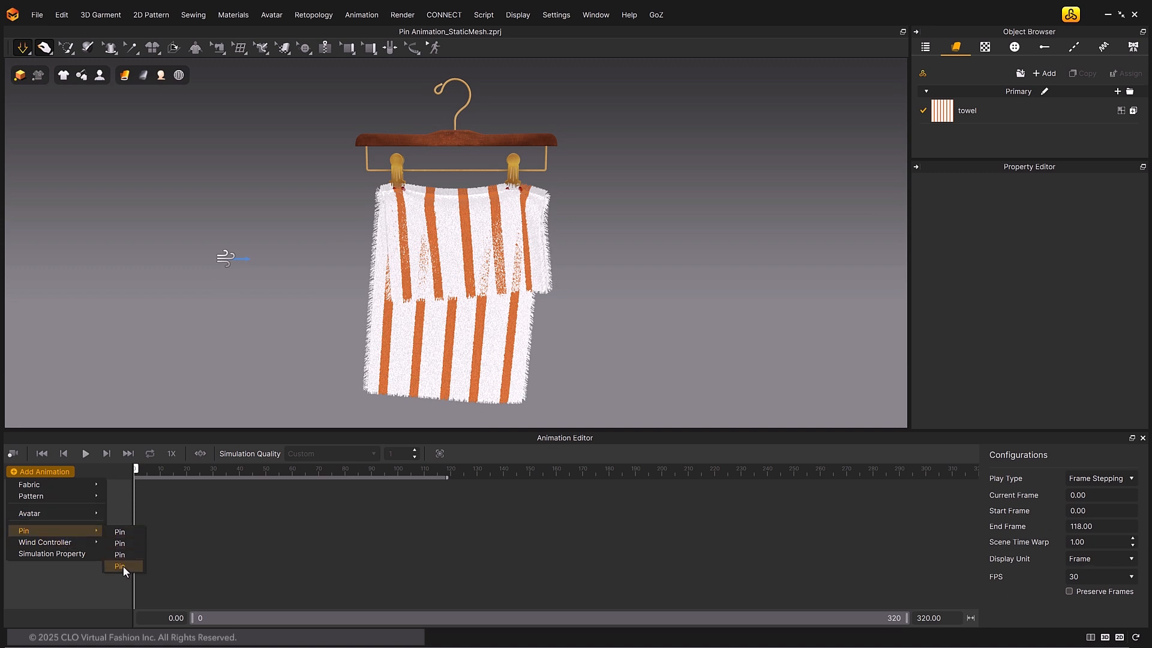
- Identify the top-left pin, rename it Pin_L02, and select the top-right pin for renaming
left_click(119, 565)
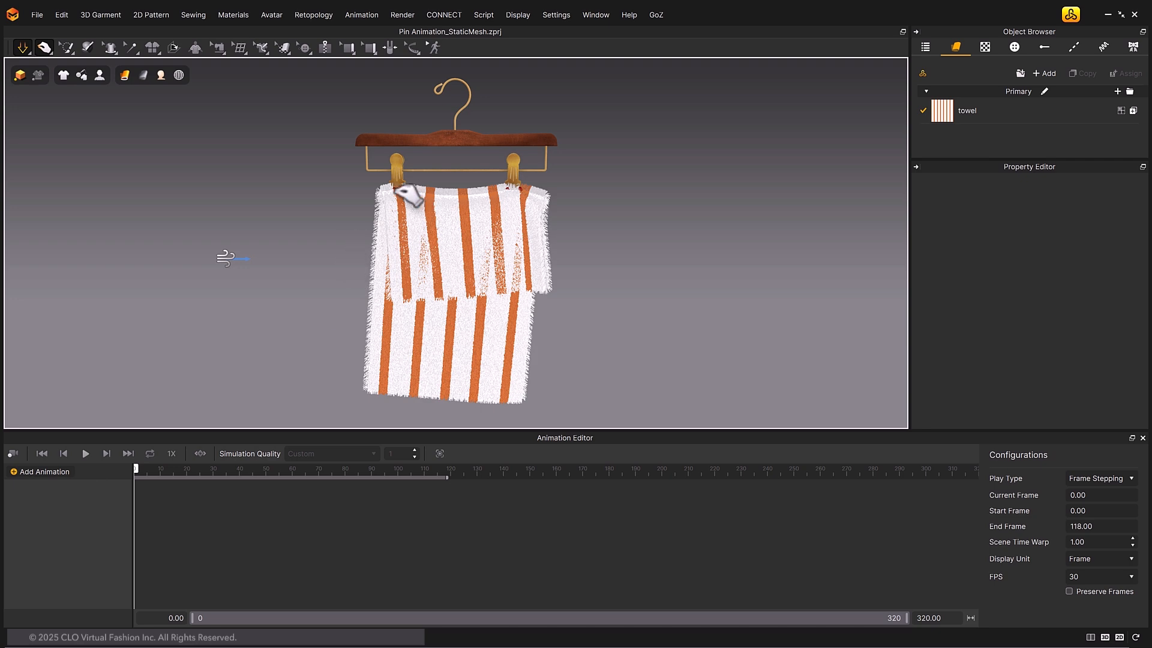
left_click(409, 193)
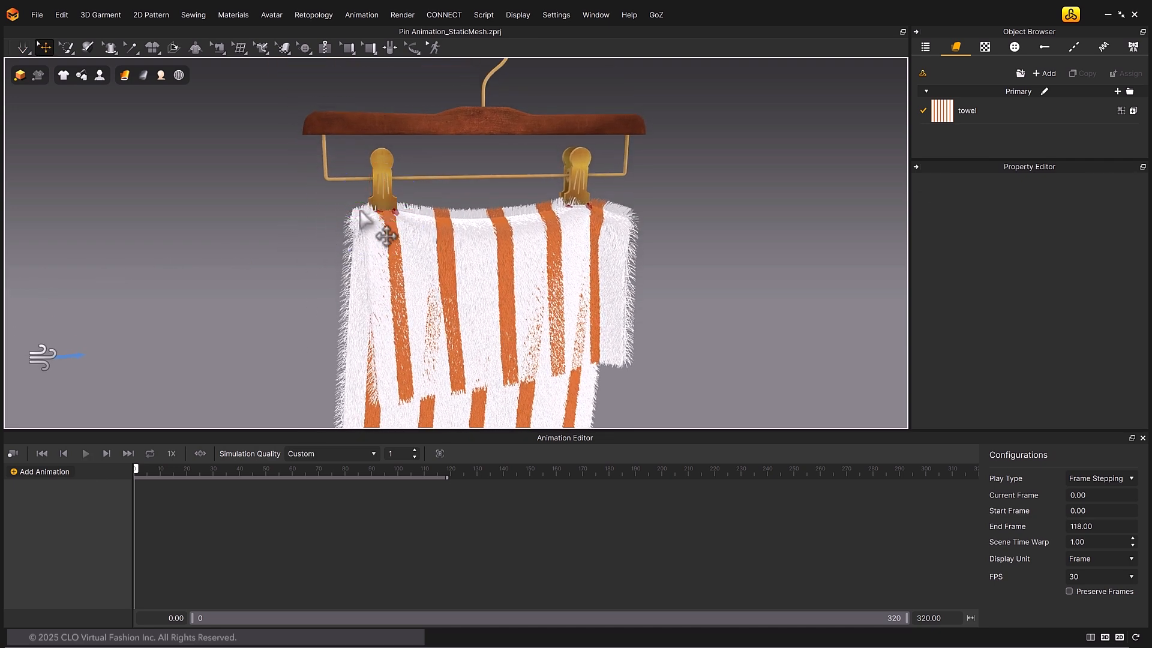
left_click(382, 214)
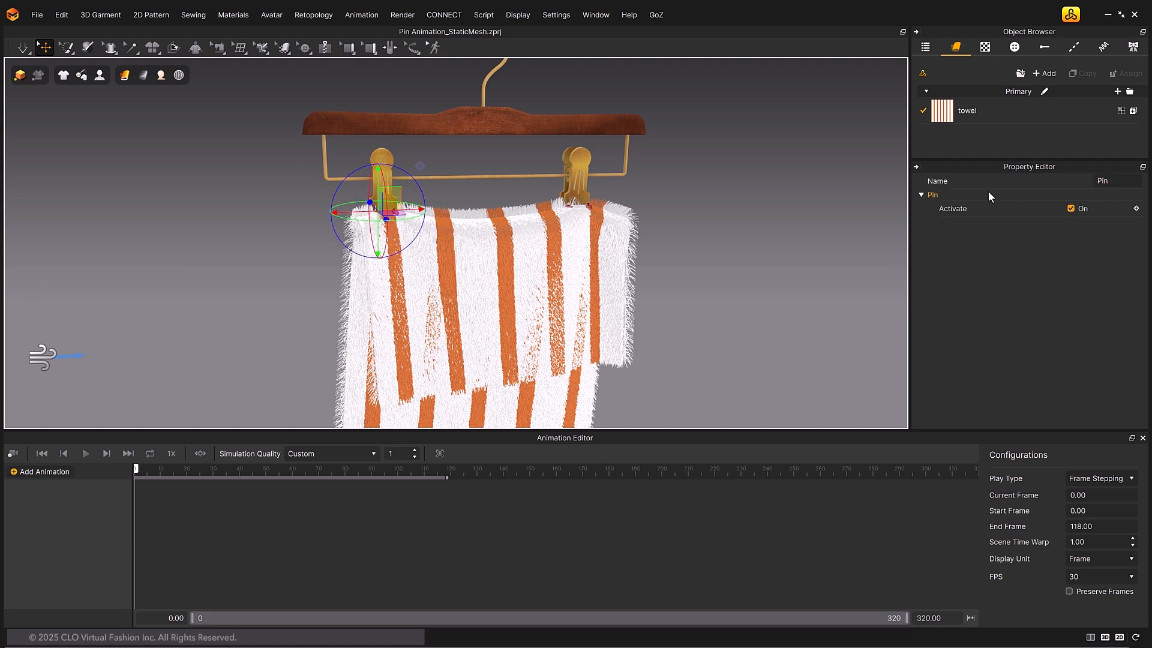
double_click(1101, 181)
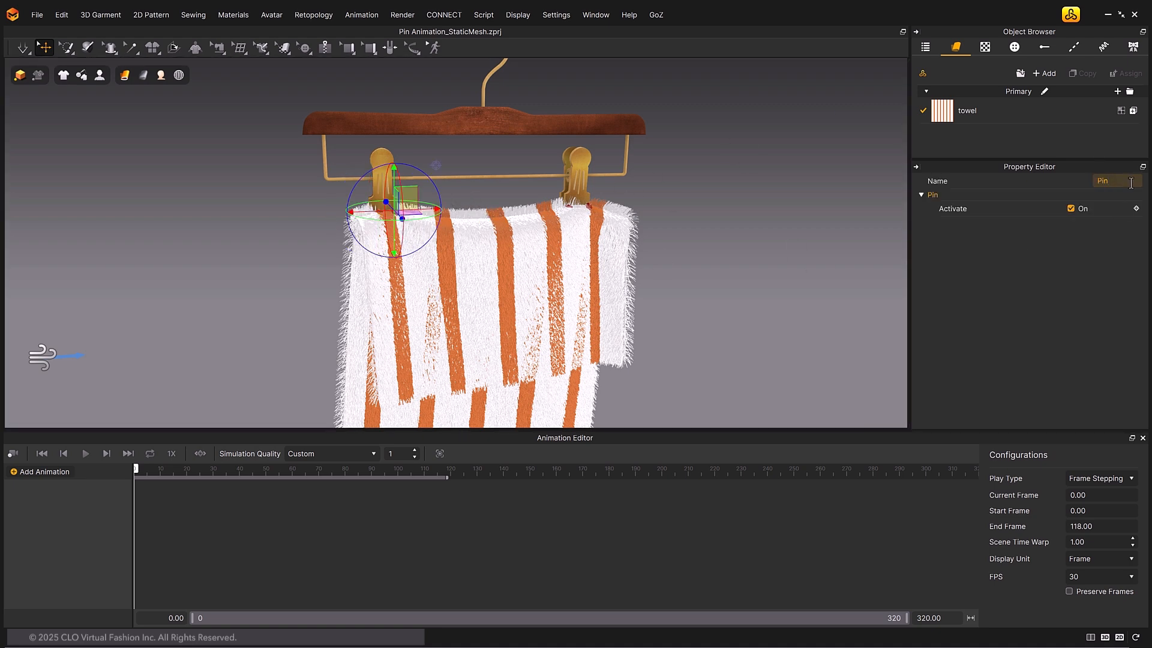
type("Pin_L02")
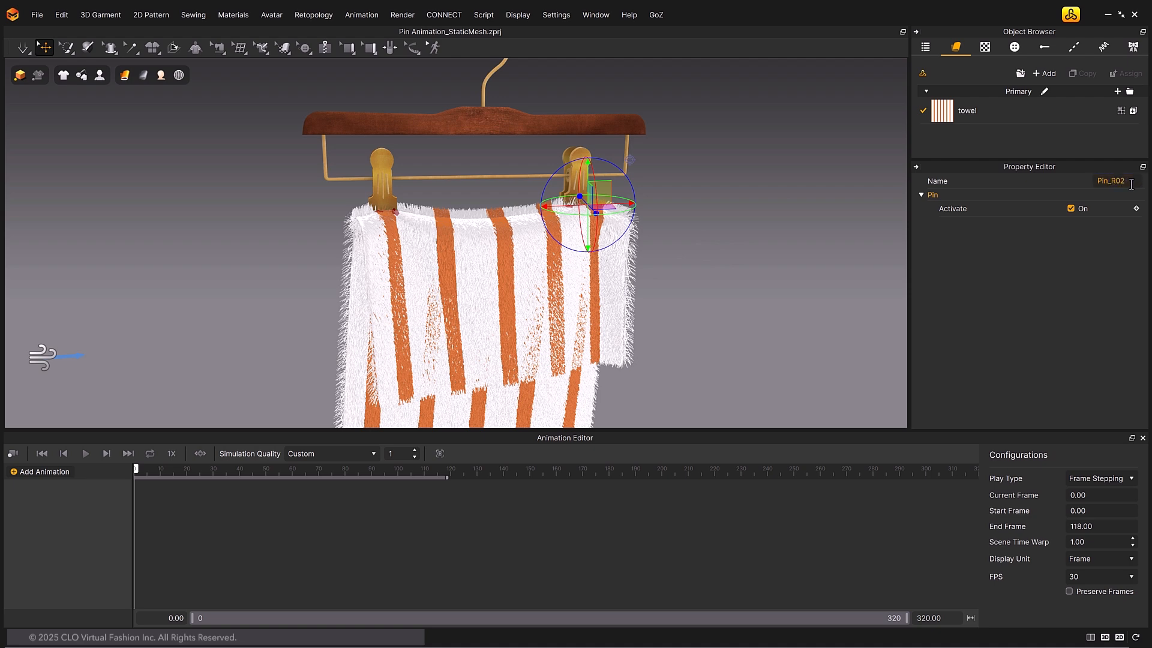
left_click(39, 471)
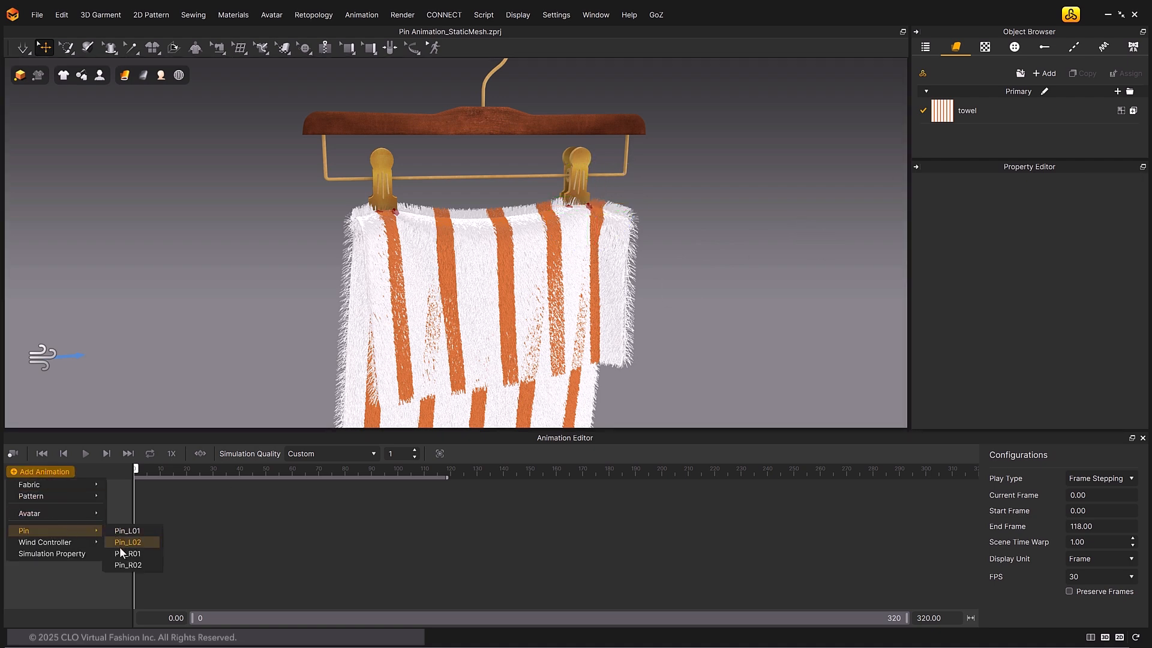
- Add animation tracks for Pin_L02, another pin and the wind controller
left_click(126, 530)
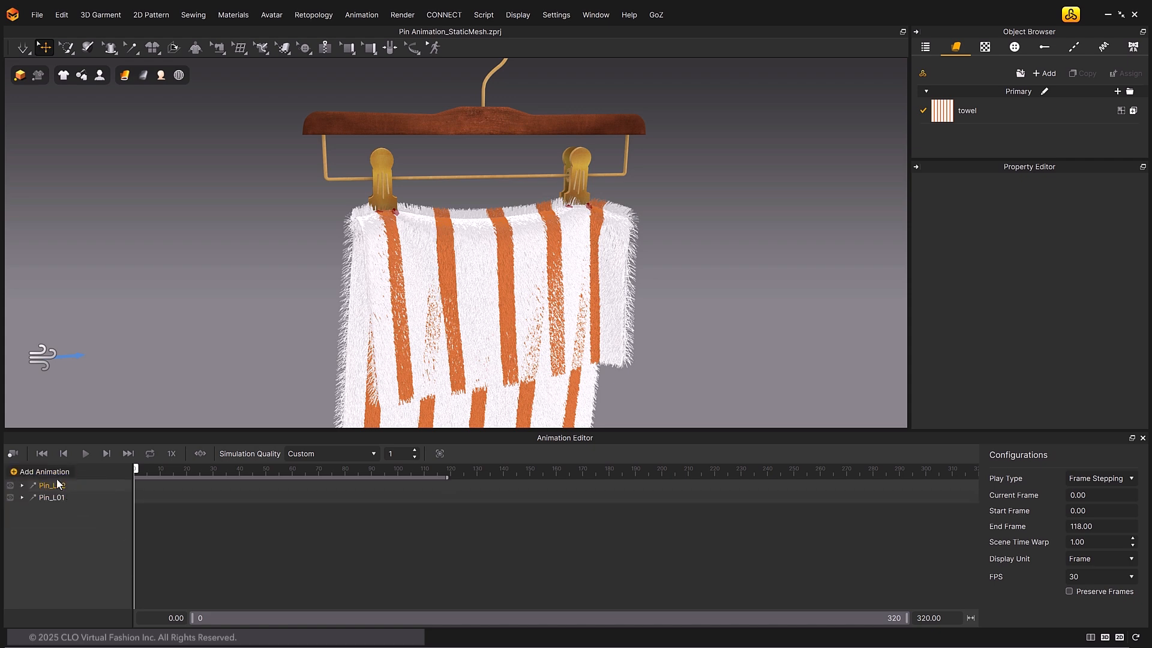
left_click(44, 470)
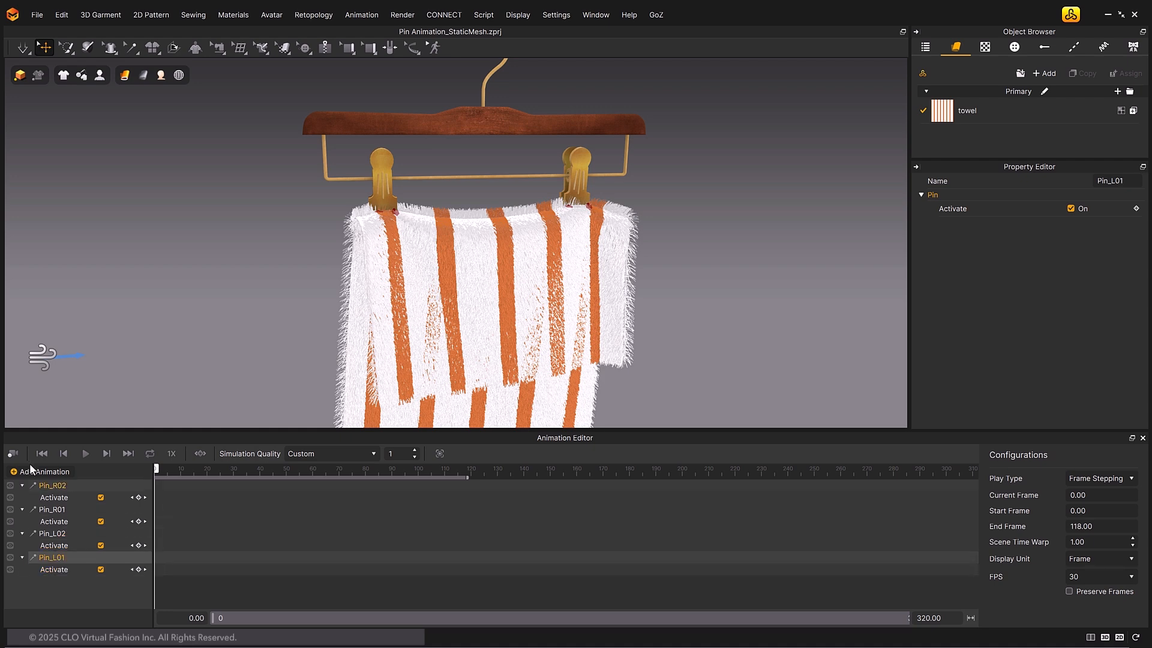
mouse_move(49, 370)
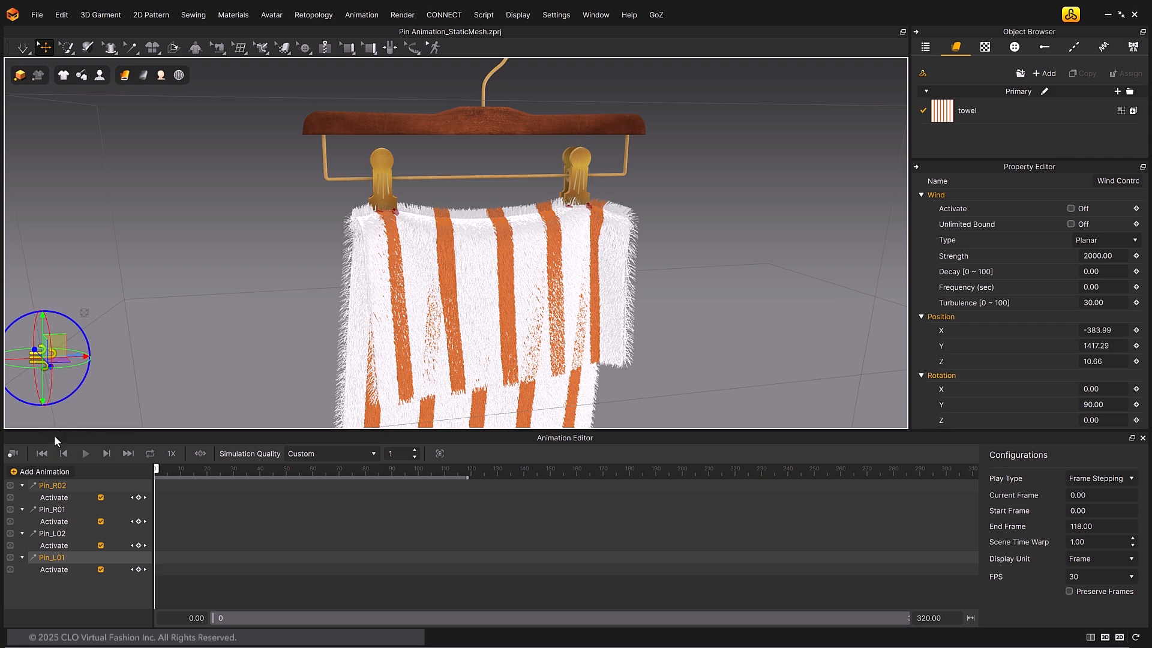
left_click(41, 470)
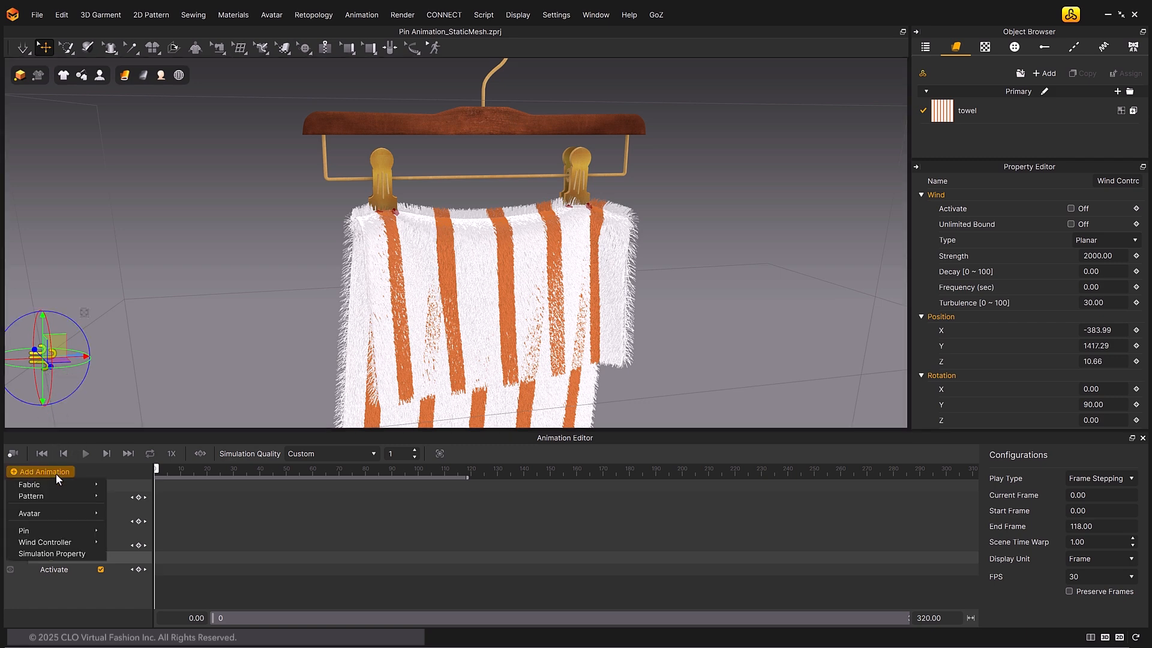
left_click(22, 529)
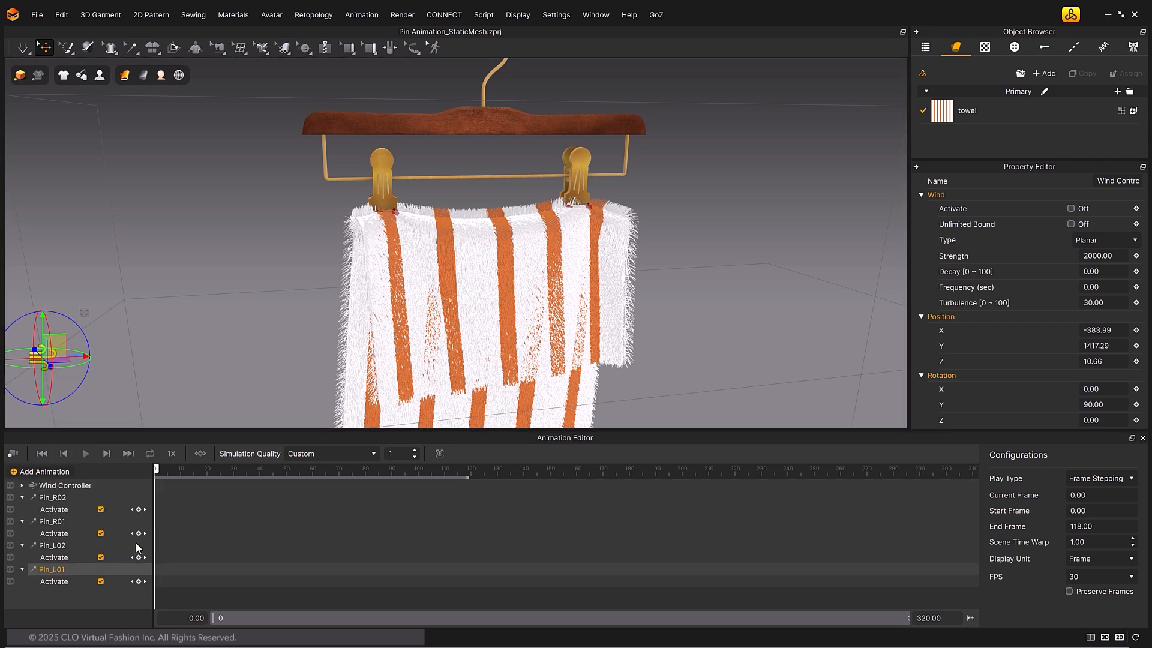
- Expand the wind controller track and key Active on at frame 50
left_click(24, 485)
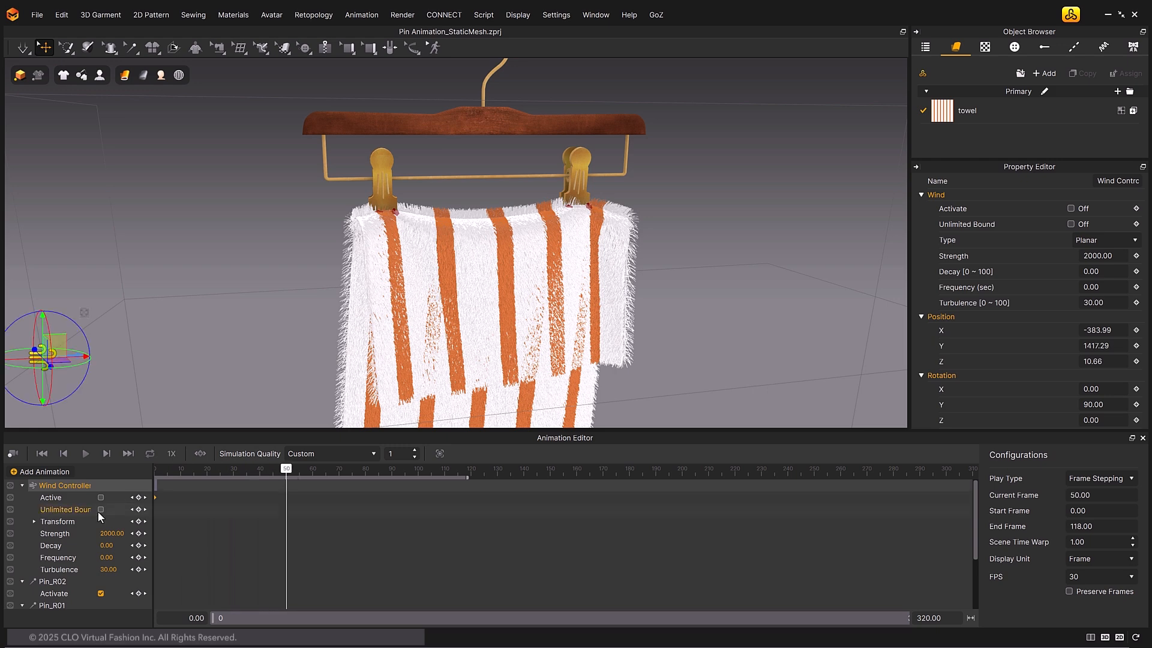
left_click(101, 497)
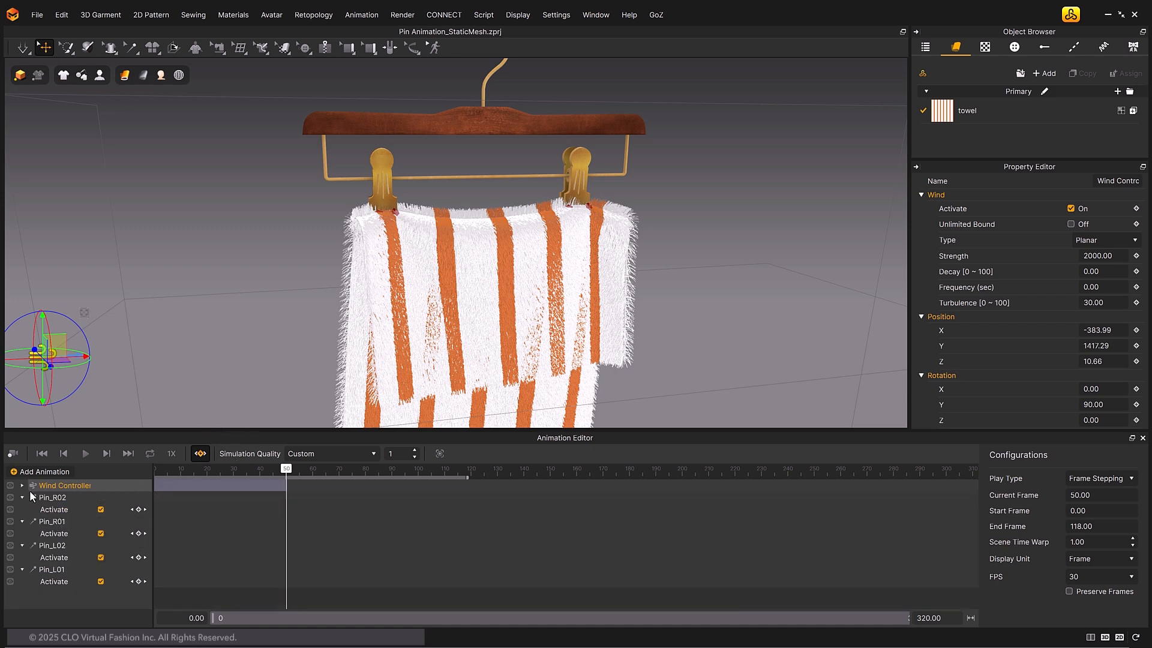
left_click(54, 508)
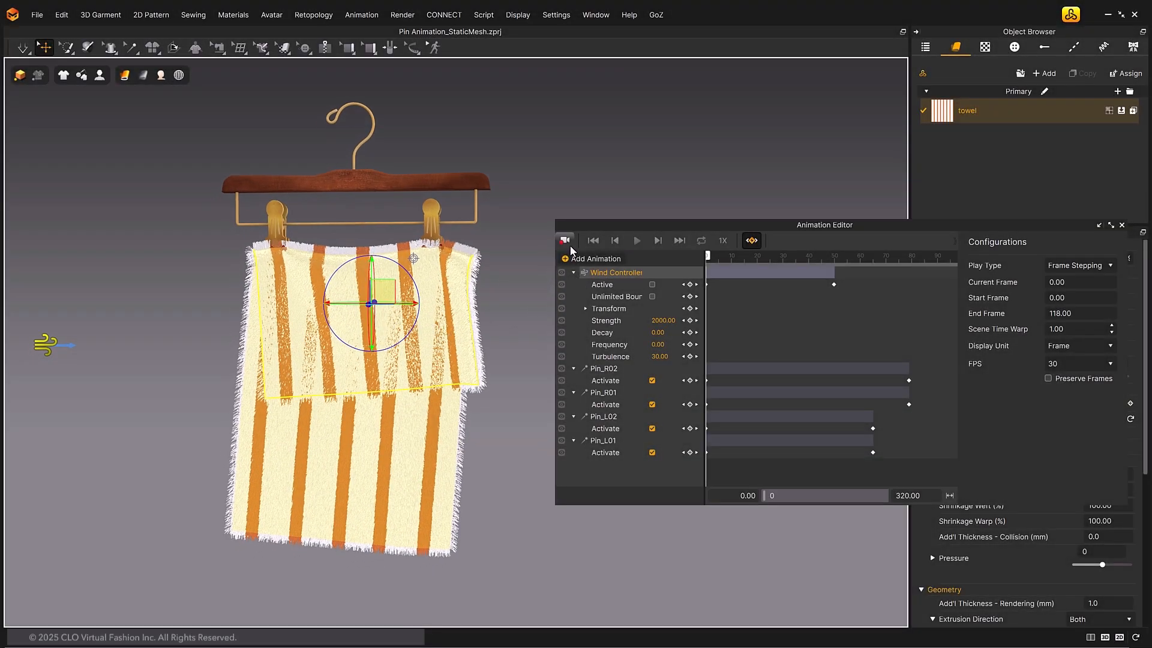
- Record the simulated towel animation and return to the first frame
left_click(635, 240)
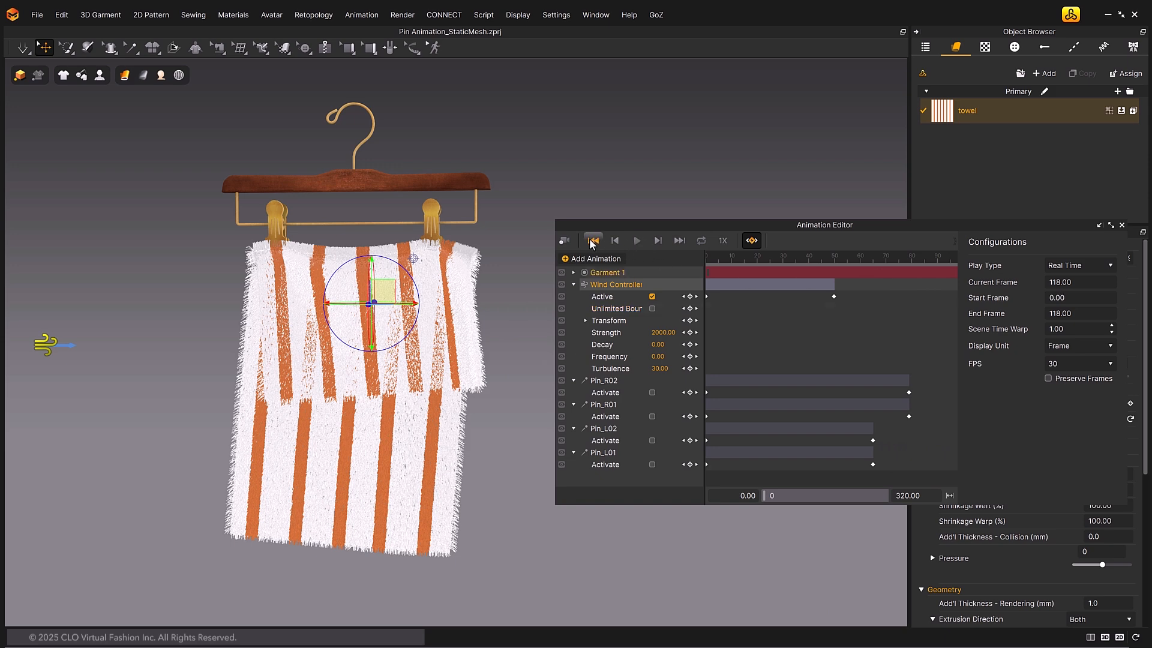
left_click(635, 240)
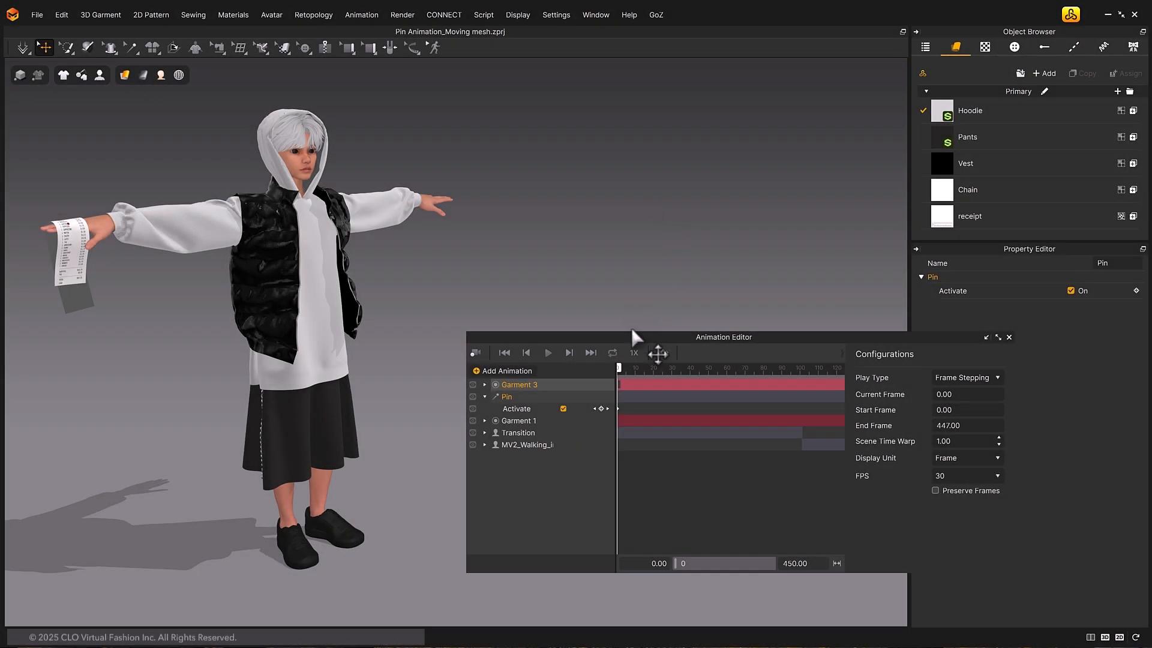
- Preview the previous pin take, then pin the receipt to the avatar's hand for re-recording
left_click(547, 353)
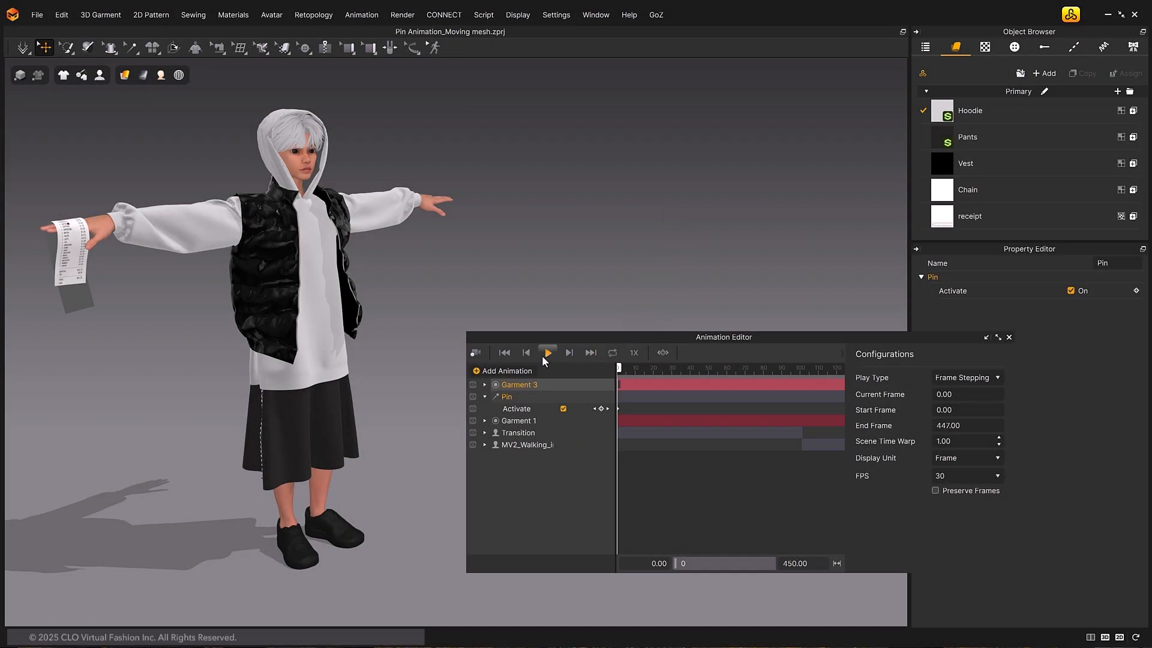
left_click(547, 353)
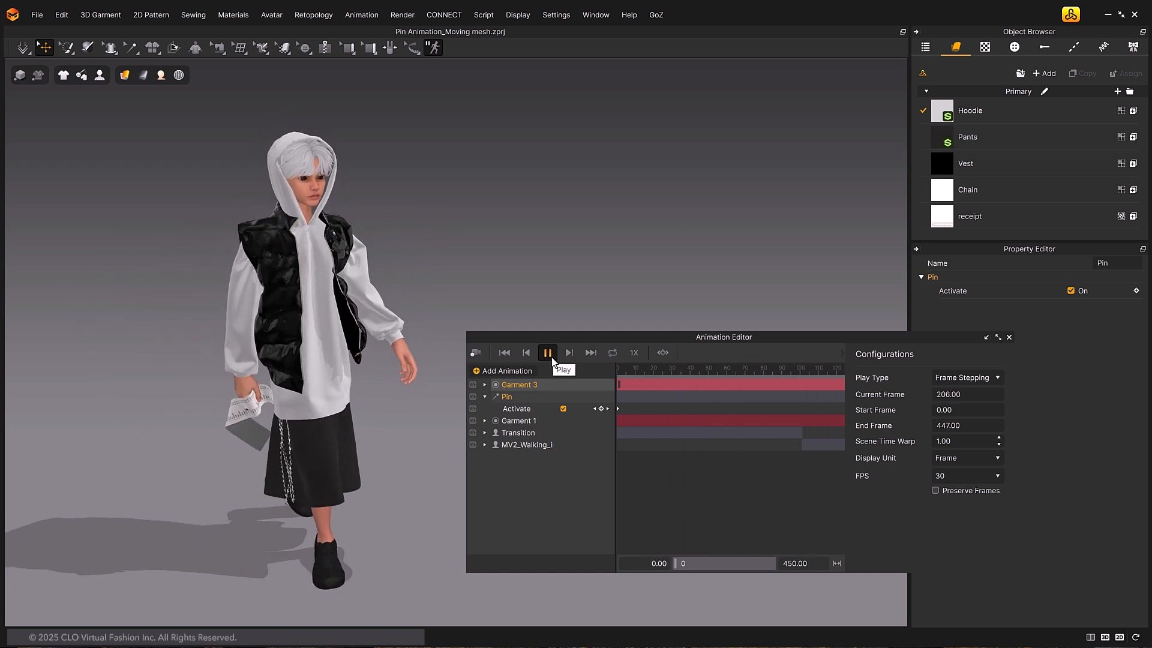
left_click(563, 407)
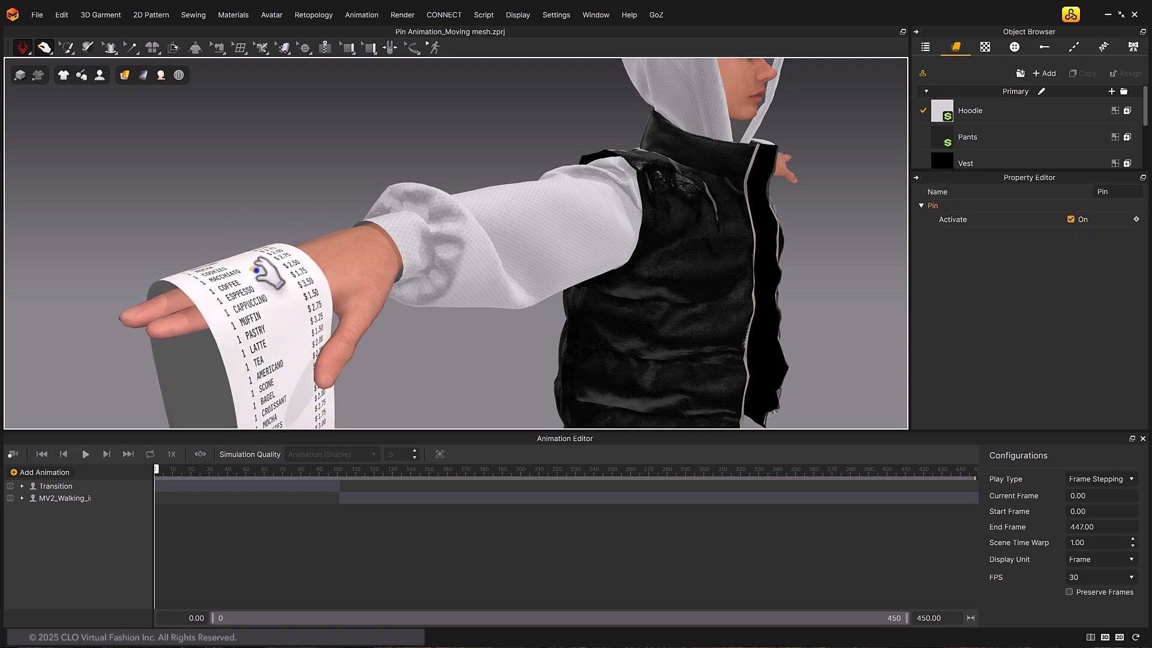
right_click(253, 272)
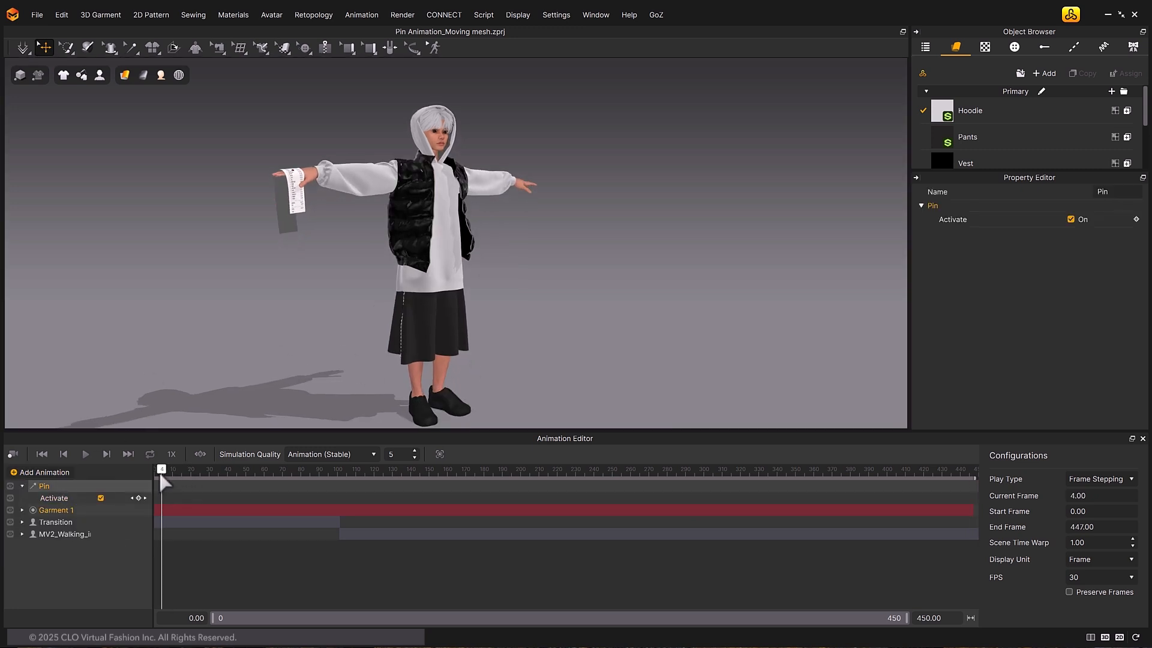
- Scrub later in the walk and set the playback end frame there
left_click_drag(162, 469, 437, 469)
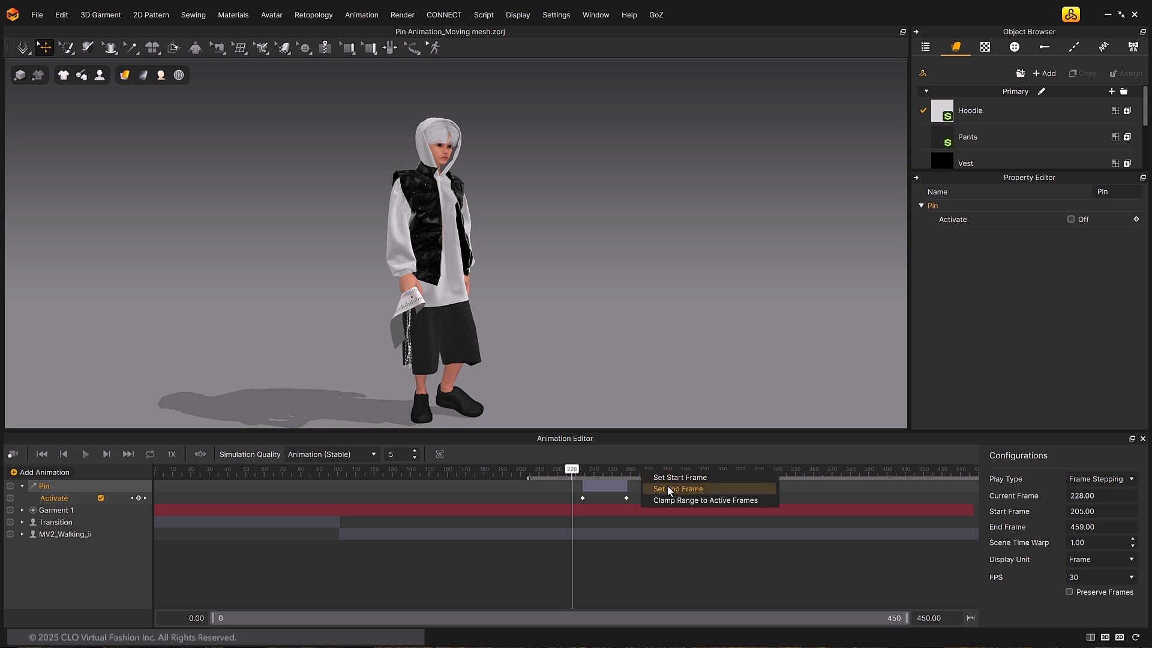
left_click(675, 488)
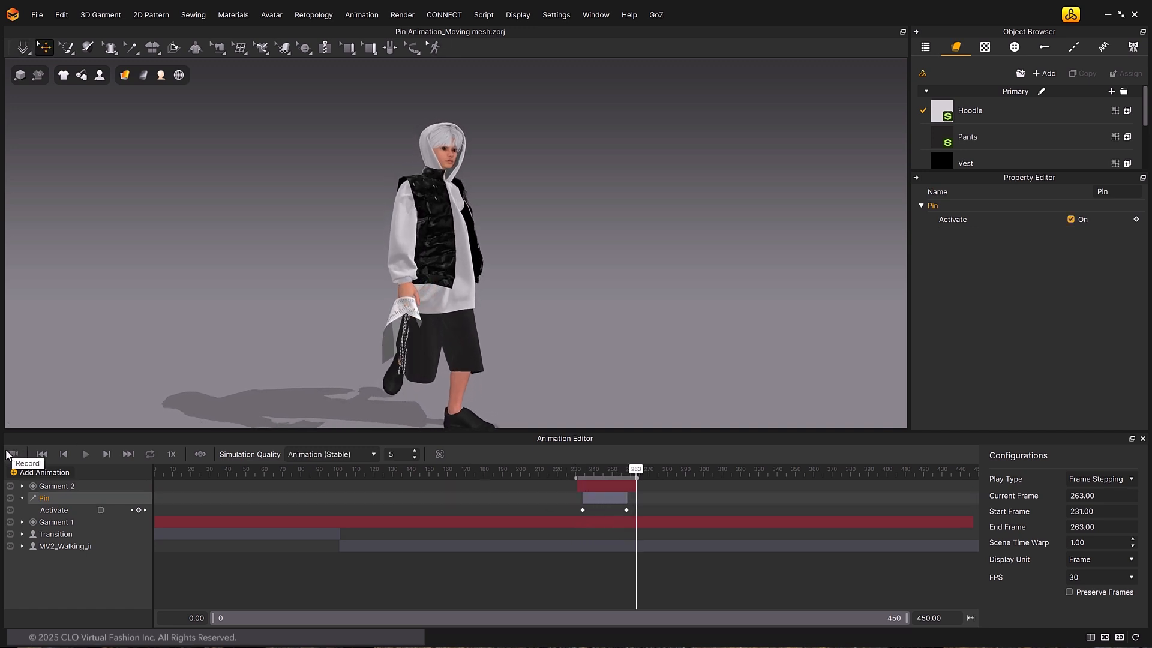
mouse_move(42, 453)
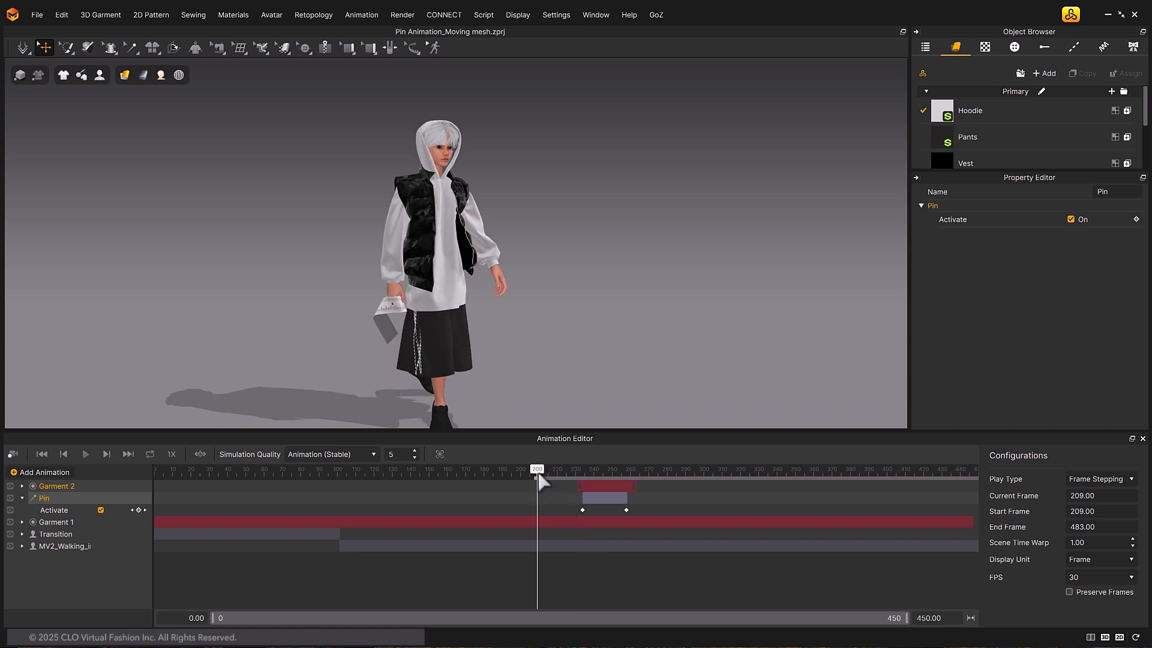
- Record the simulation from frame 209 to 483 so the unpinned receipt drops to the floor
left_click(84, 453)
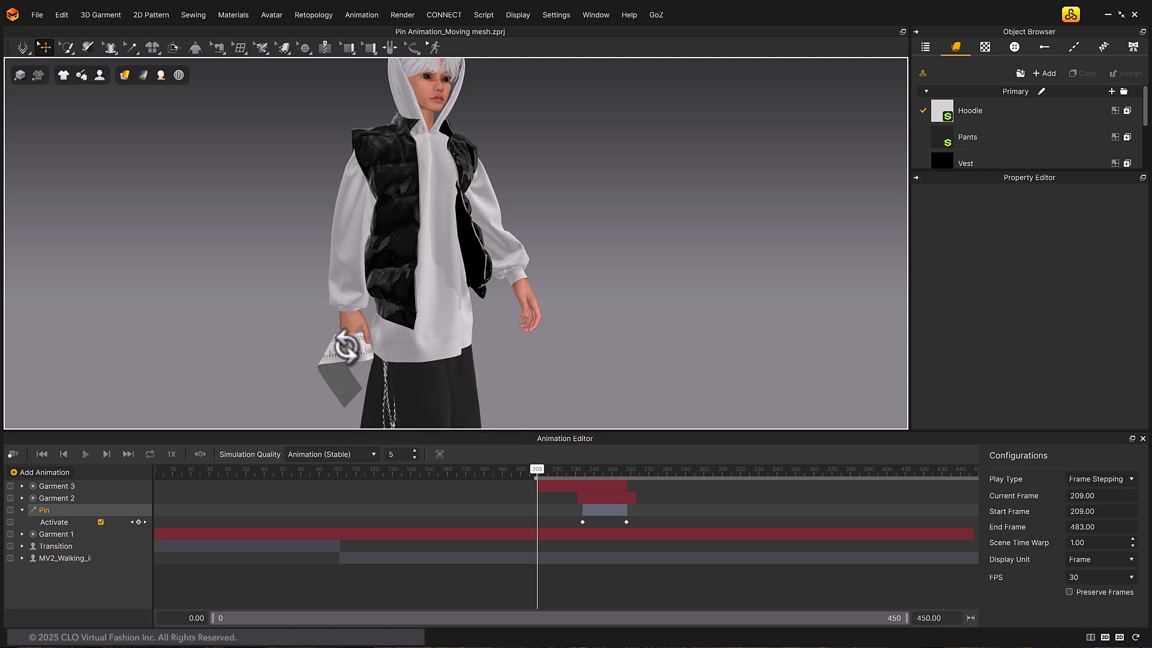
left_click(84, 453)
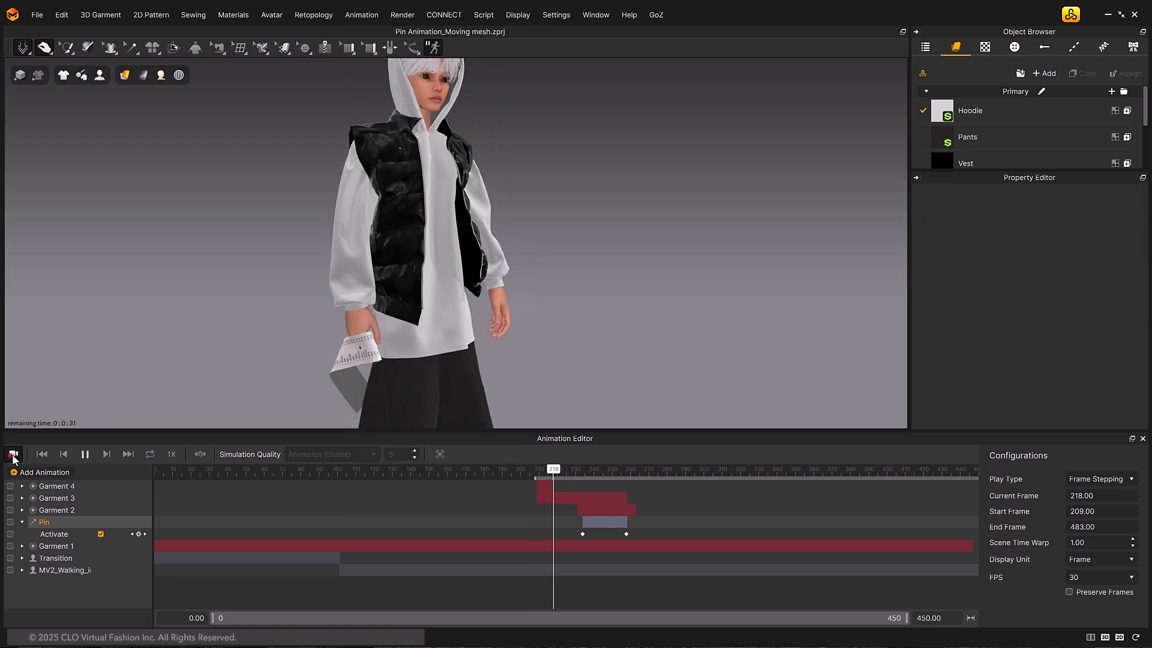
left_click(12, 453)
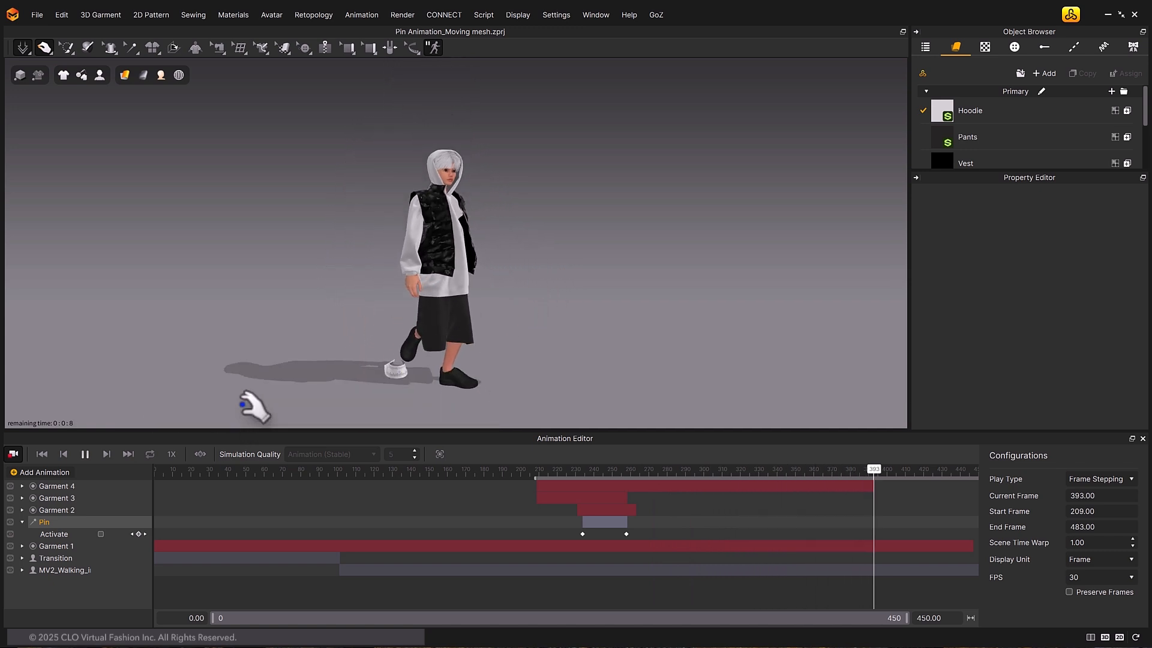
left_click(42, 454)
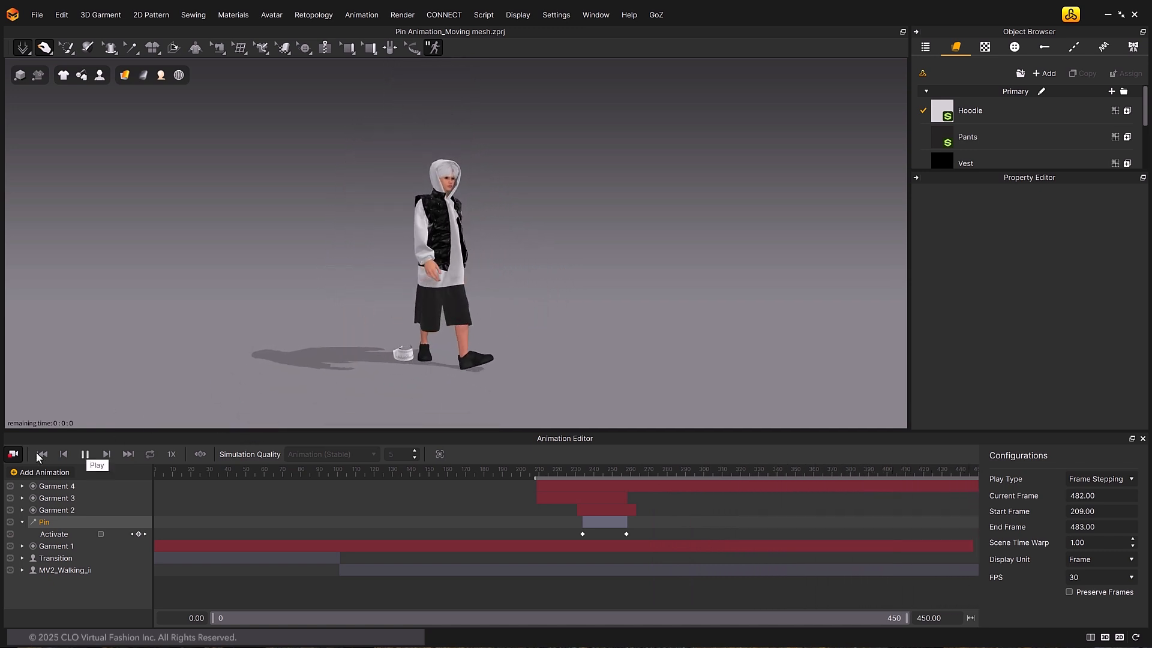
left_click(41, 453)
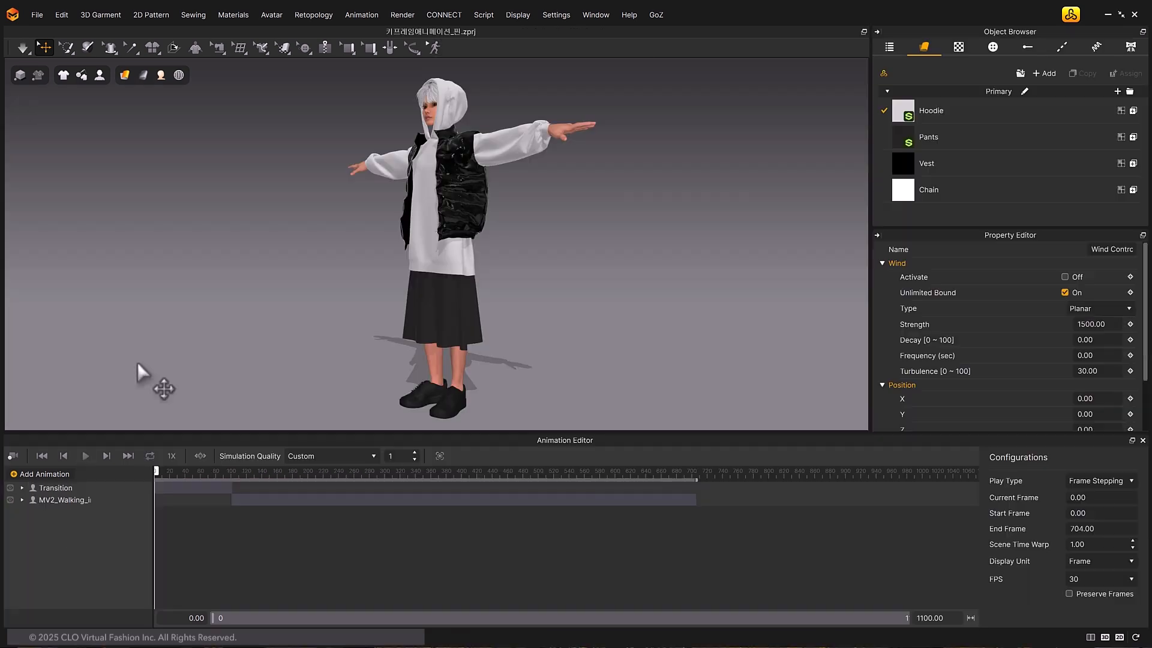
mouse_move(133, 388)
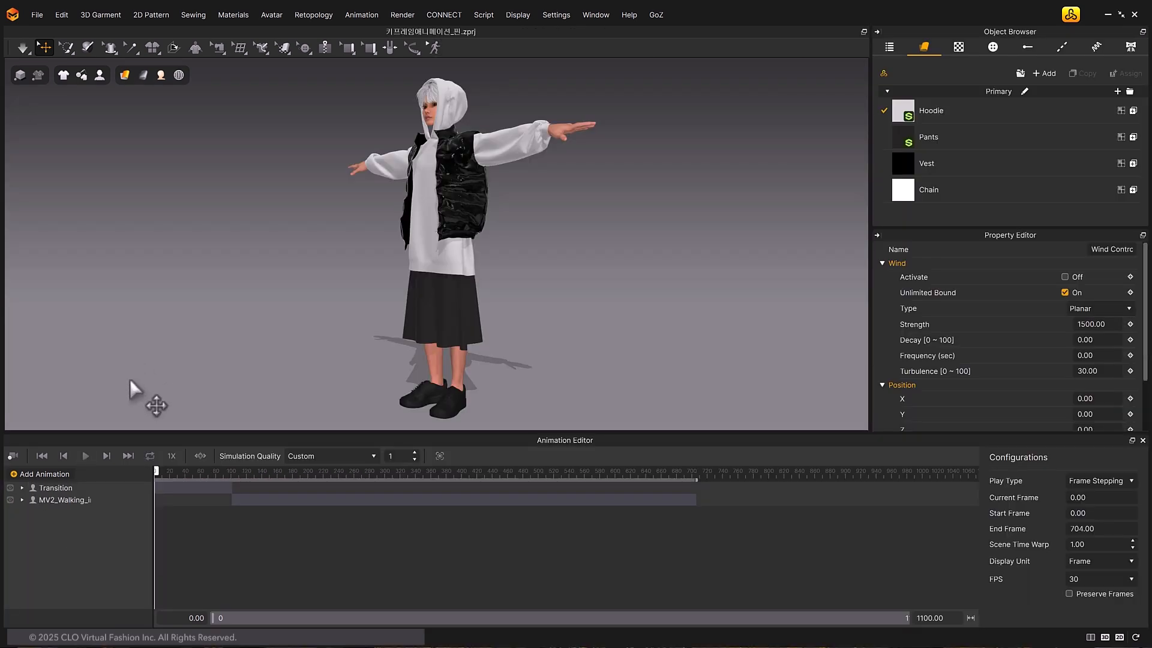
- Add a Wind Controller animation track and show the wind controller in the scene
left_click(43, 474)
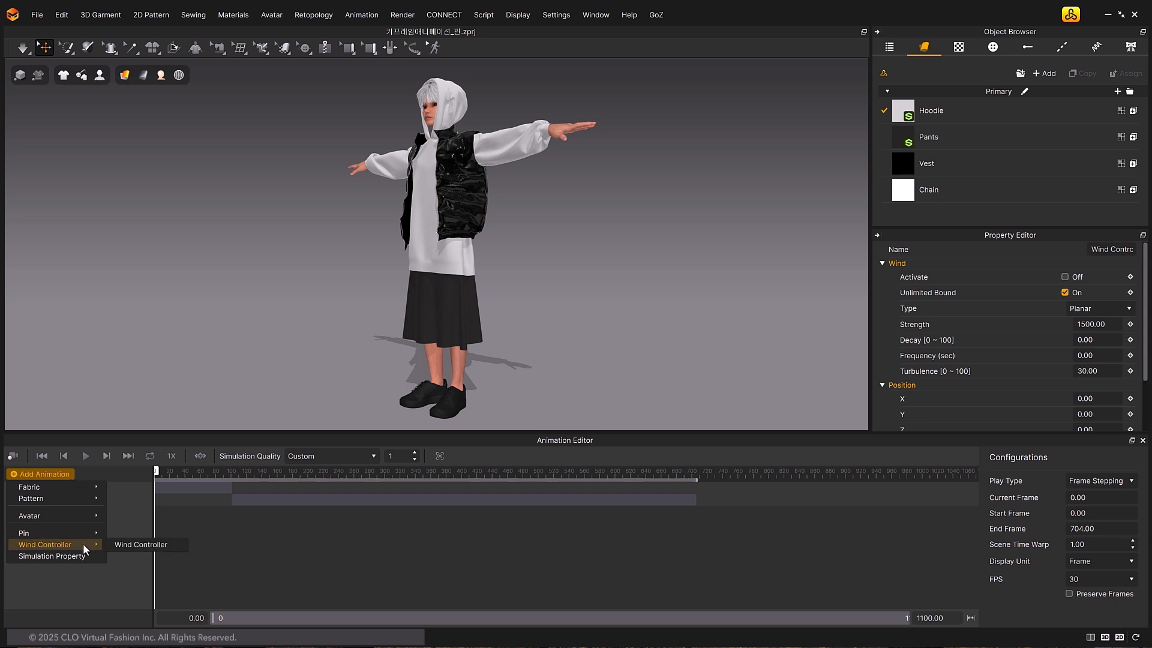
mouse_move(146, 547)
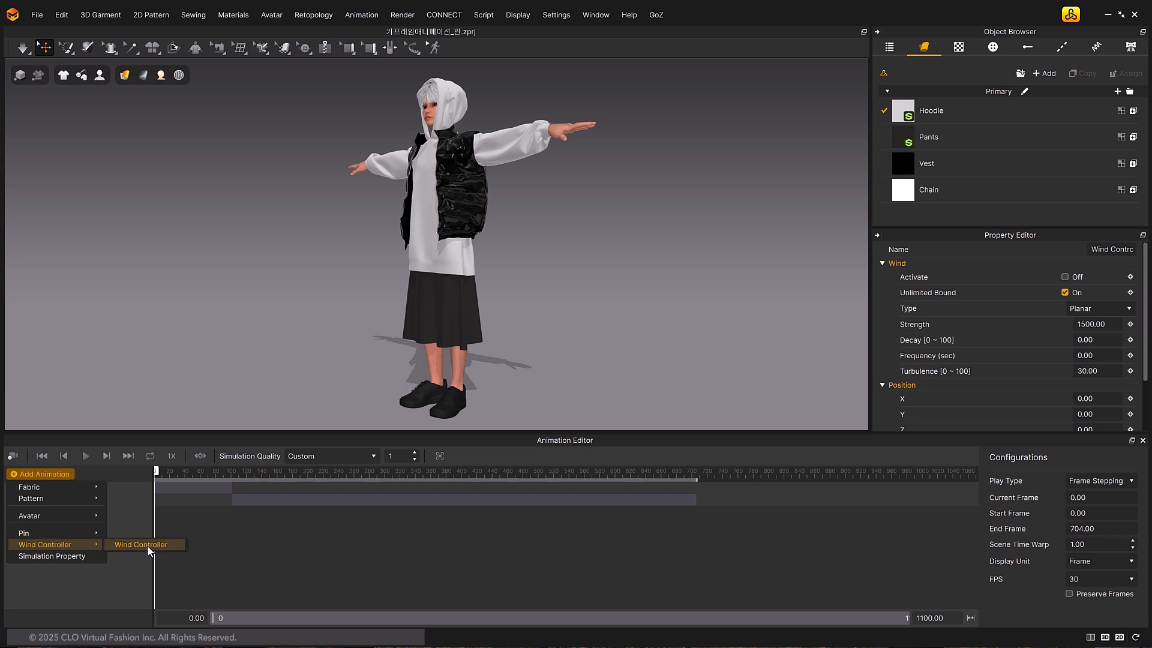
left_click(142, 544)
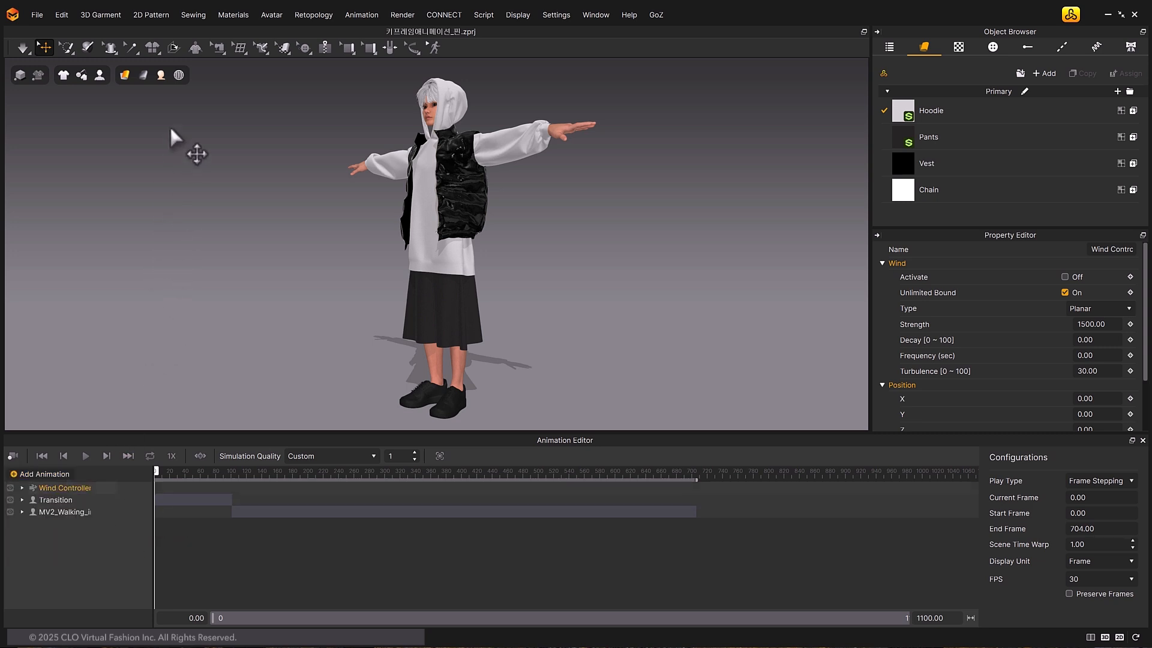
left_click(177, 74)
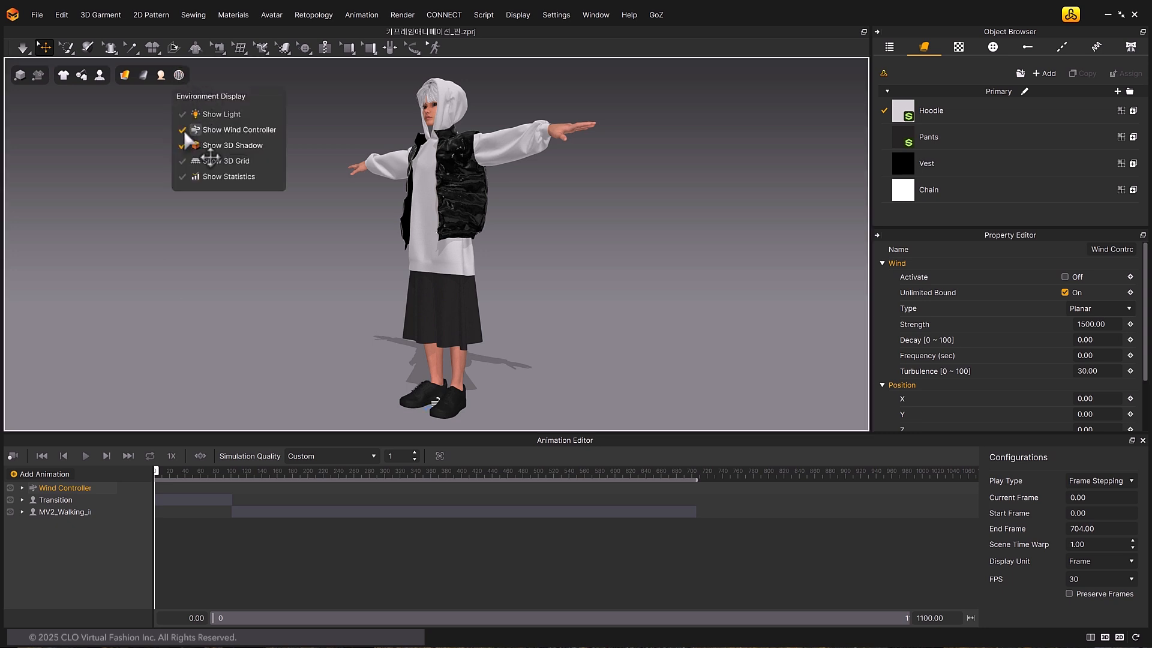
left_click(238, 130)
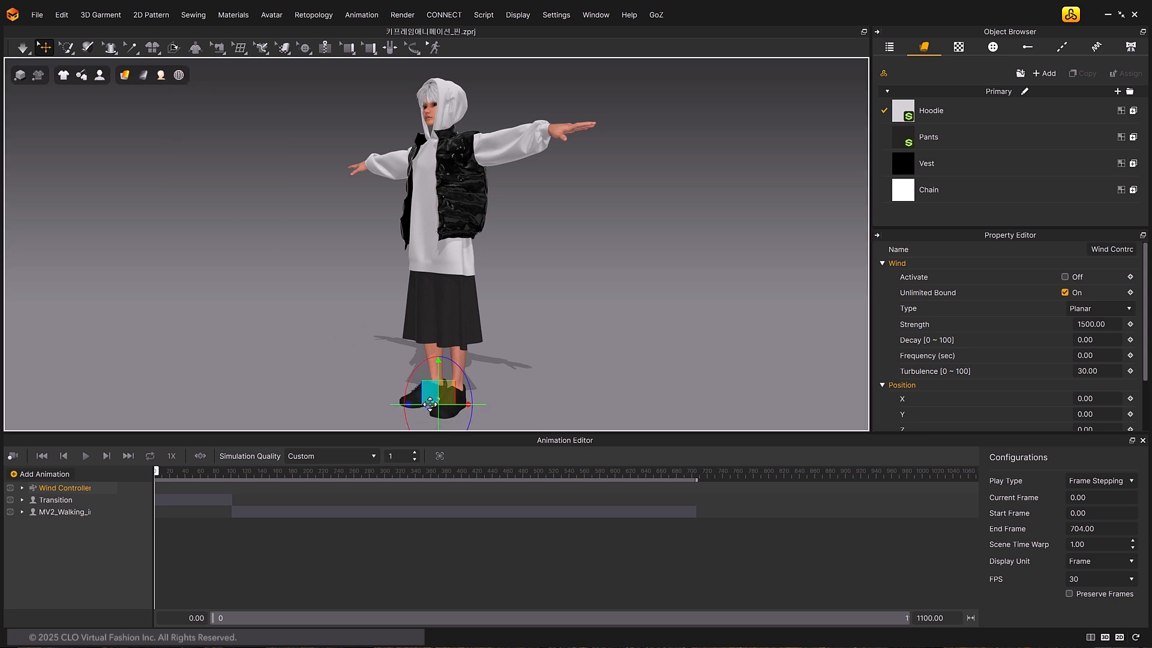
- Turn off the wind's Unlimited Bound and move the controller gizmo away from the avatar
left_click(21, 489)
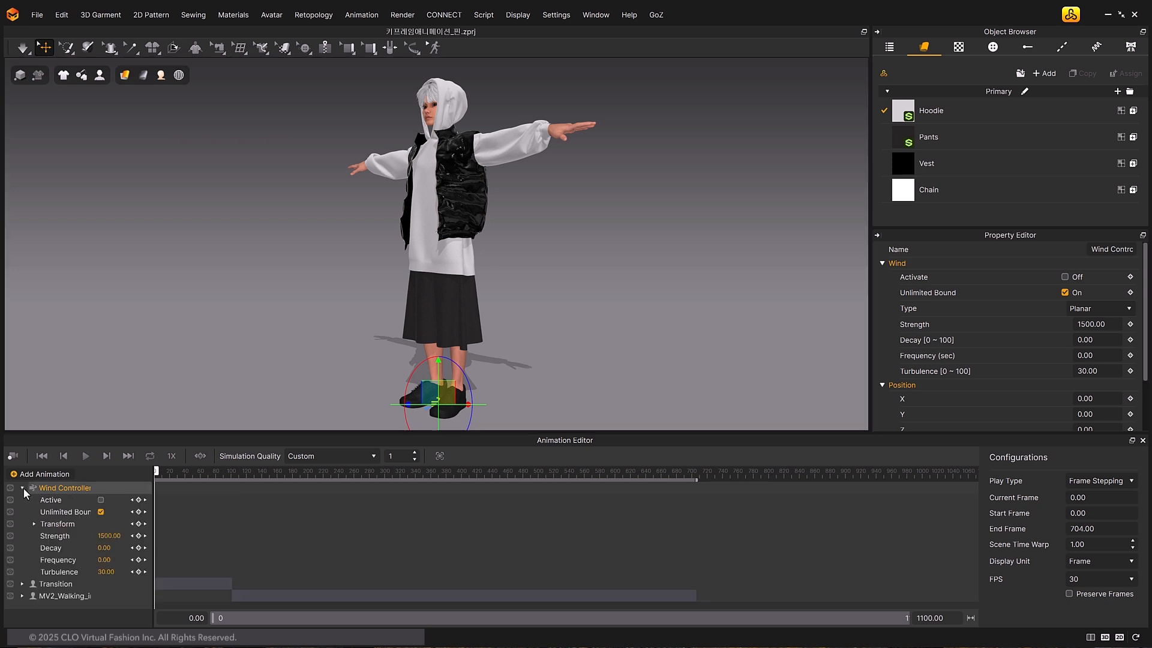
left_click(65, 512)
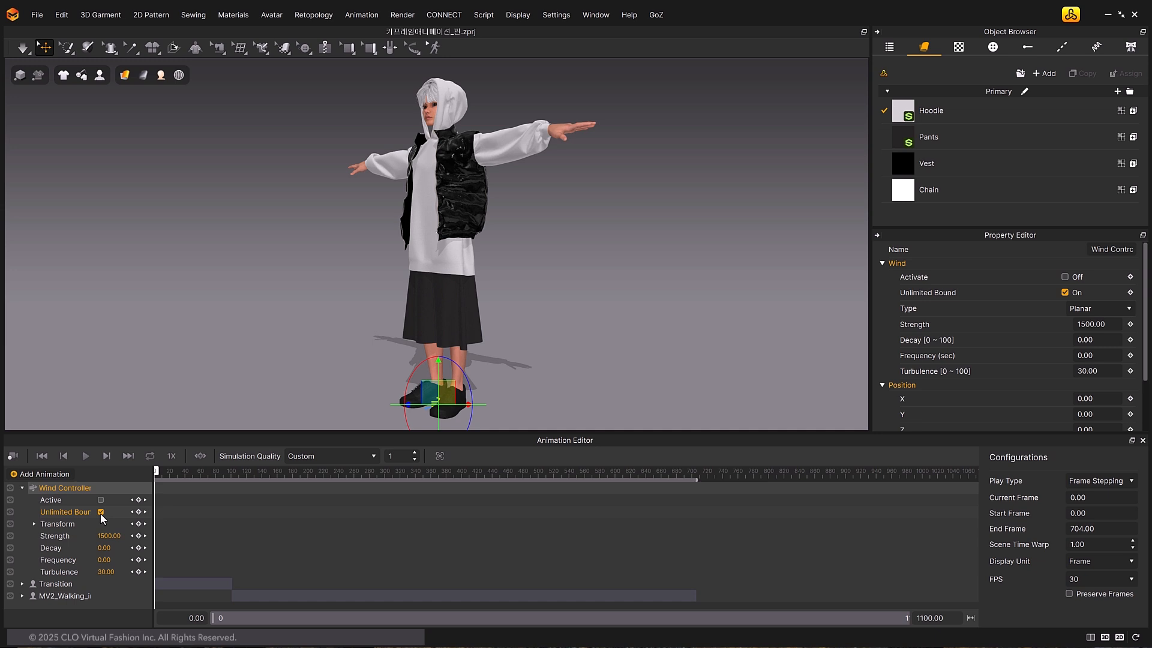
left_click(101, 512)
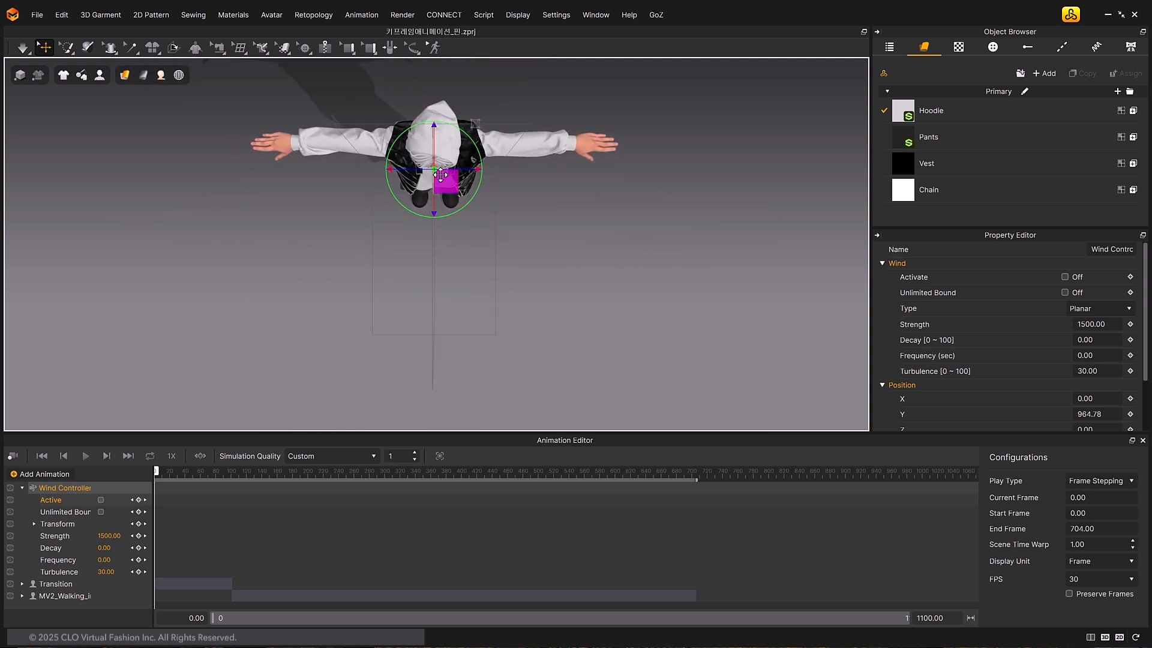
left_click_drag(433, 170, 432, 246)
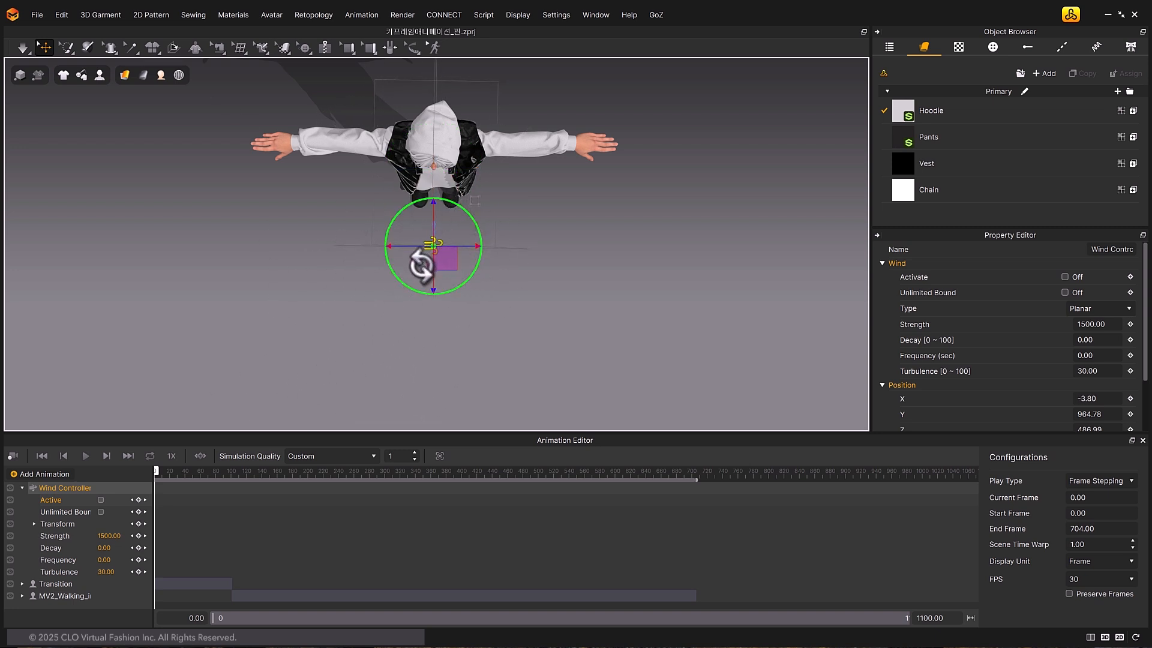
left_click_drag(431, 246, 439, 350)
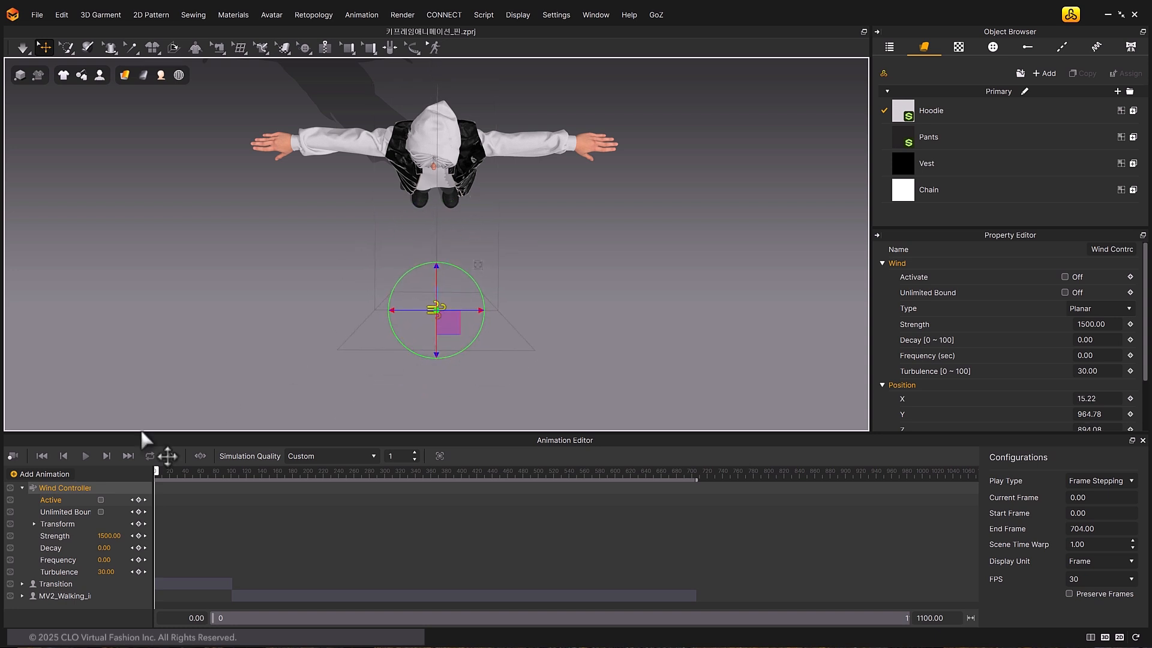
left_click(33, 524)
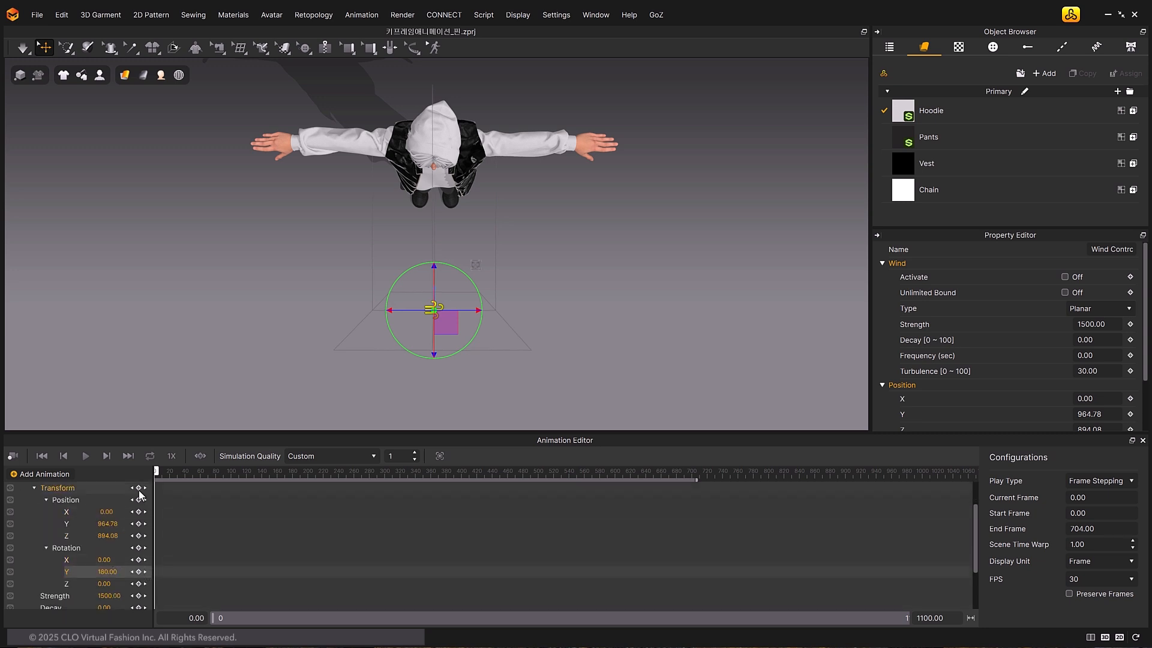
- Keyframe the wind controller's position and rotation as it moves around to the avatar's far side
left_click(247, 470)
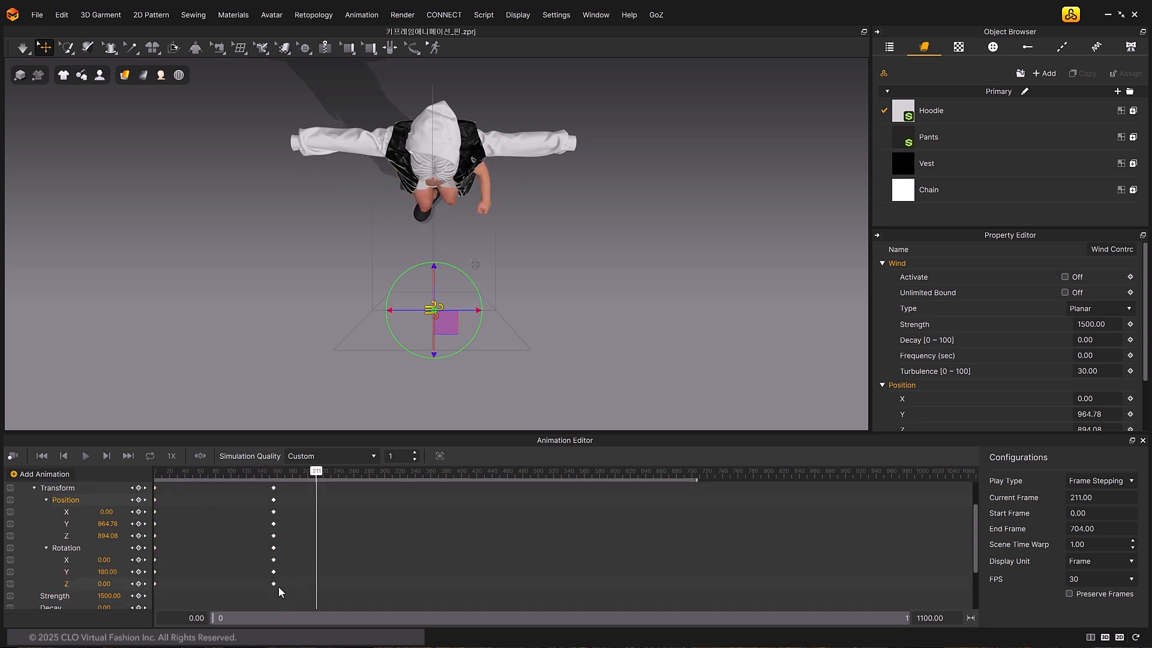
left_click_drag(433, 308, 249, 198)
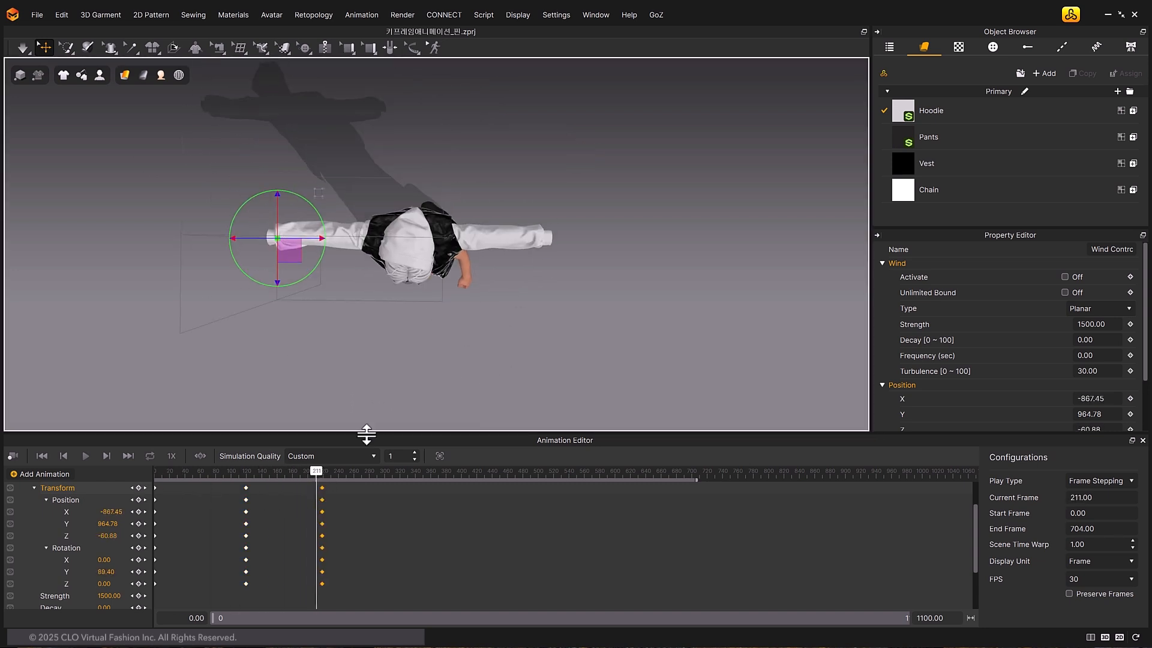
left_click_drag(316, 470, 402, 470)
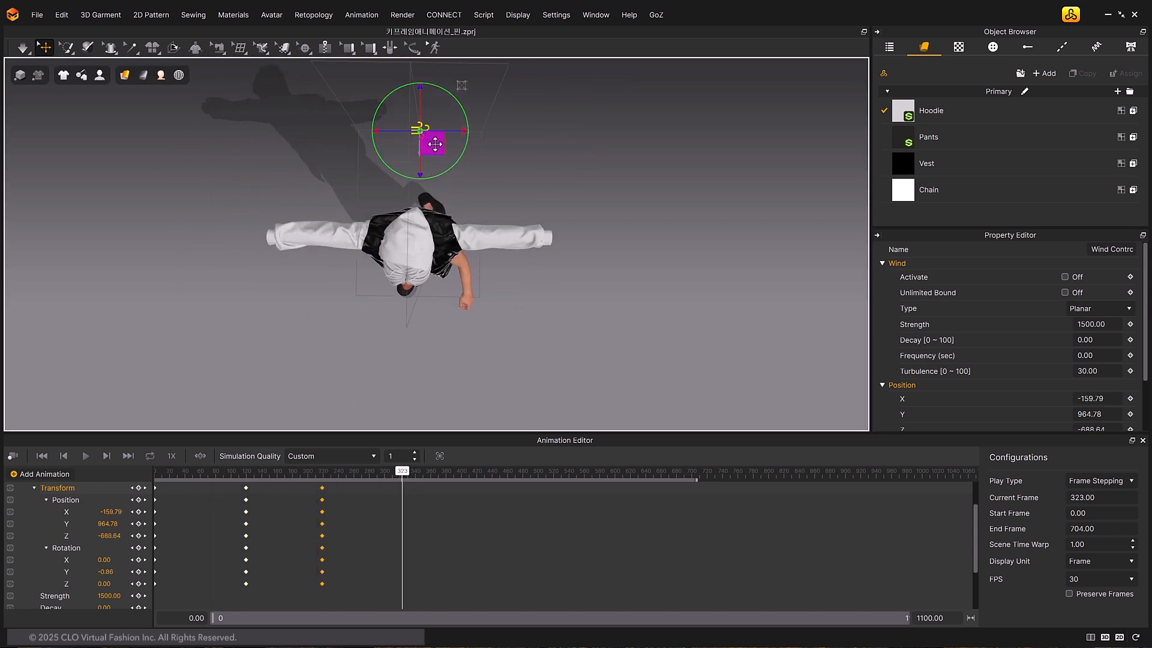
left_click(350, 471)
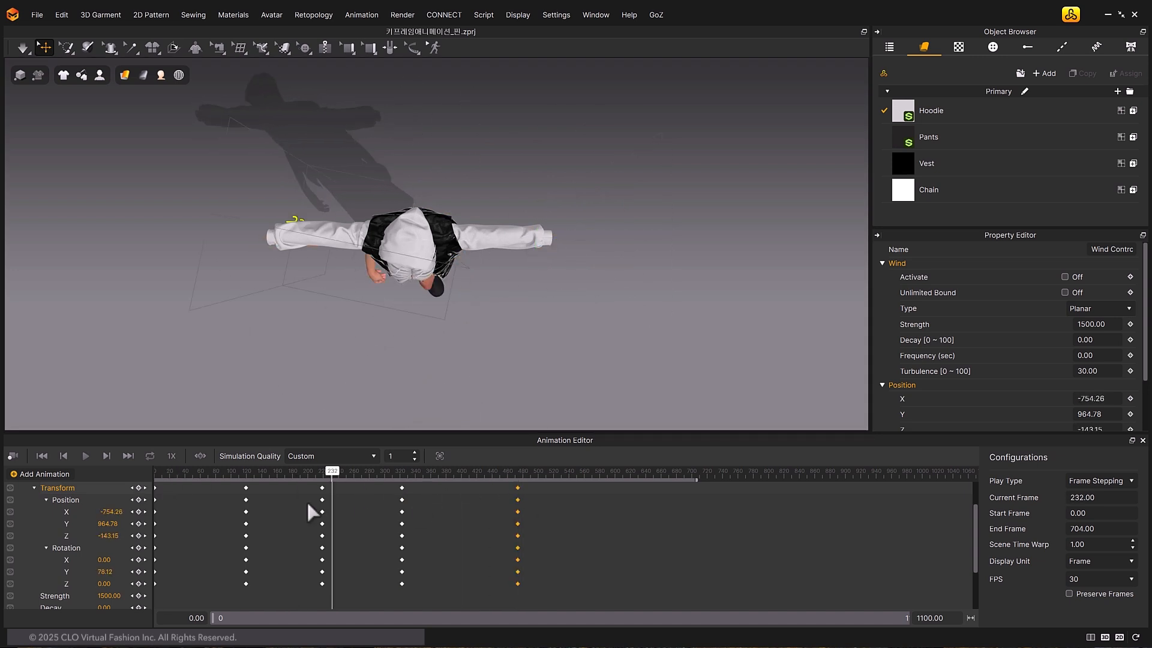
left_click(367, 470)
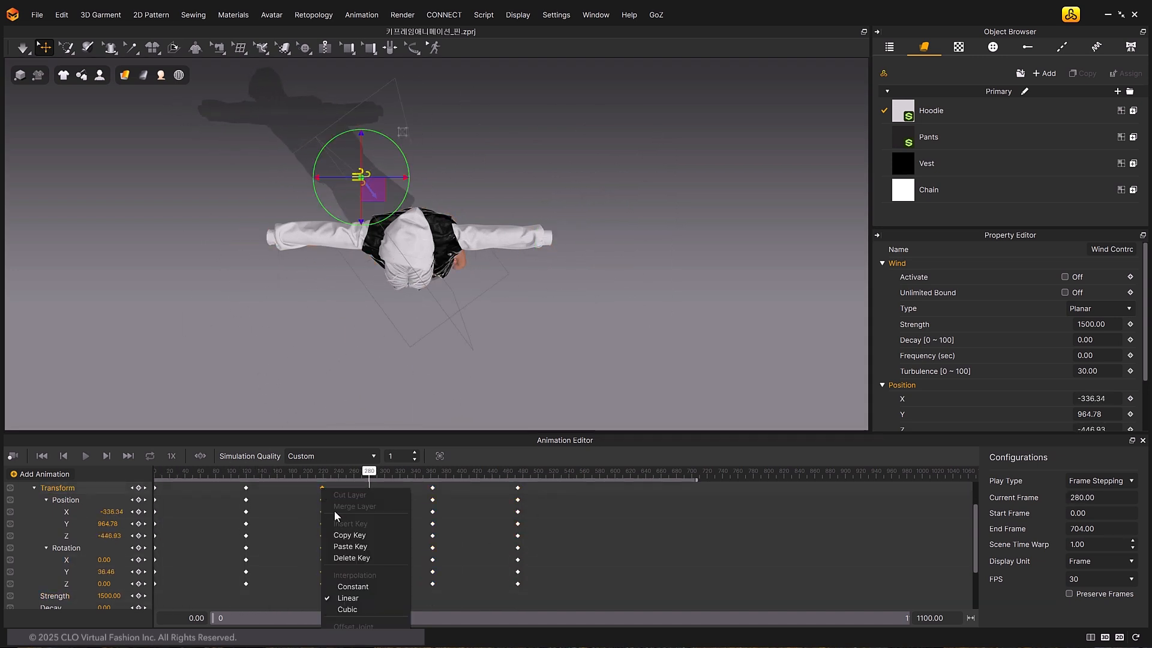
- Play the wind controller animation and return to the second keyframe
left_click(84, 455)
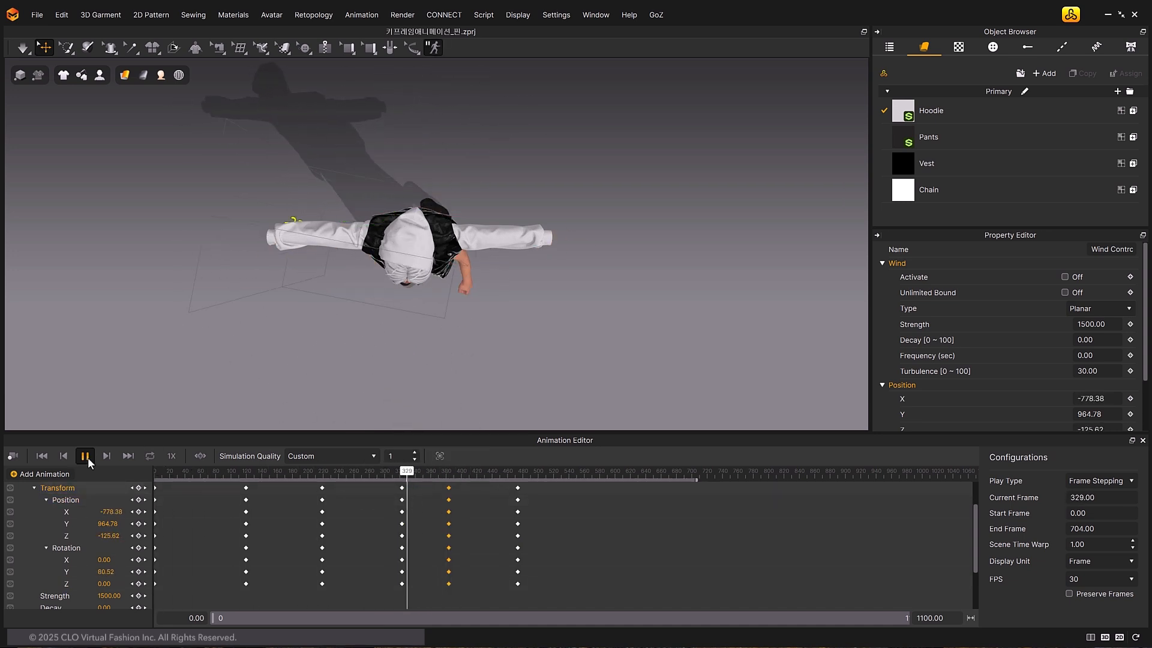
left_click(85, 456)
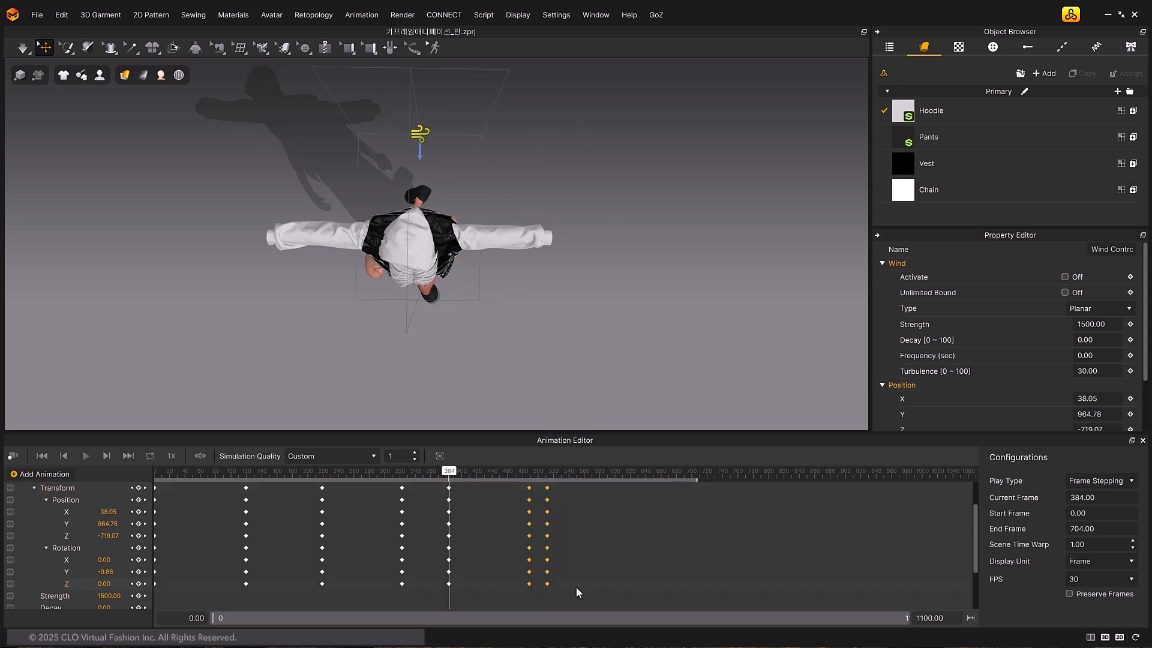
left_click(84, 456)
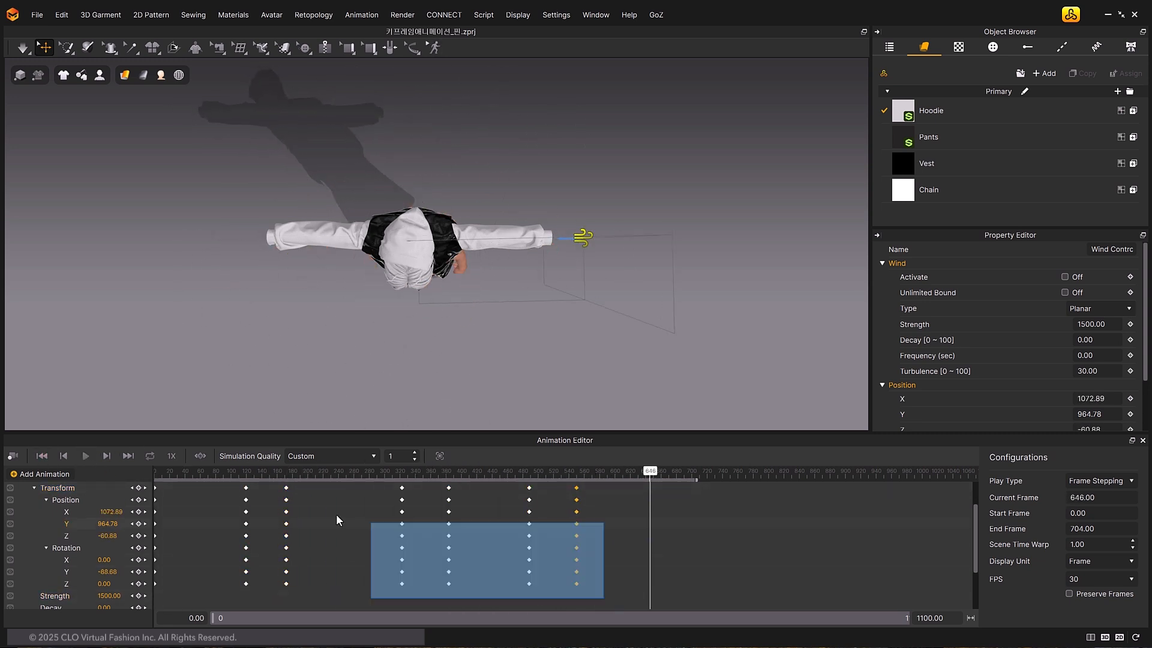
left_click(84, 456)
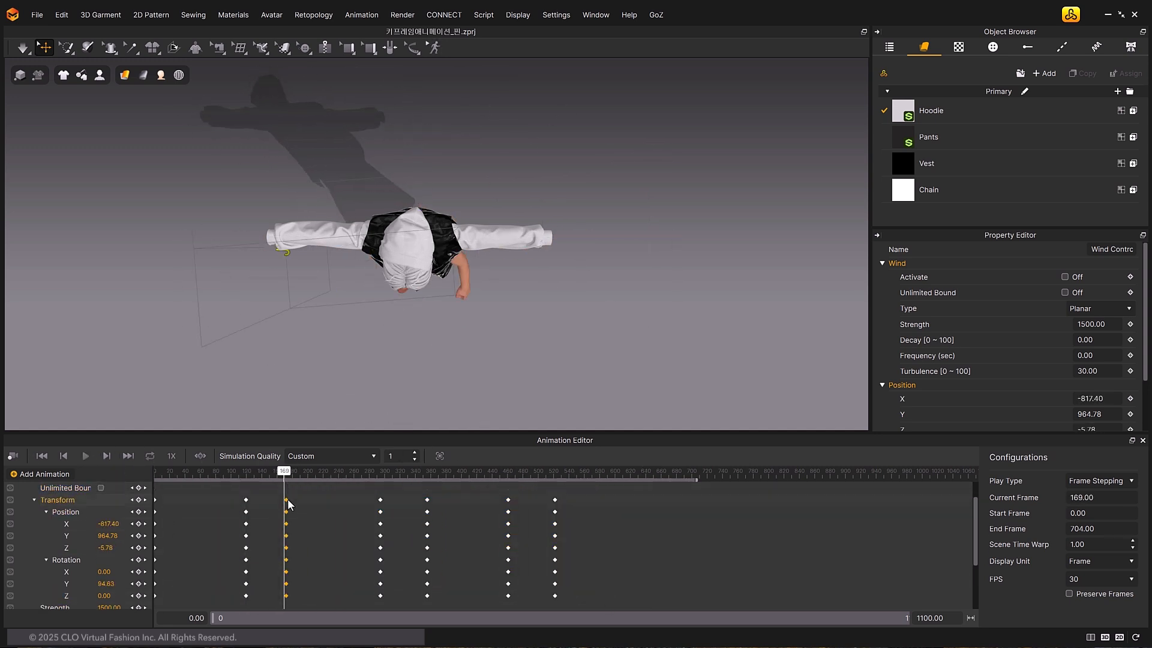
- Change the keyframes' interpolation type and preview the wind circling the avatar
right_click(286, 505)
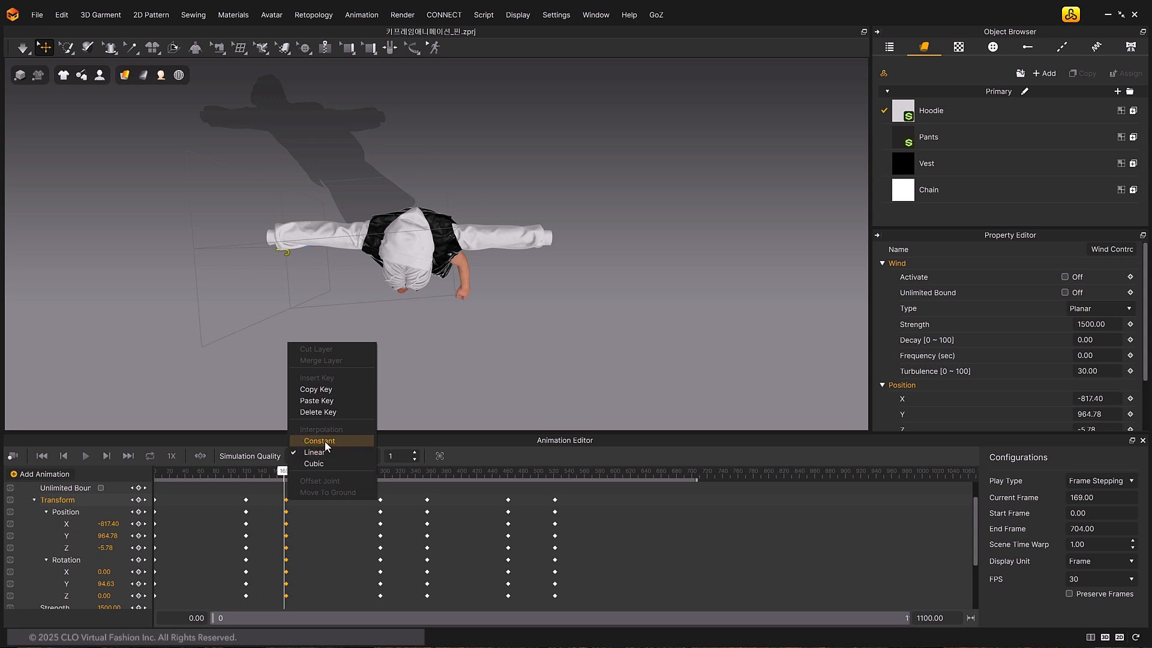
mouse_move(320, 447)
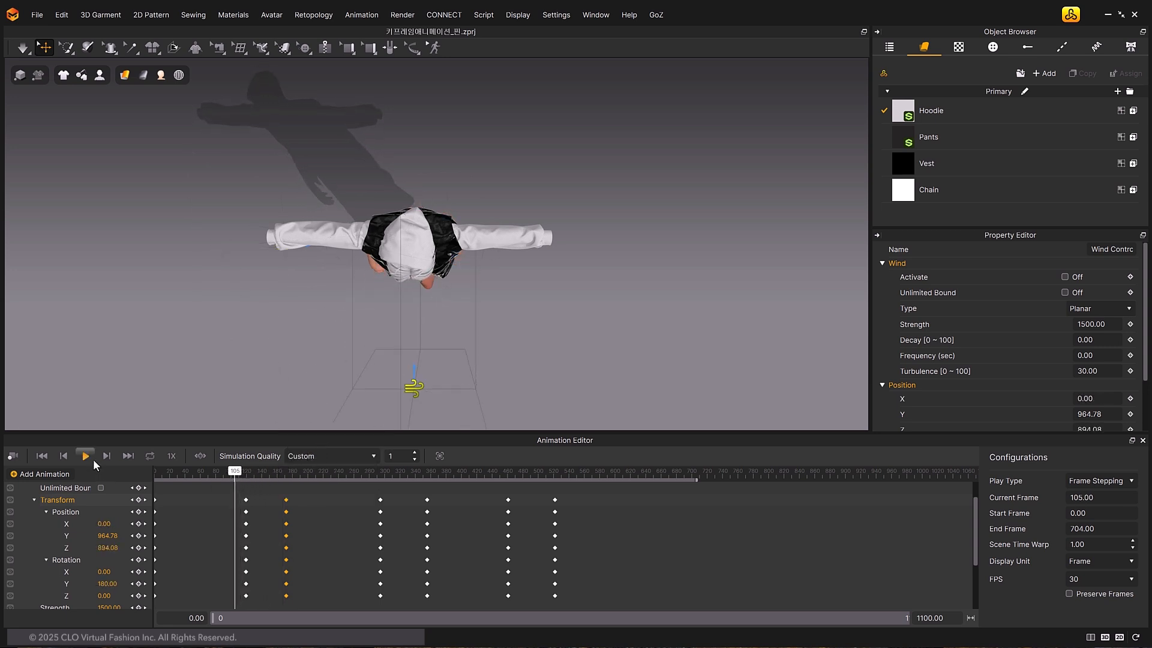
left_click(84, 456)
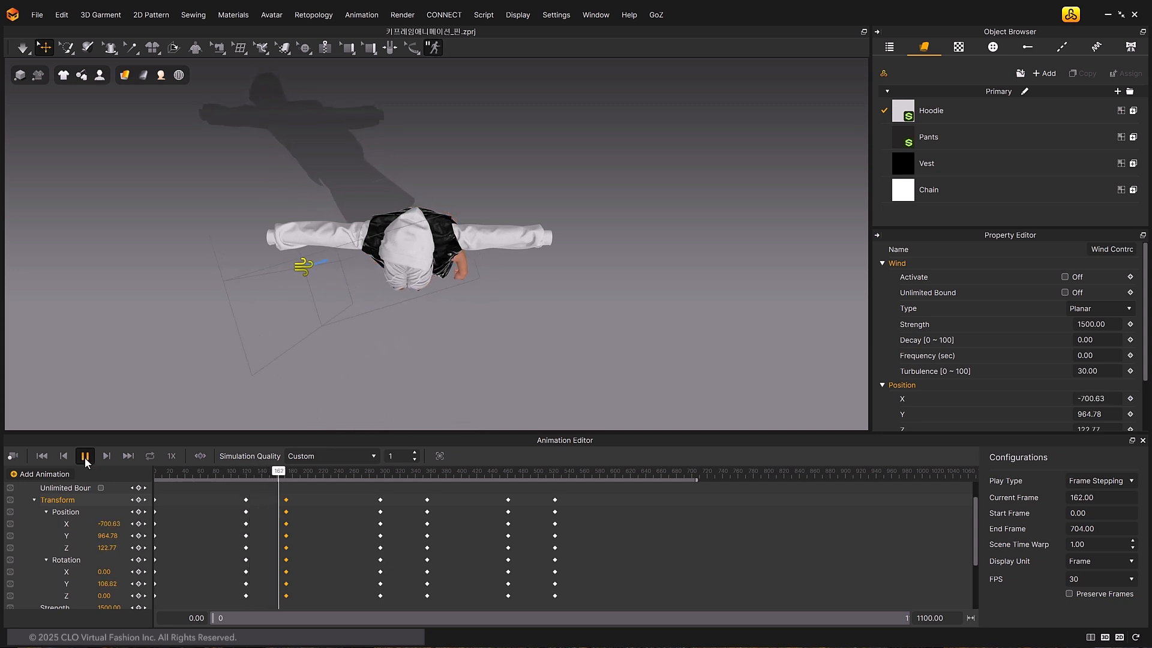
left_click(84, 456)
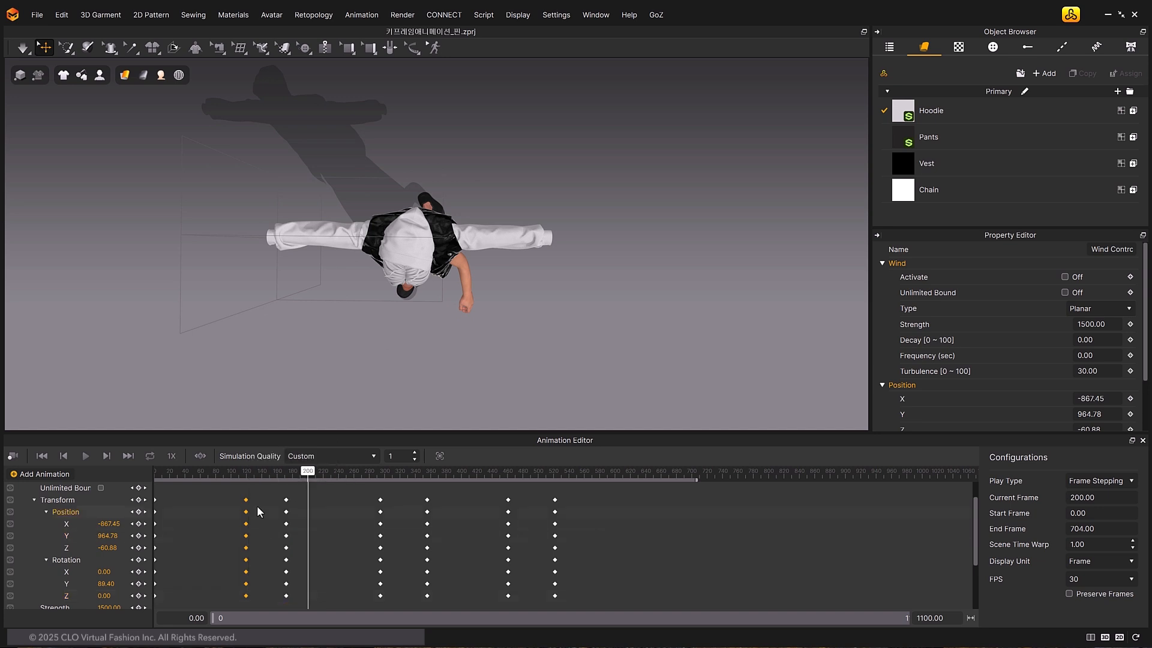
left_click(84, 456)
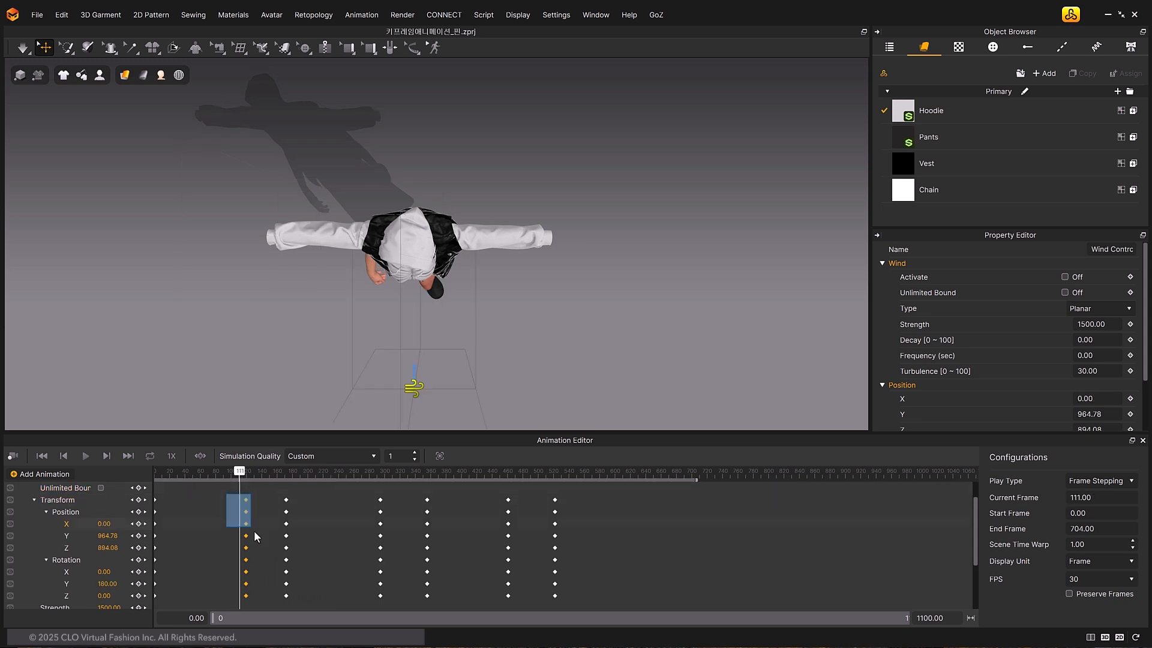
right_click(242, 511)
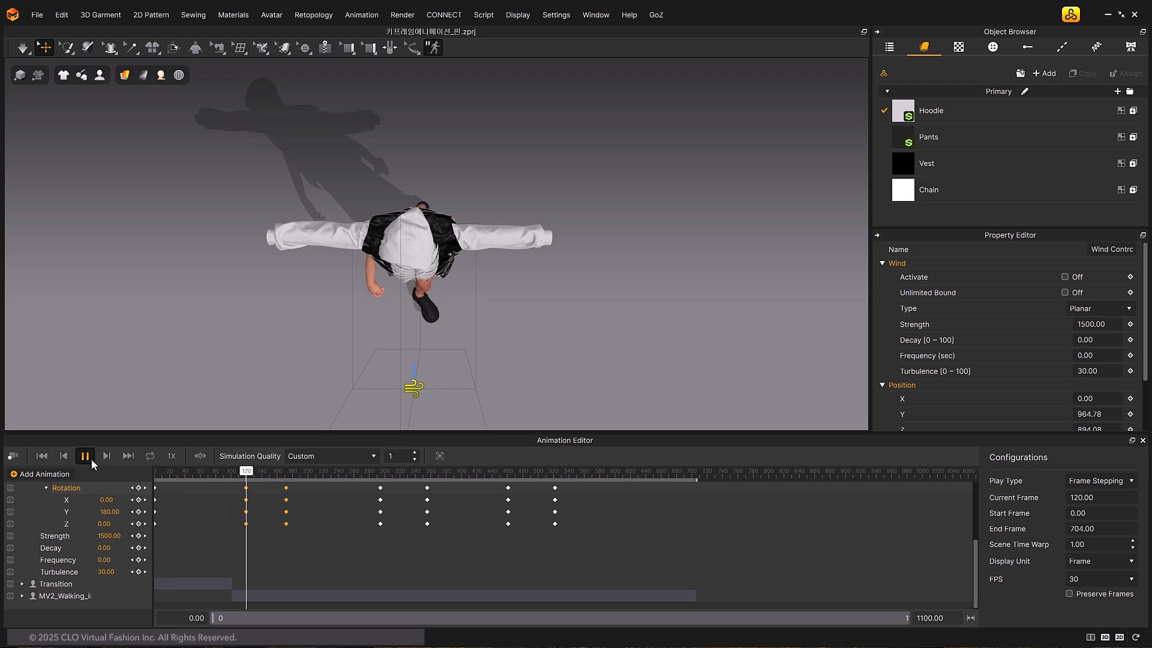
left_click(106, 456)
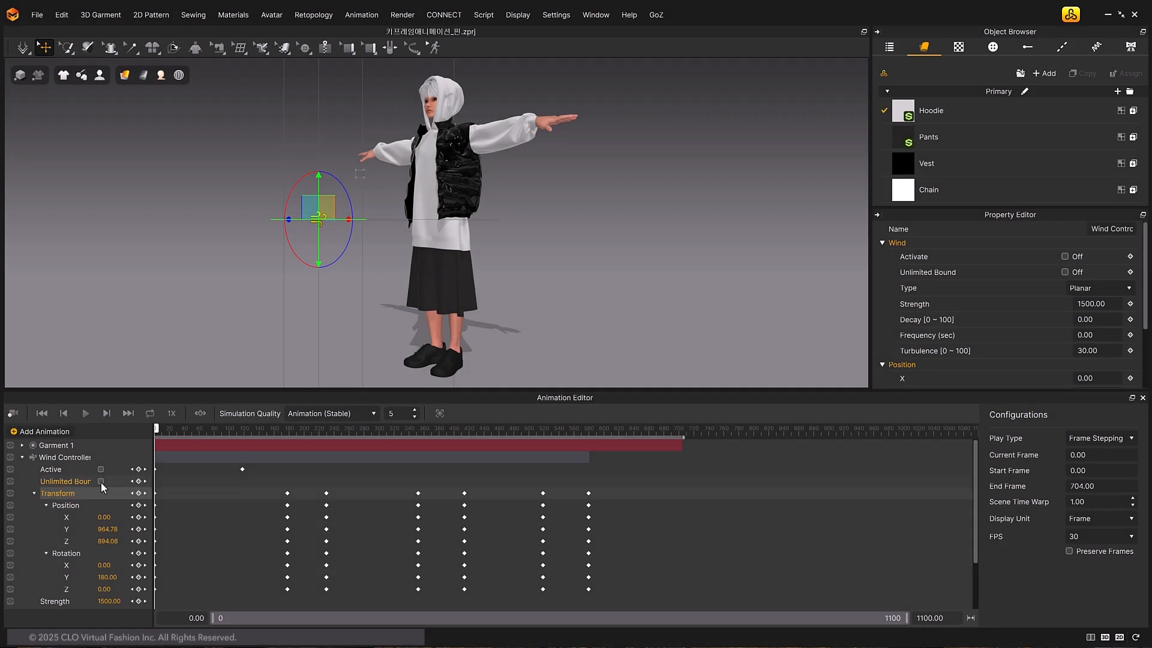
- Make the wind's bound unlimited and set its Strength to 0.00
left_click(101, 481)
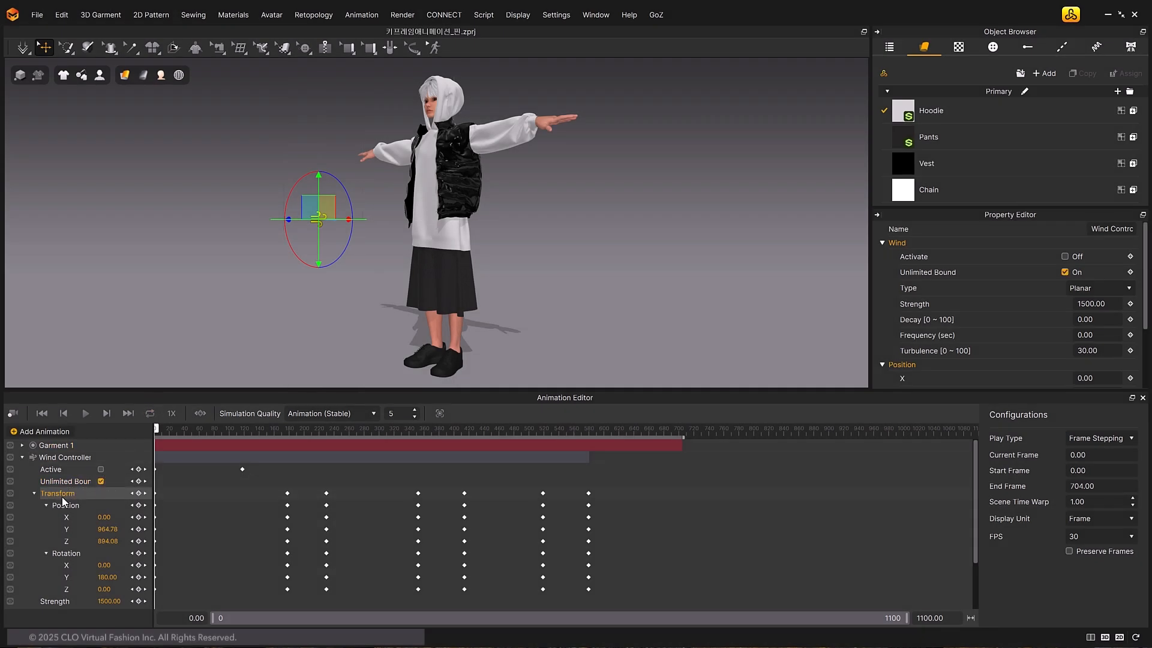
left_click(33, 493)
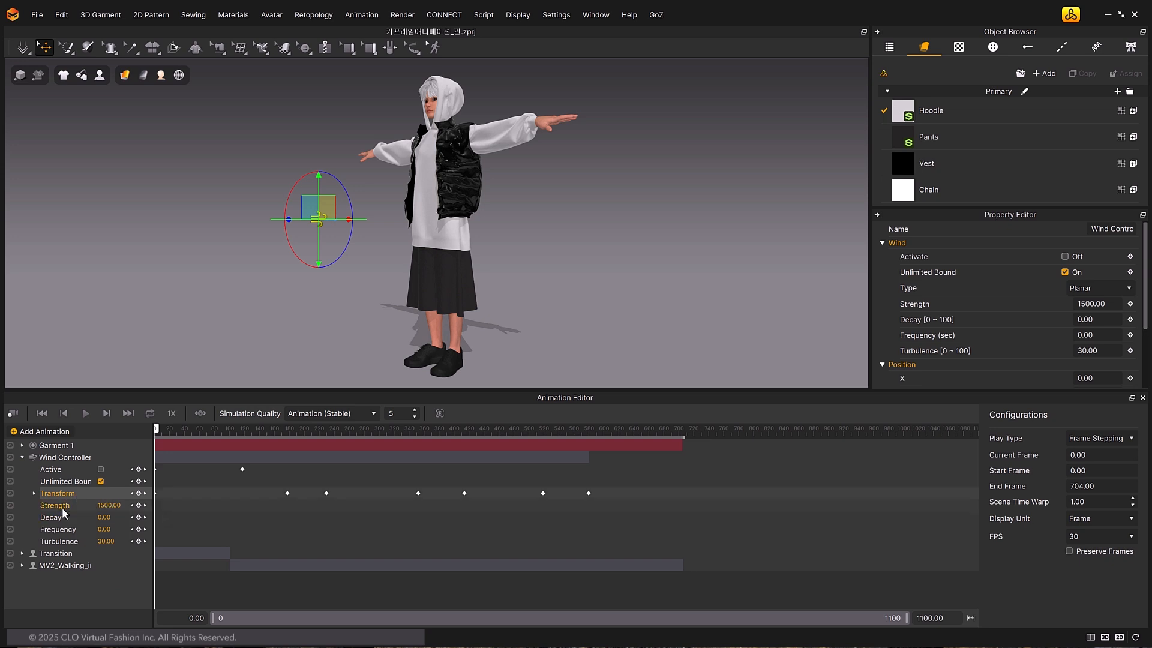
mouse_move(245, 505)
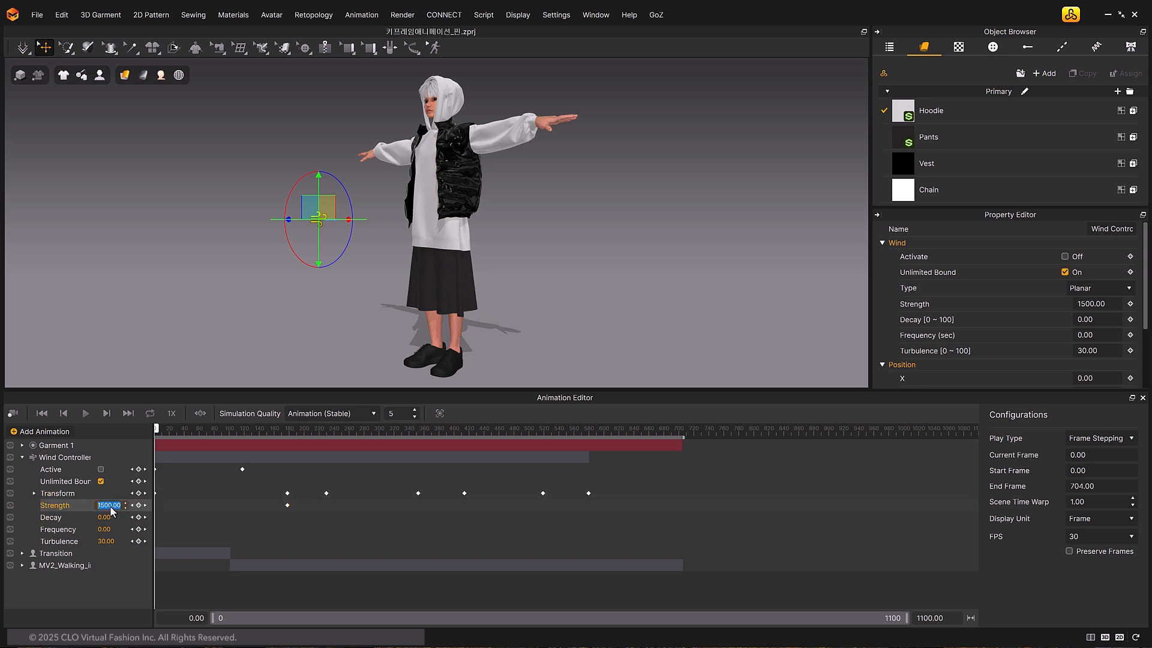
type("0.00")
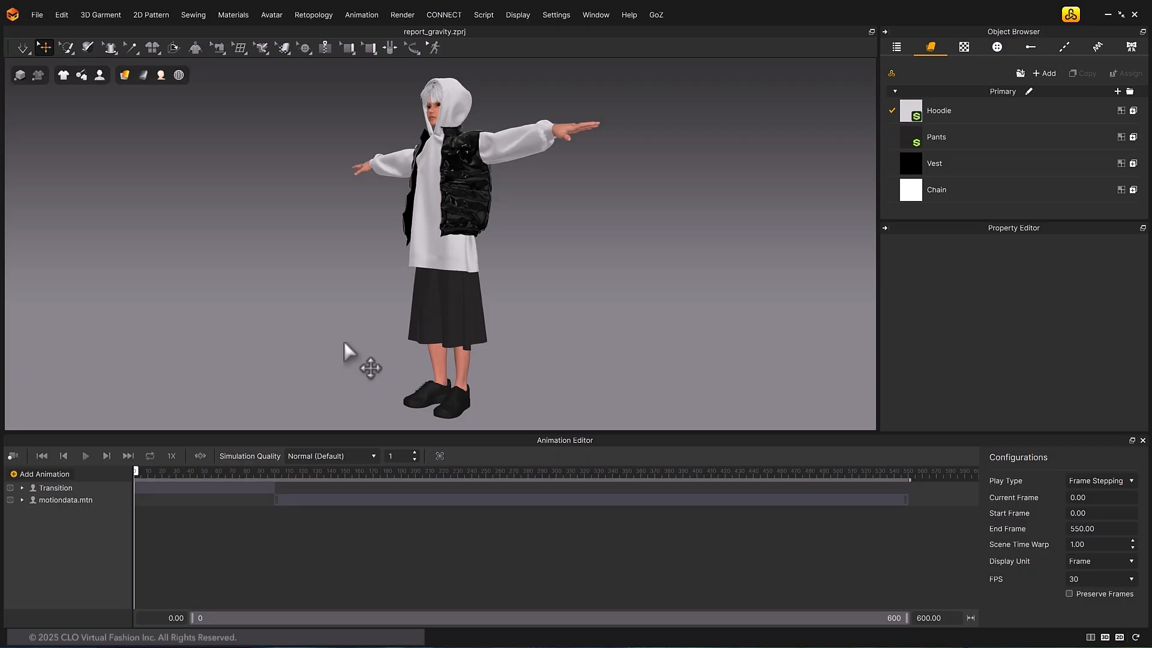
- Add a Simulation Property track and expand its Gravity and Air Damping channels
left_click(45, 473)
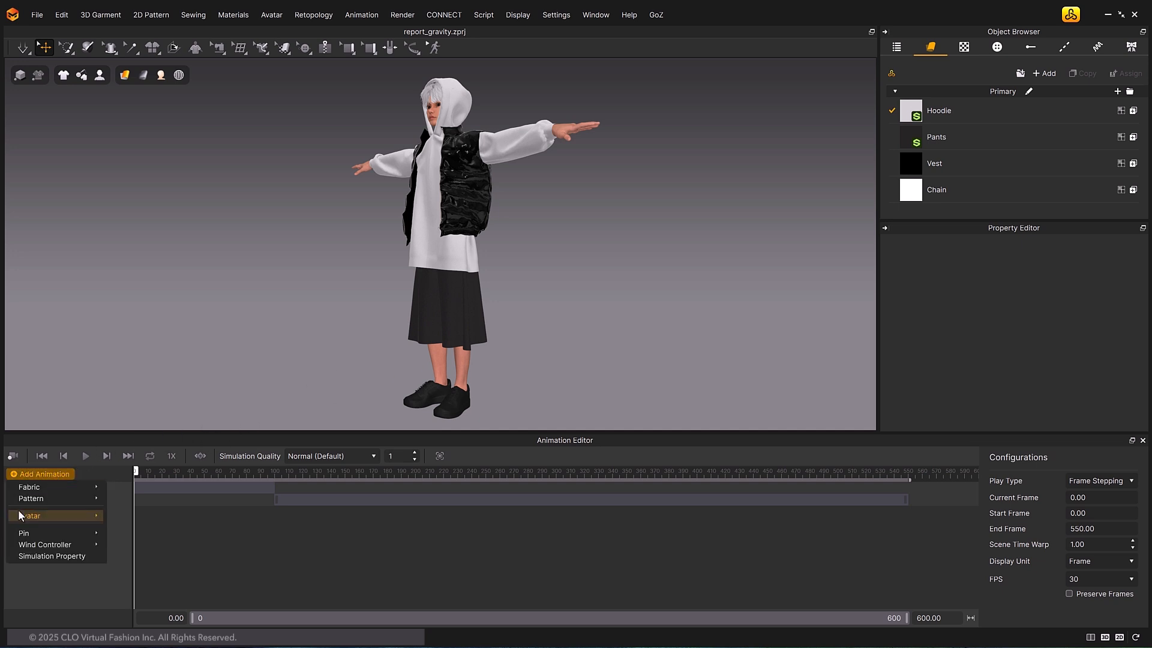
left_click(33, 515)
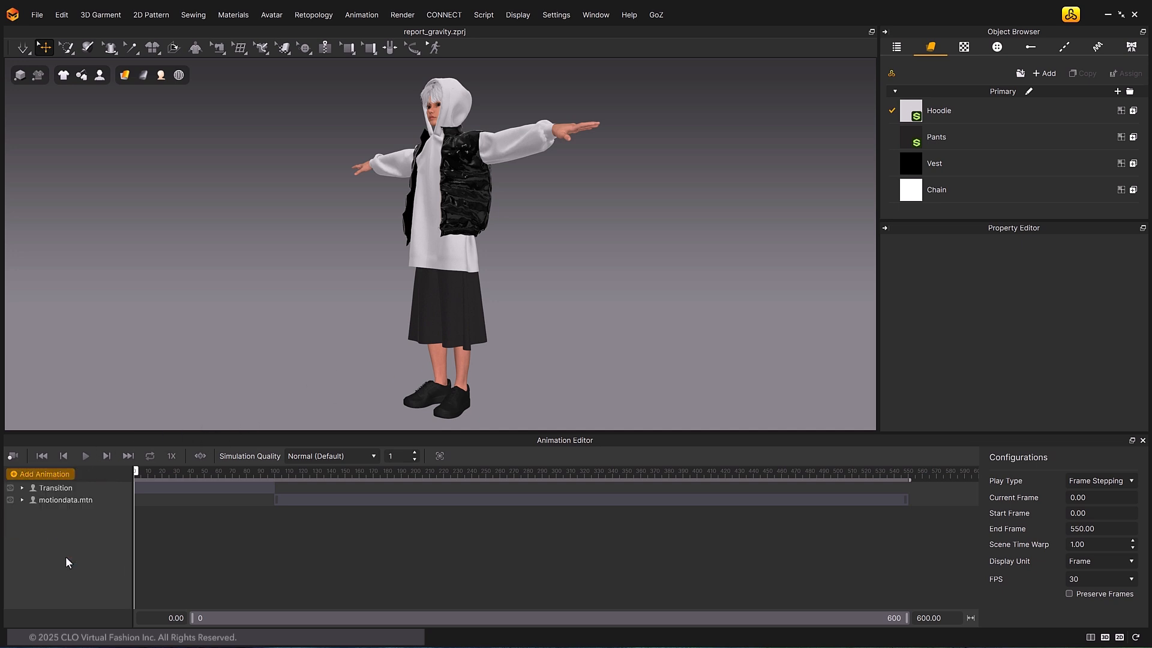
left_click(44, 474)
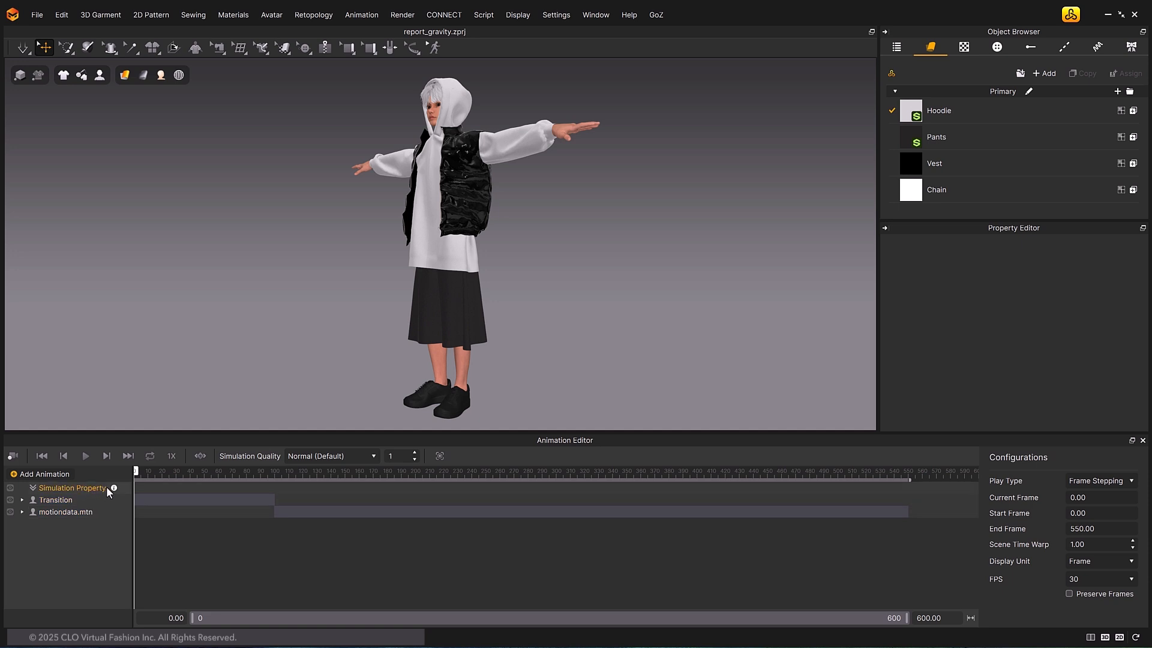
mouse_move(112, 490)
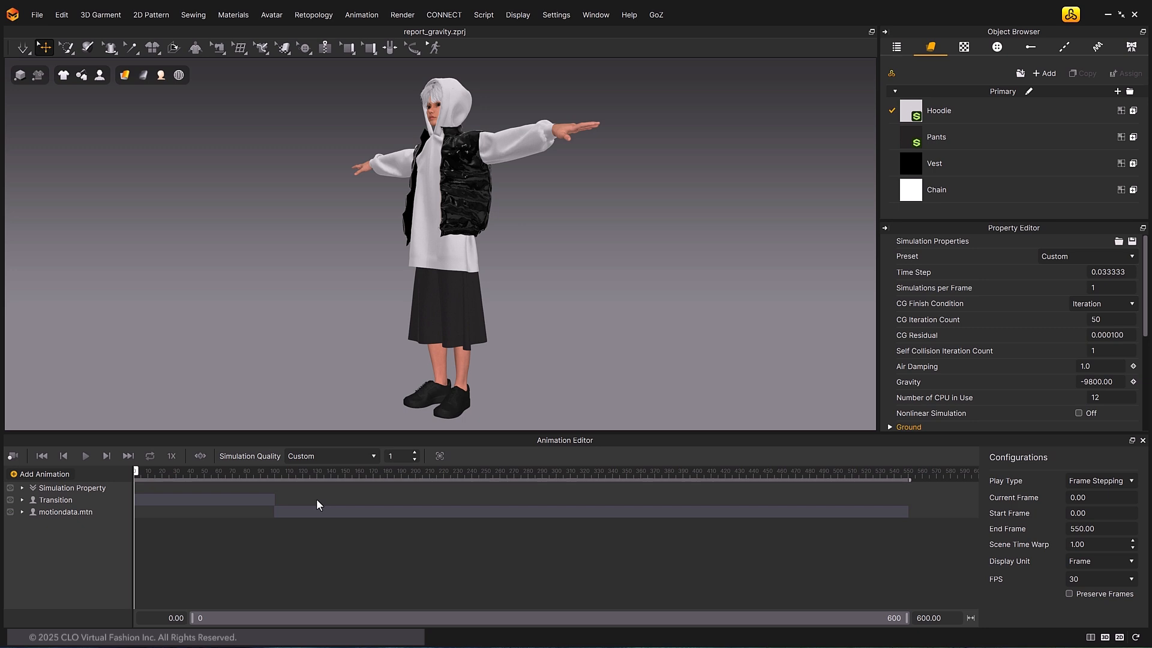
left_click(23, 488)
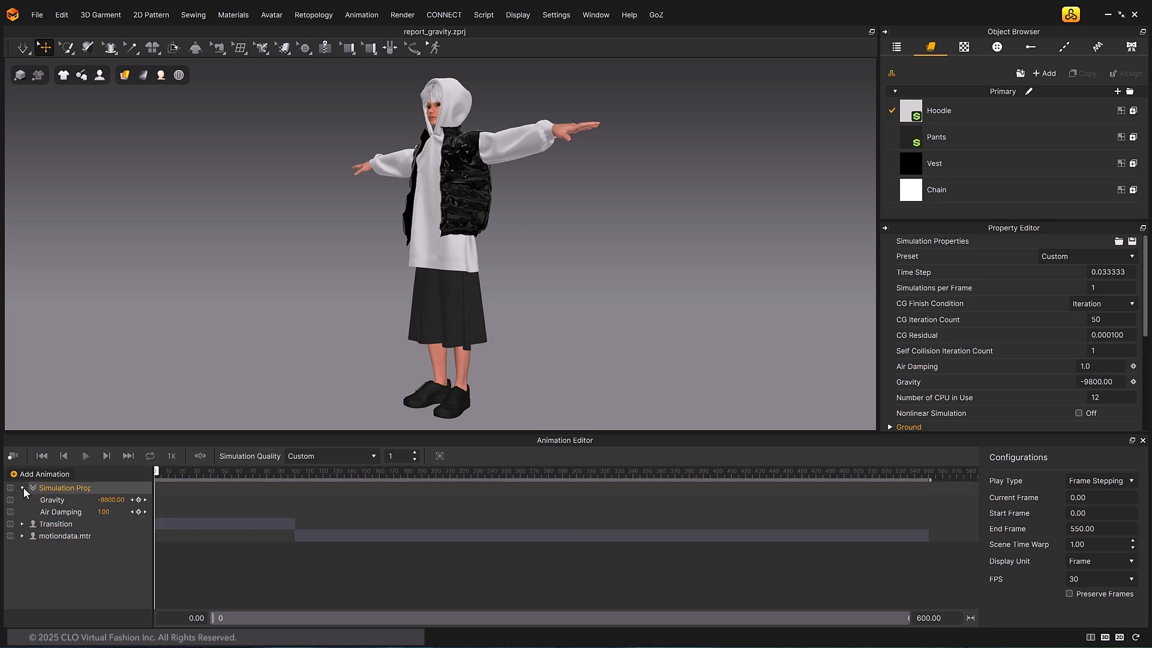
- Float the Simulation Properties panel and test Gravity 9800/-9800 with Air Damping 500
left_click(62, 511)
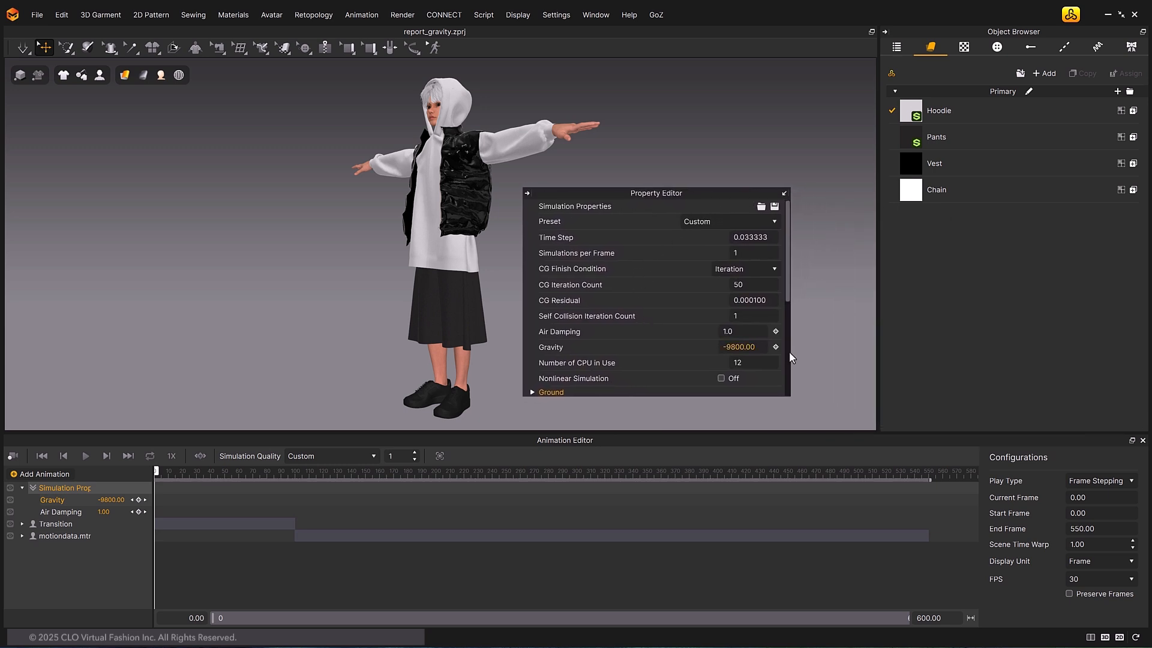
type("9800.00")
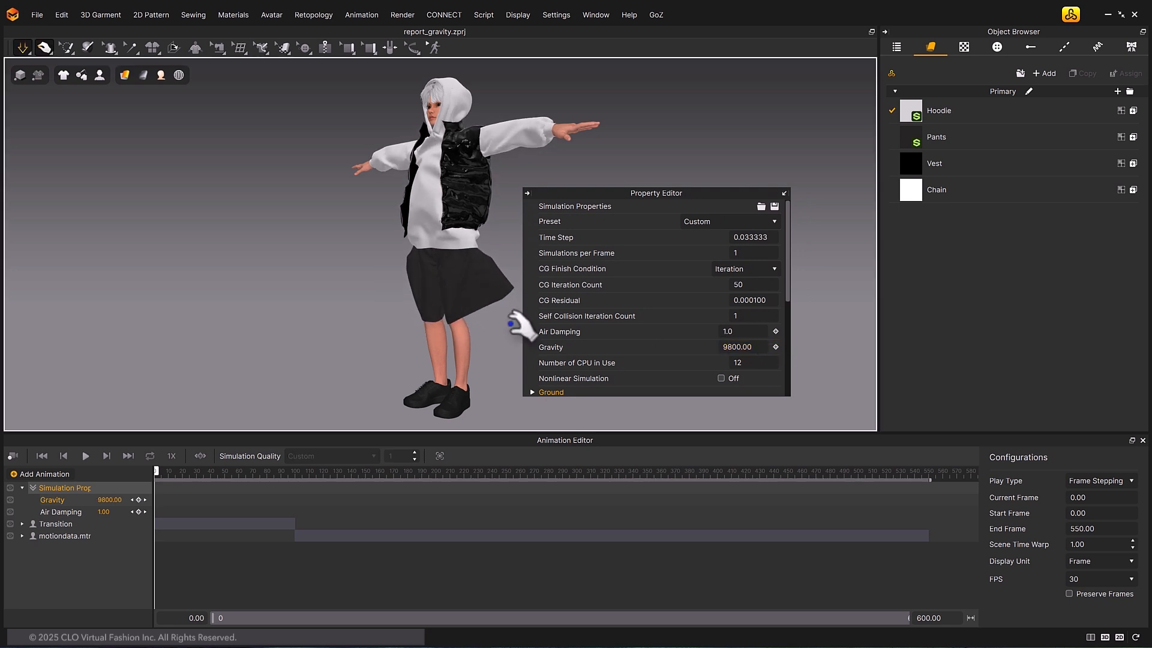
type("-9800.00")
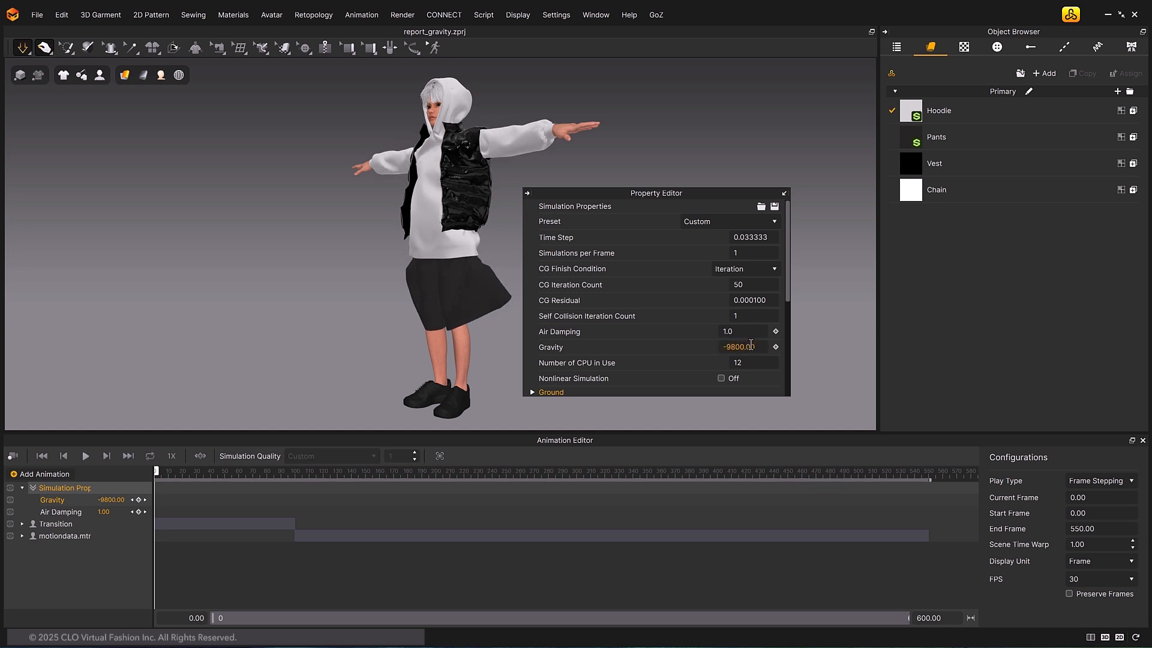
type("500.0")
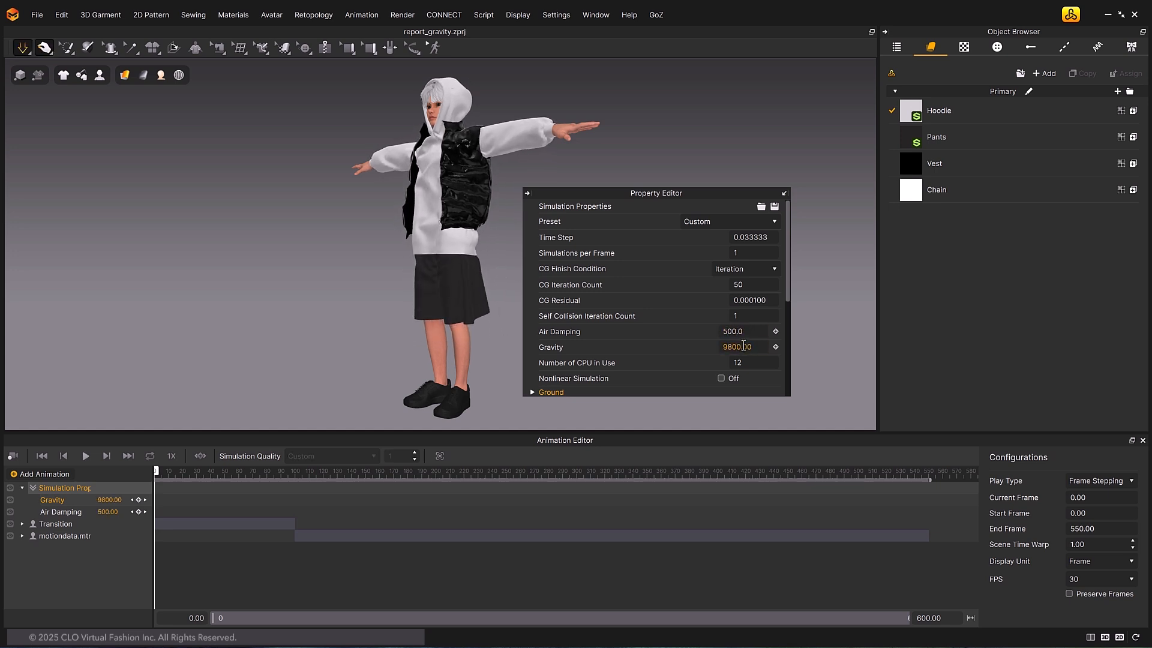
type("-9800.00")
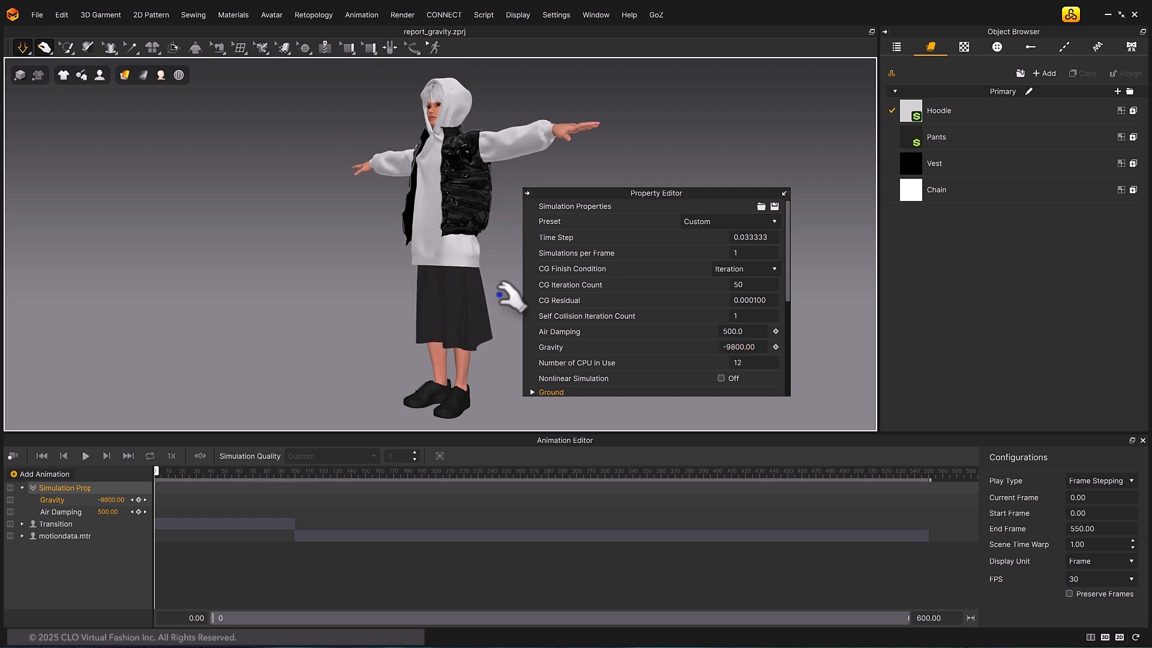
- Stop the test and key Gravity 9800 and Air Damping 500 at frame 99
left_click(734, 331)
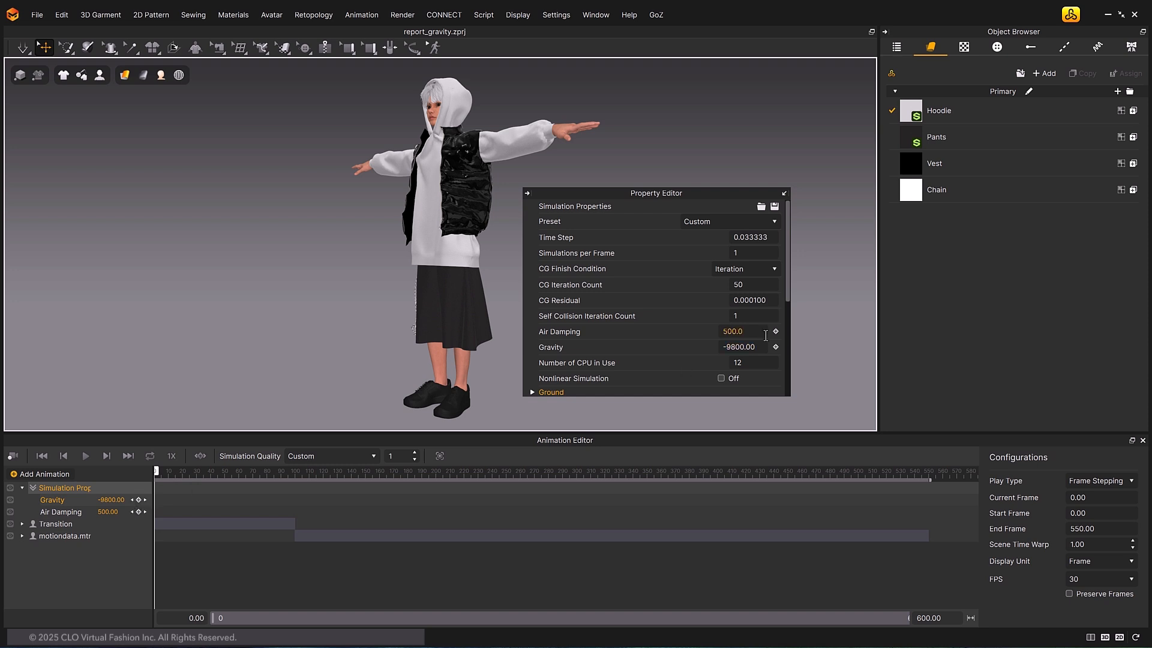
left_click(739, 345)
type("9800")
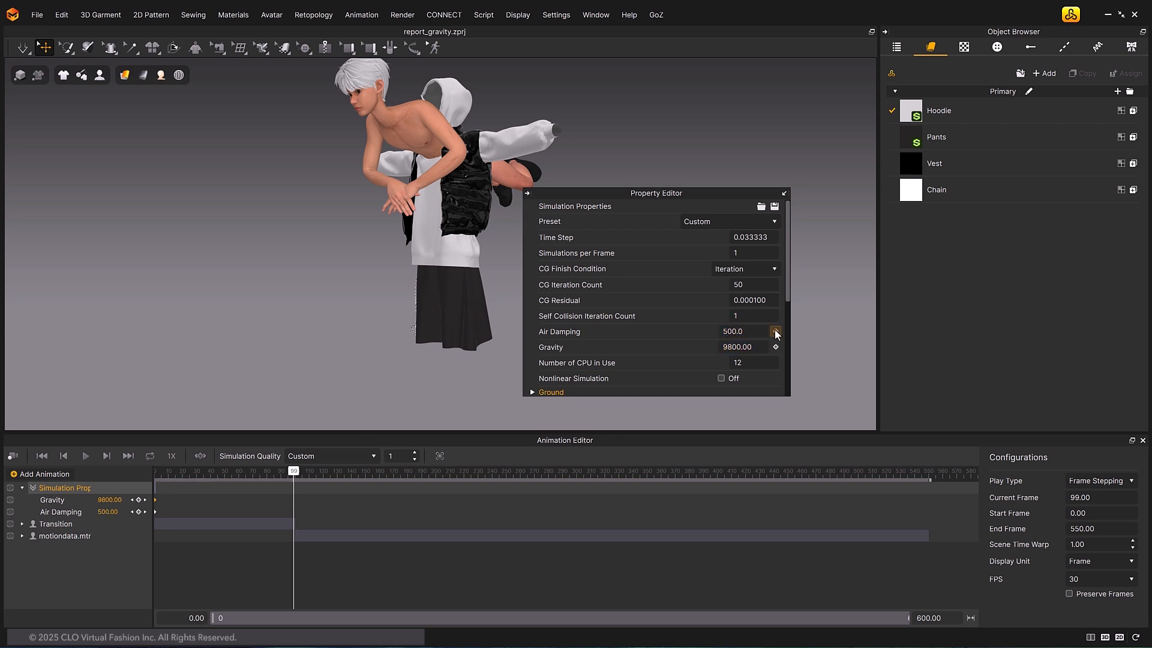
left_click(775, 331)
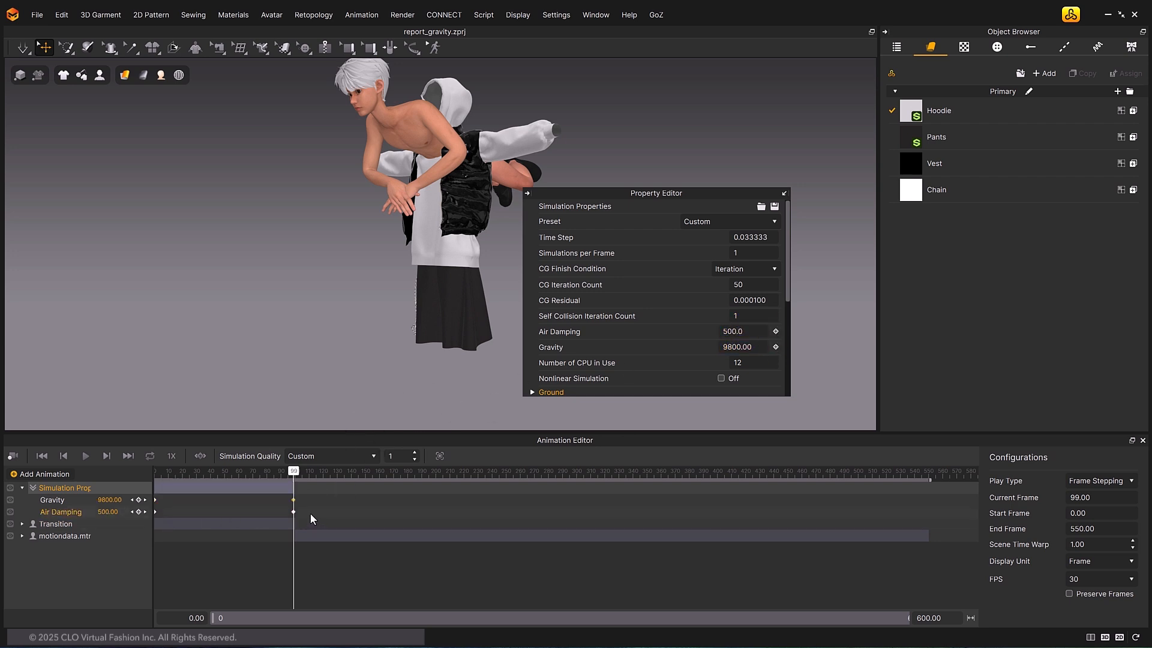
right_click(293, 503)
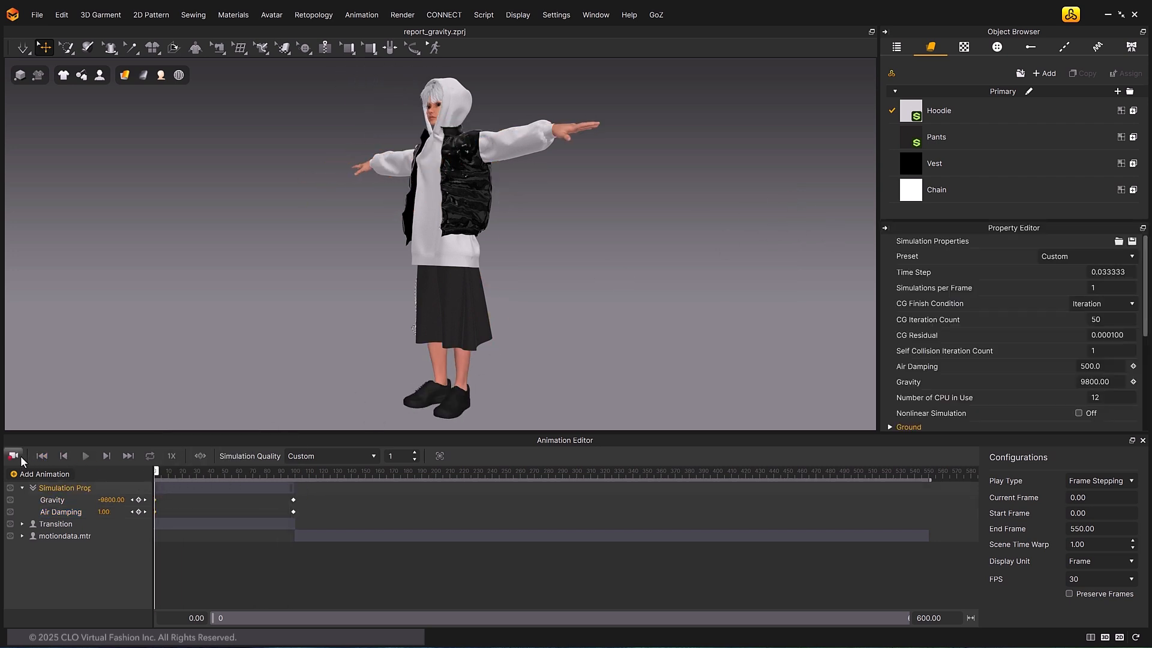
- Record the reversed-gravity simulation and play back the avatar floating upward
left_click(84, 456)
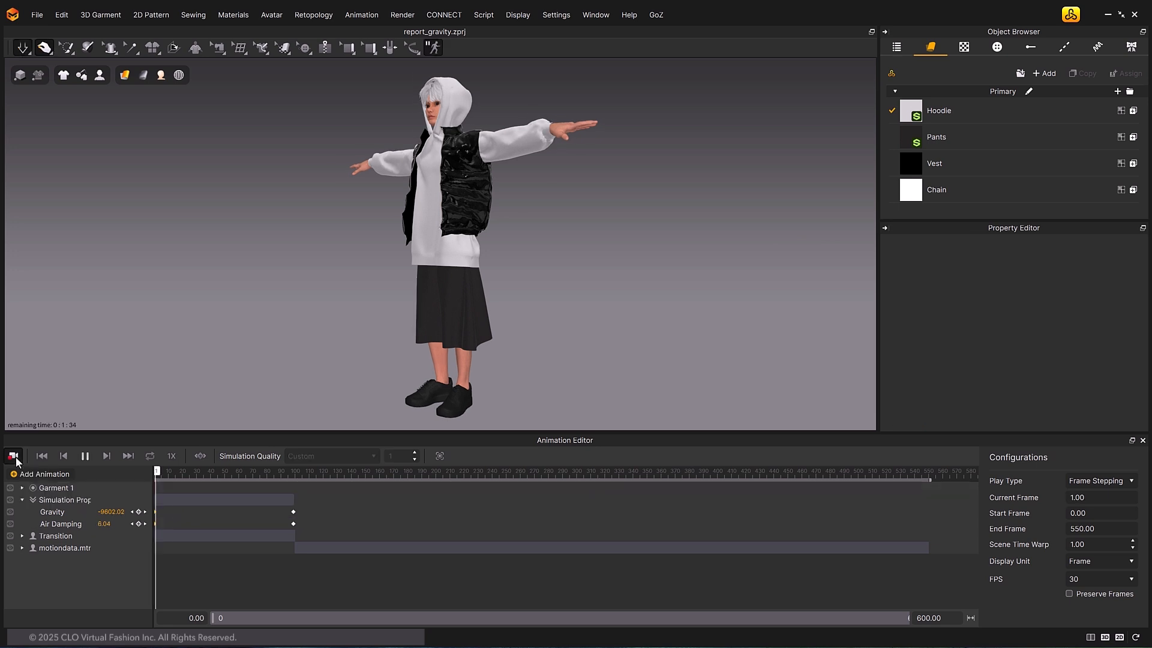
left_click(85, 456)
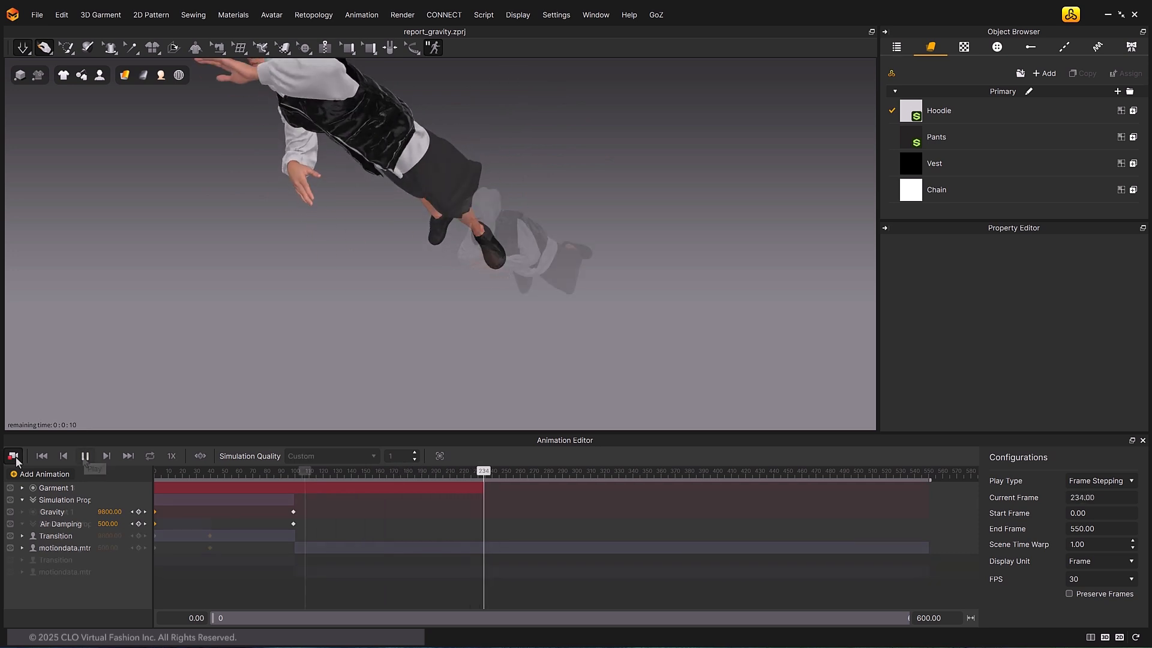
left_click(84, 456)
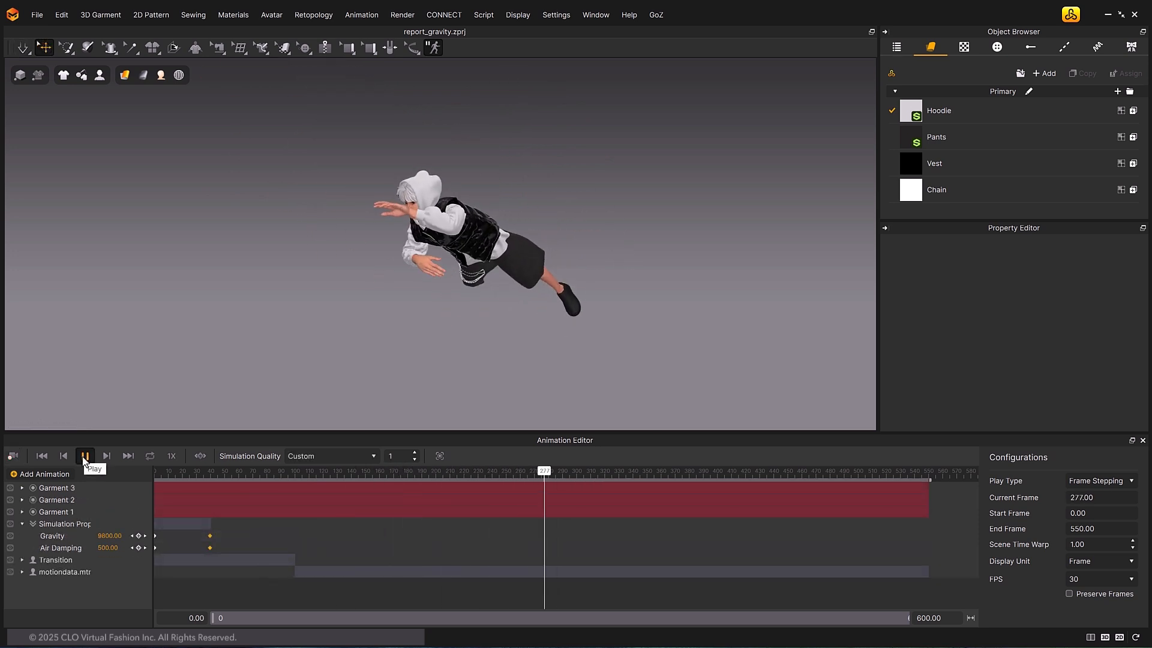